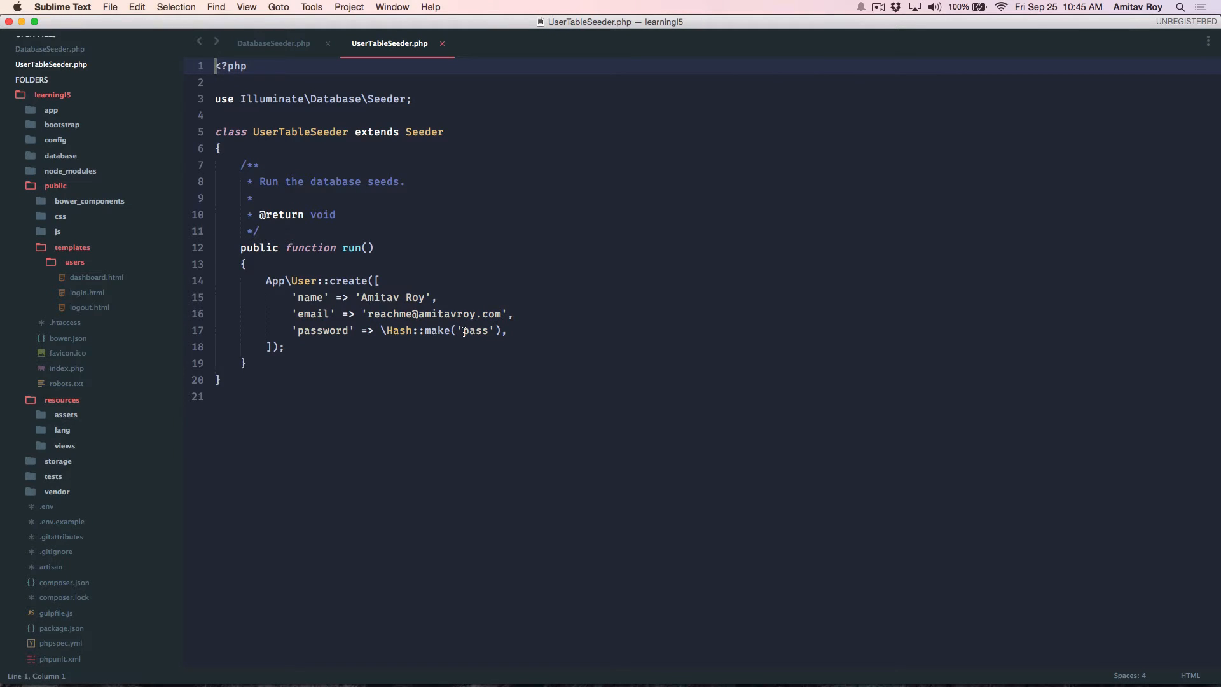
# Leave the user seeder file and move to the terminal for committing
pyautogui.doubleClick(474, 330)
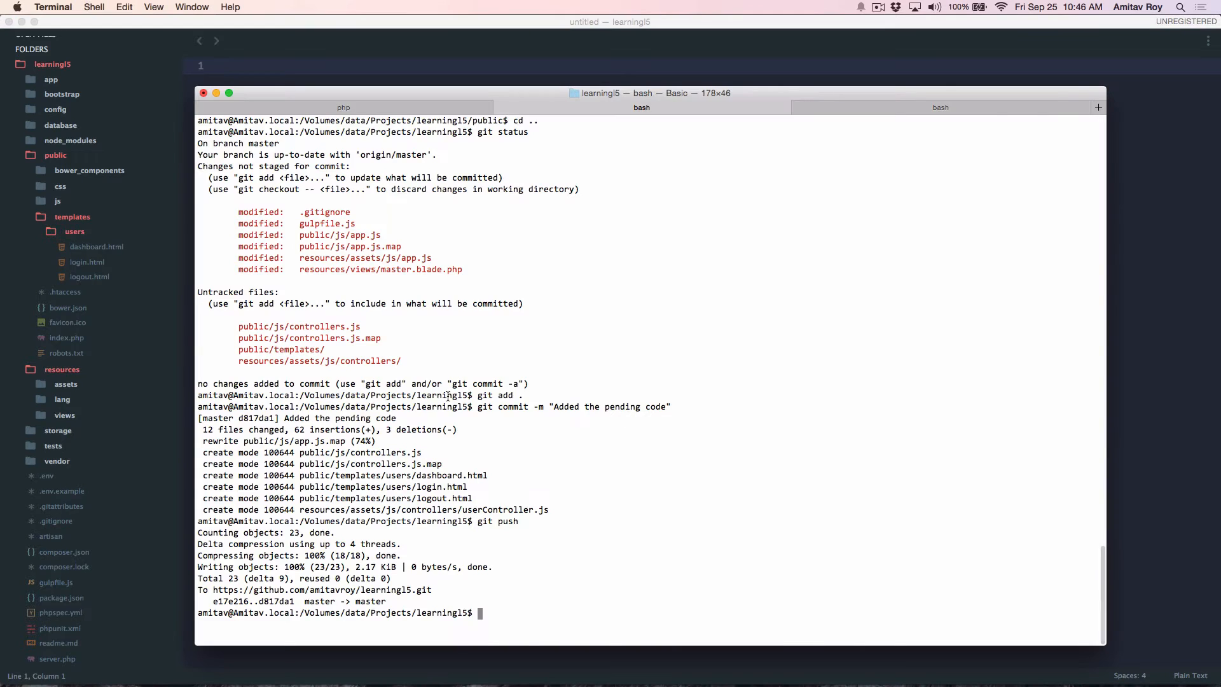
# Generate UserController with php artisan make:controller
pyautogui.write('php artisan mak')
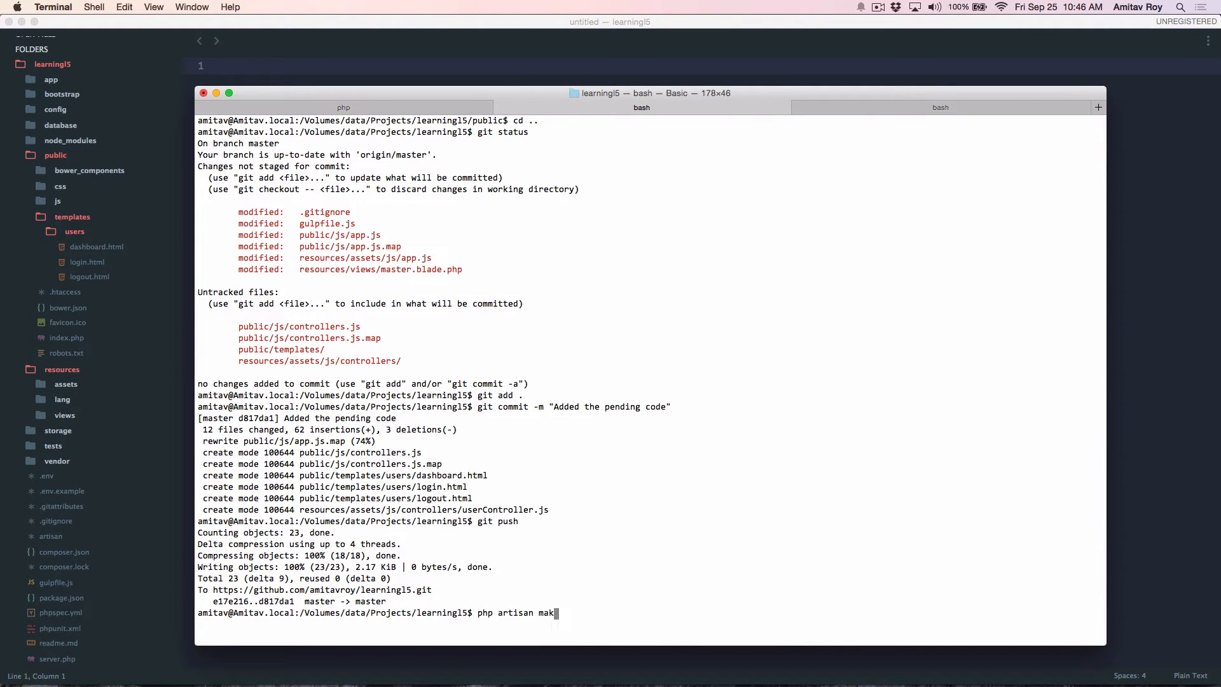
pyautogui.write('e:controller USe')
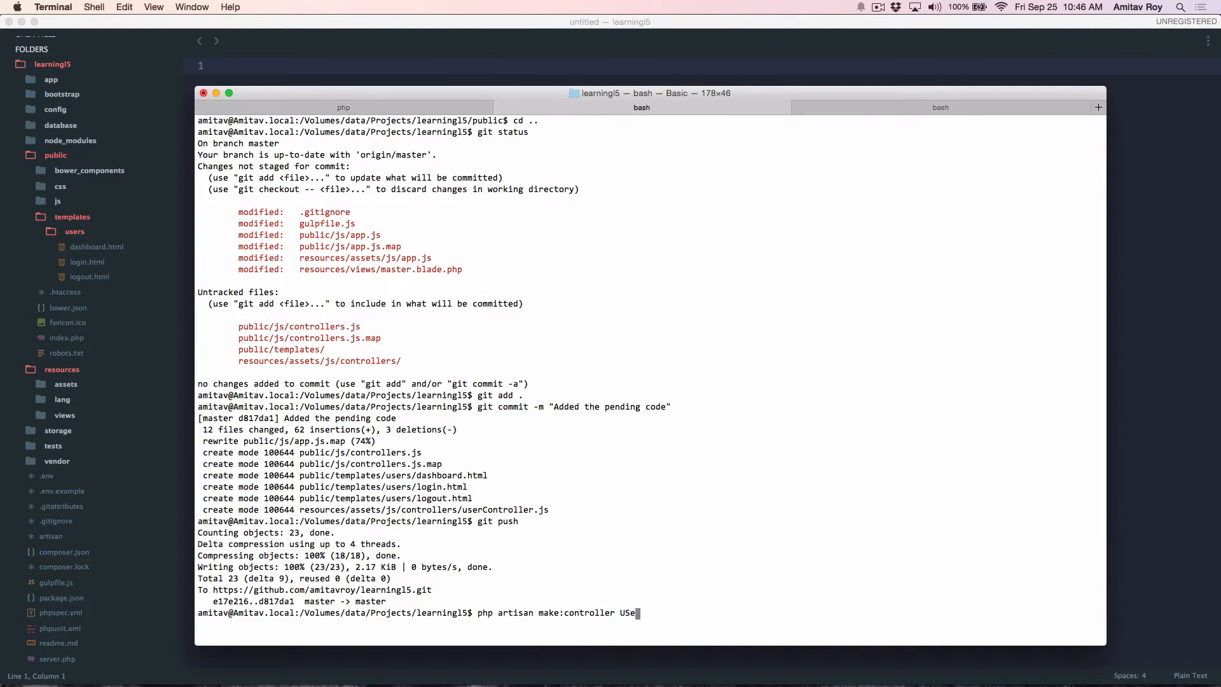
pyautogui.write('rCon')
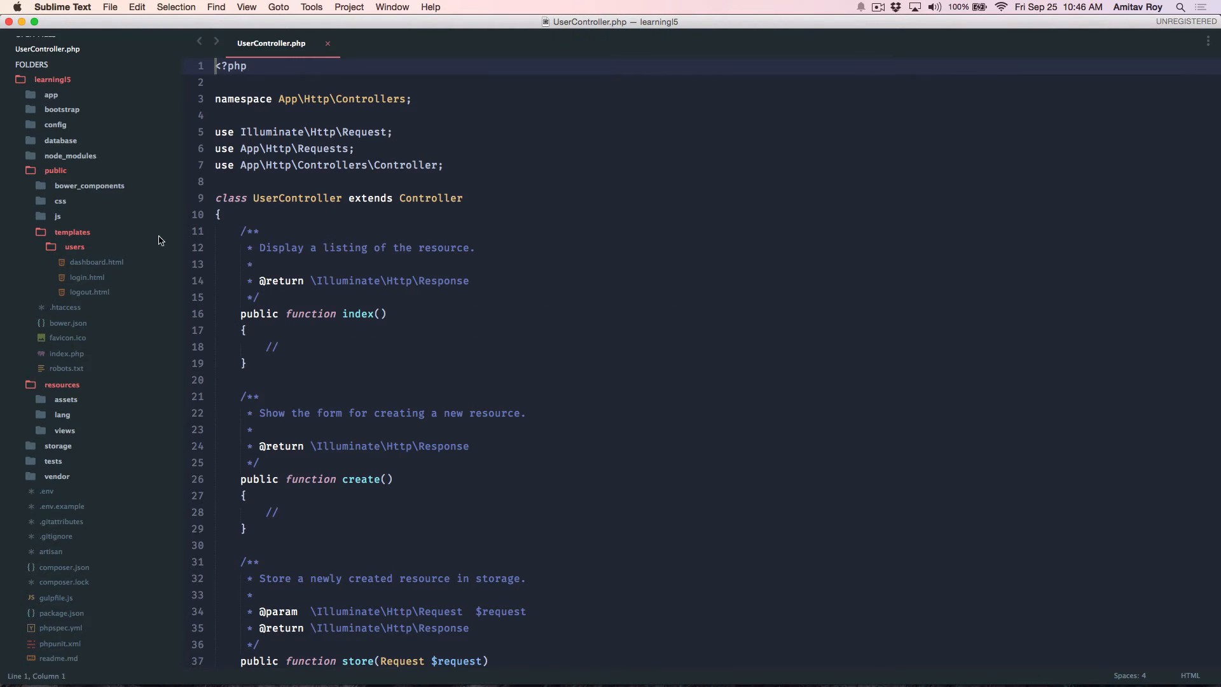
# Run php artisan route: and move on to the routes file
pyautogui.scroll(-3)
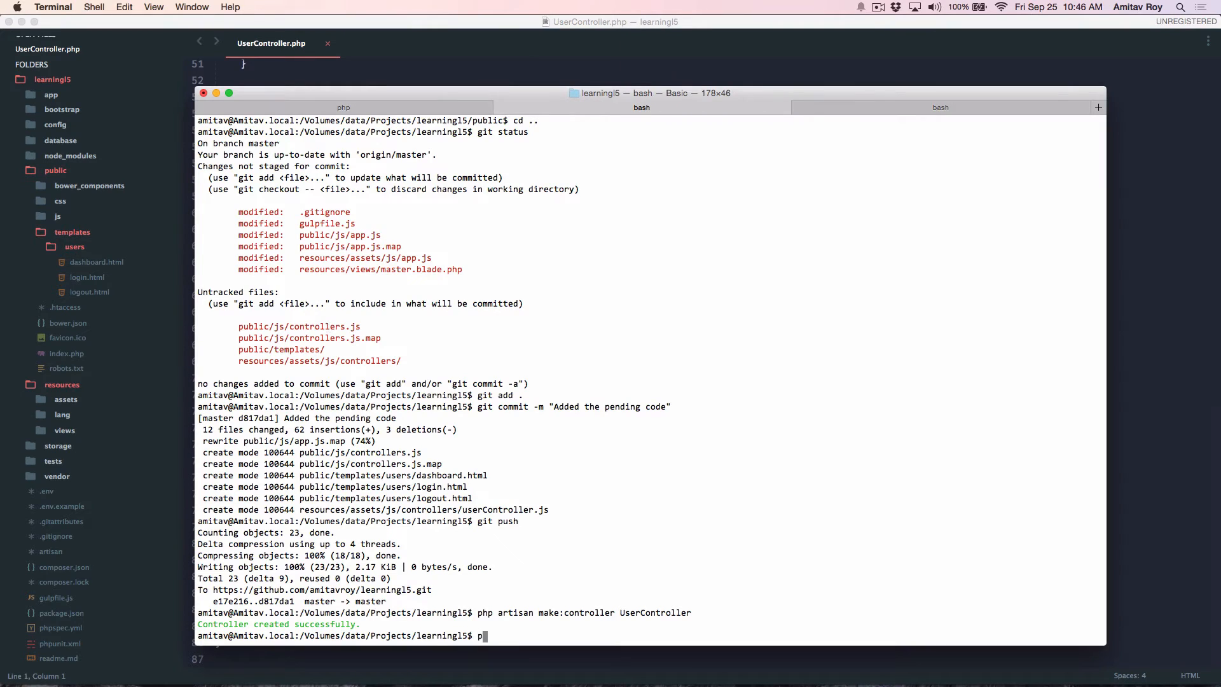
pyautogui.write('hp artisan route:')
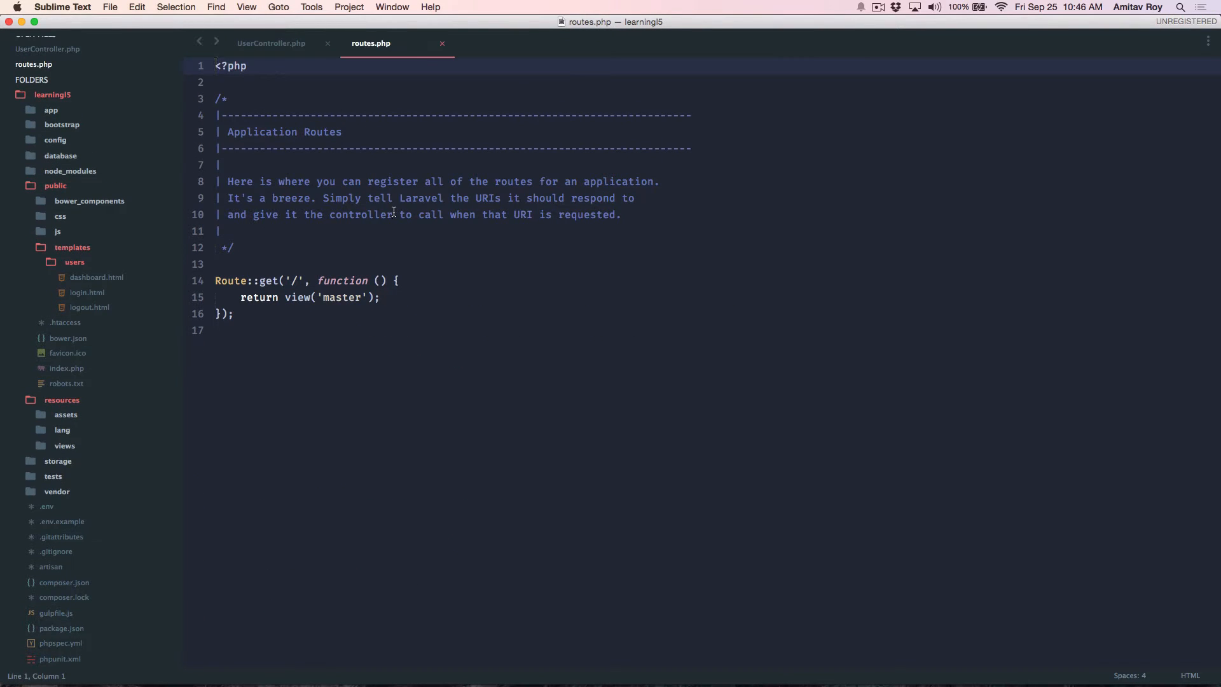
# Register Route::resource('user', 'UserController') in routes.php
pyautogui.write('Rot')
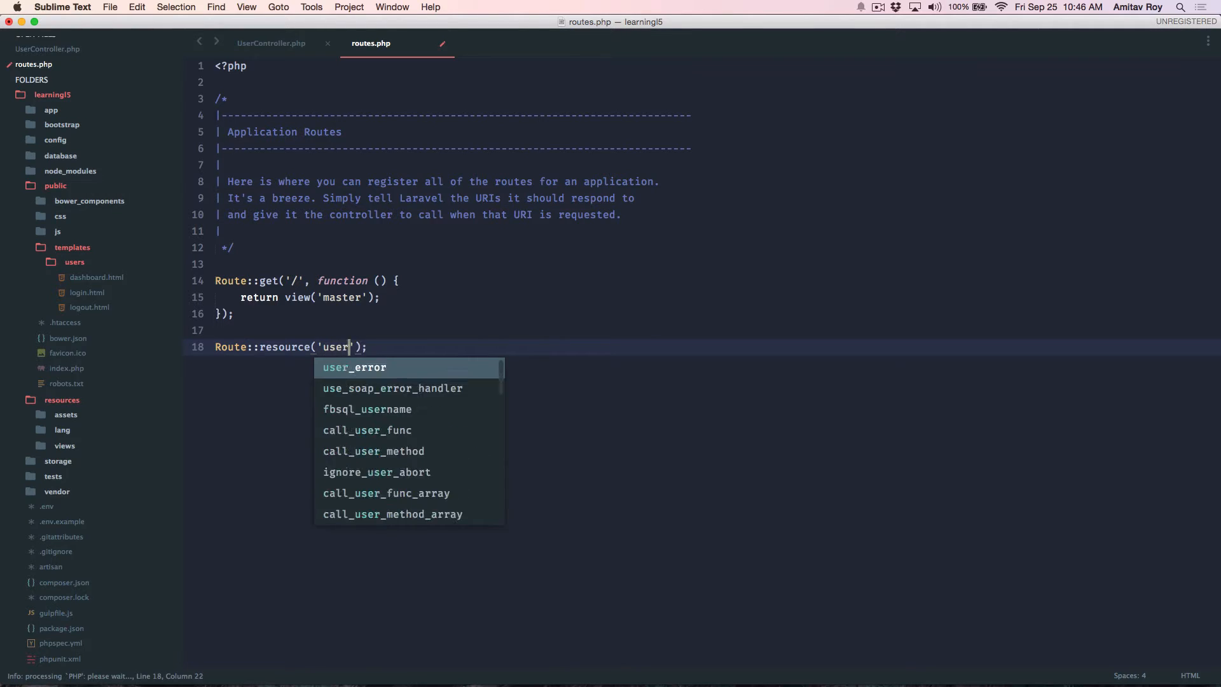
pyautogui.write(", 'USer'")
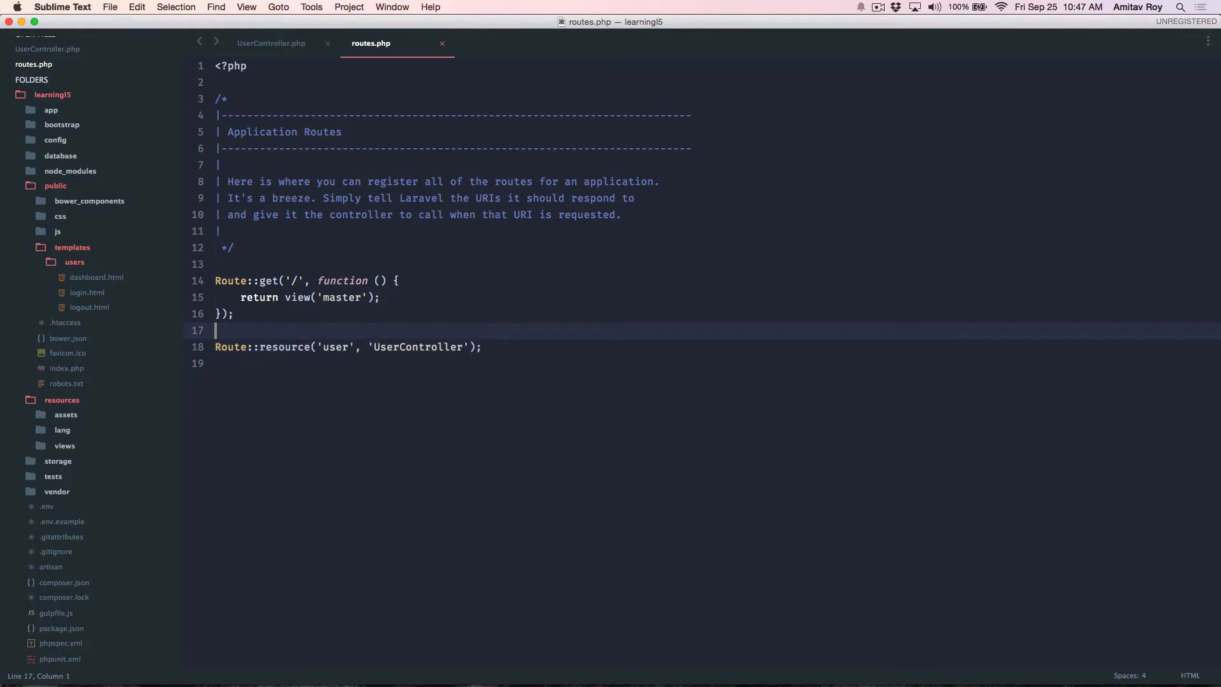
# Register Route::post('auth', 'UserController@checkAuth')
pyautogui.write('Route')
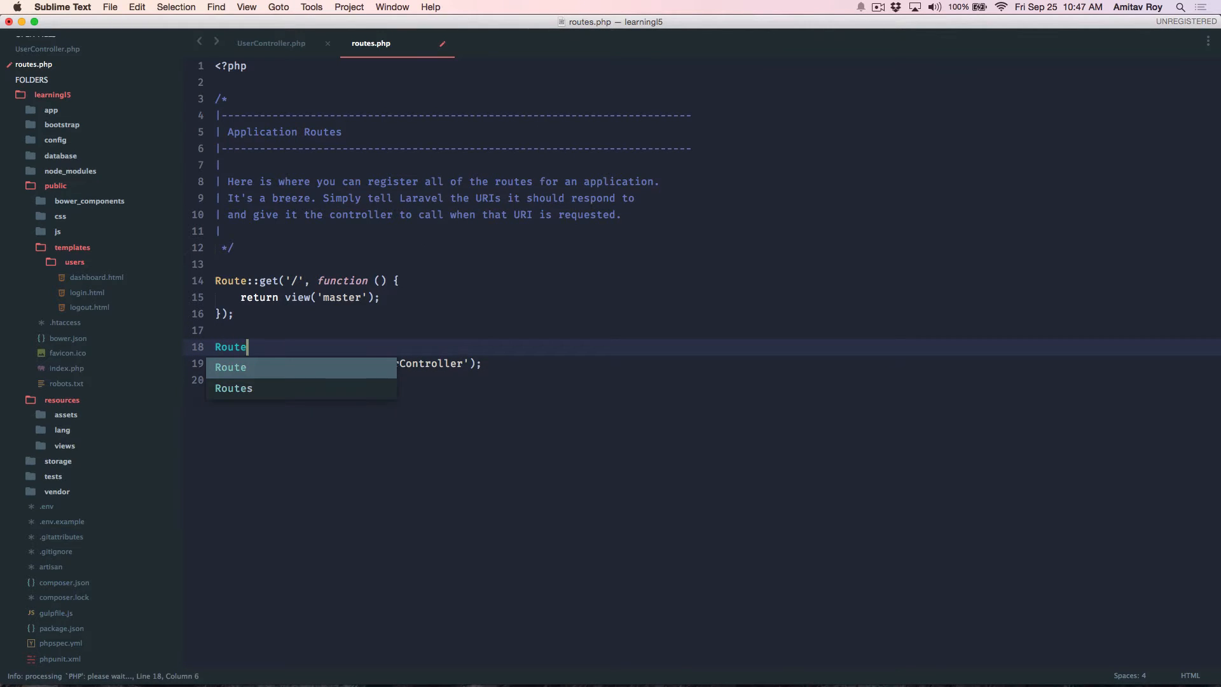
pyautogui.write("::post('')")
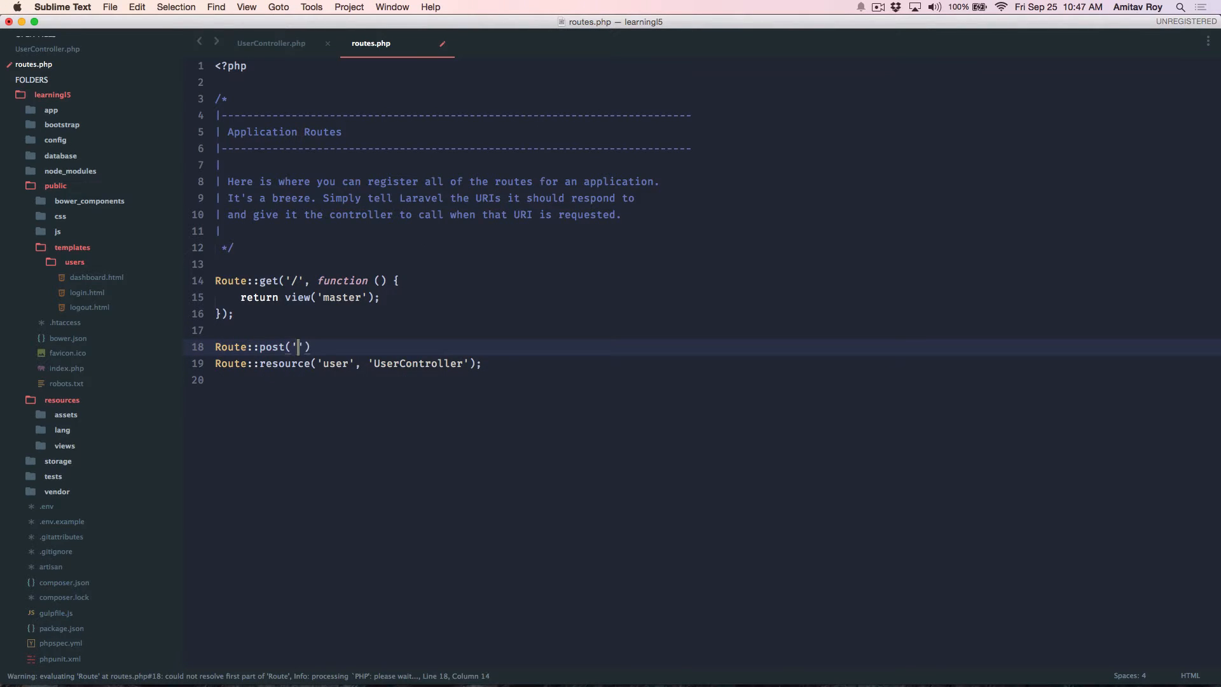
pyautogui.write('auth')
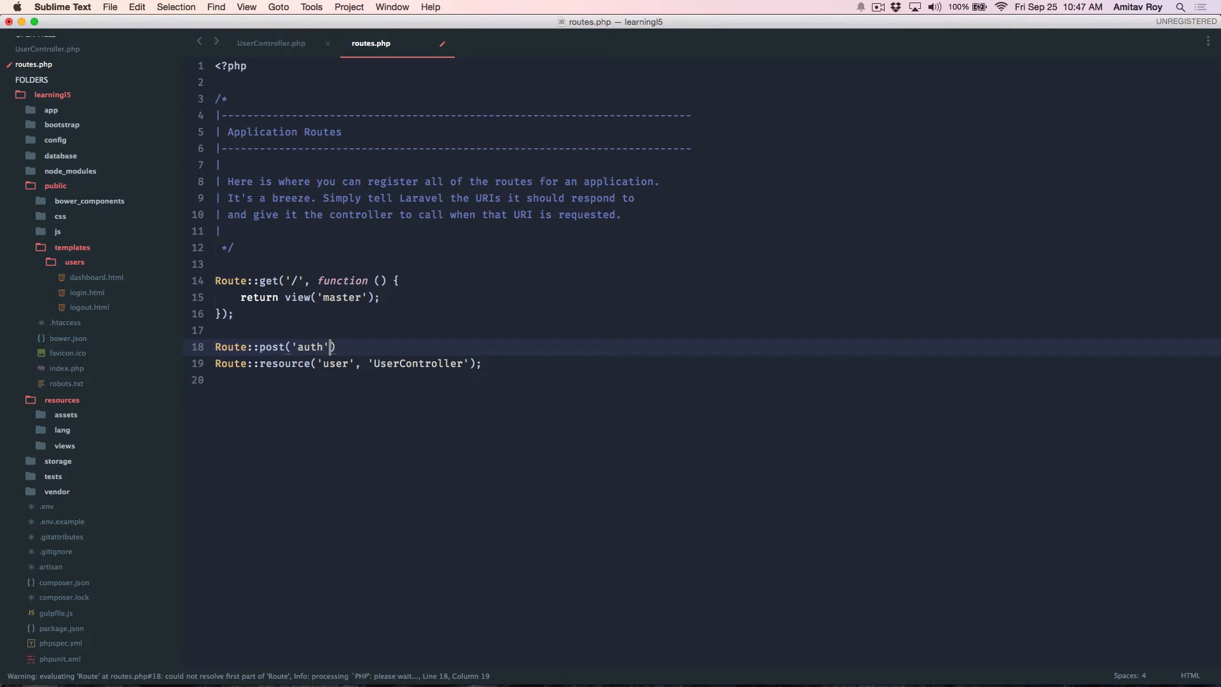
pyautogui.write(", 'UserController'")
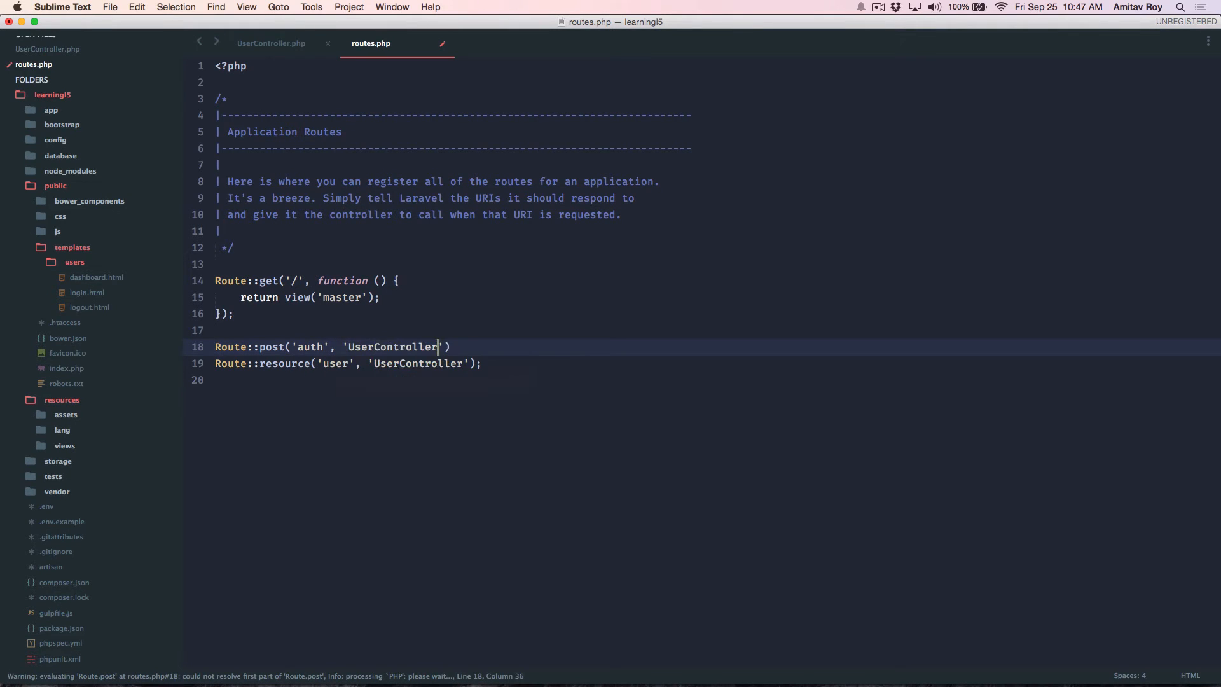
pyautogui.write('@doL')
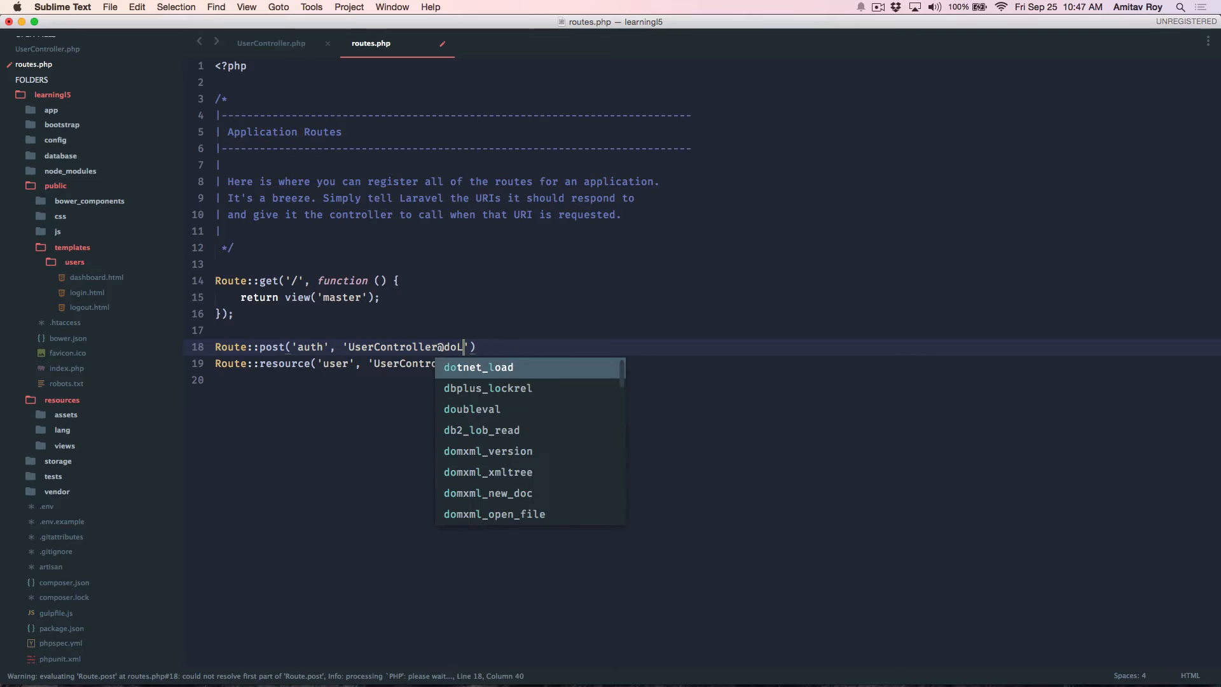
pyautogui.write('checkAuth')
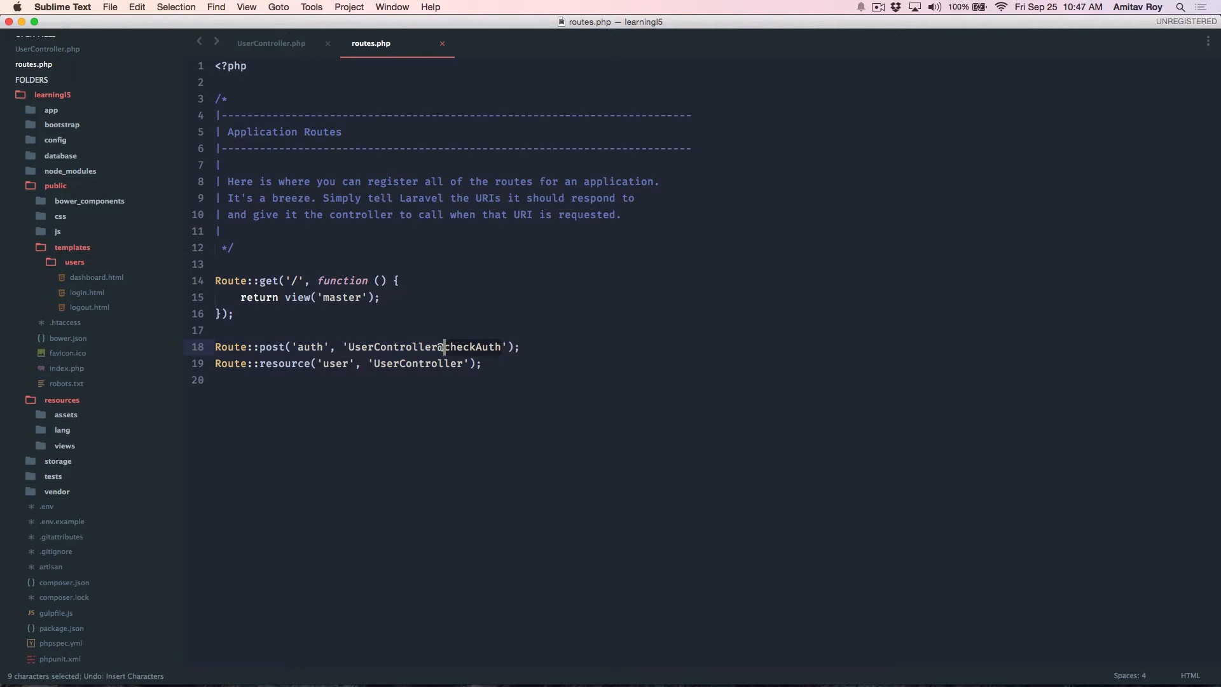
# Add public function checkAuth(Request $request) at the top of UserController
pyautogui.click(271, 43)
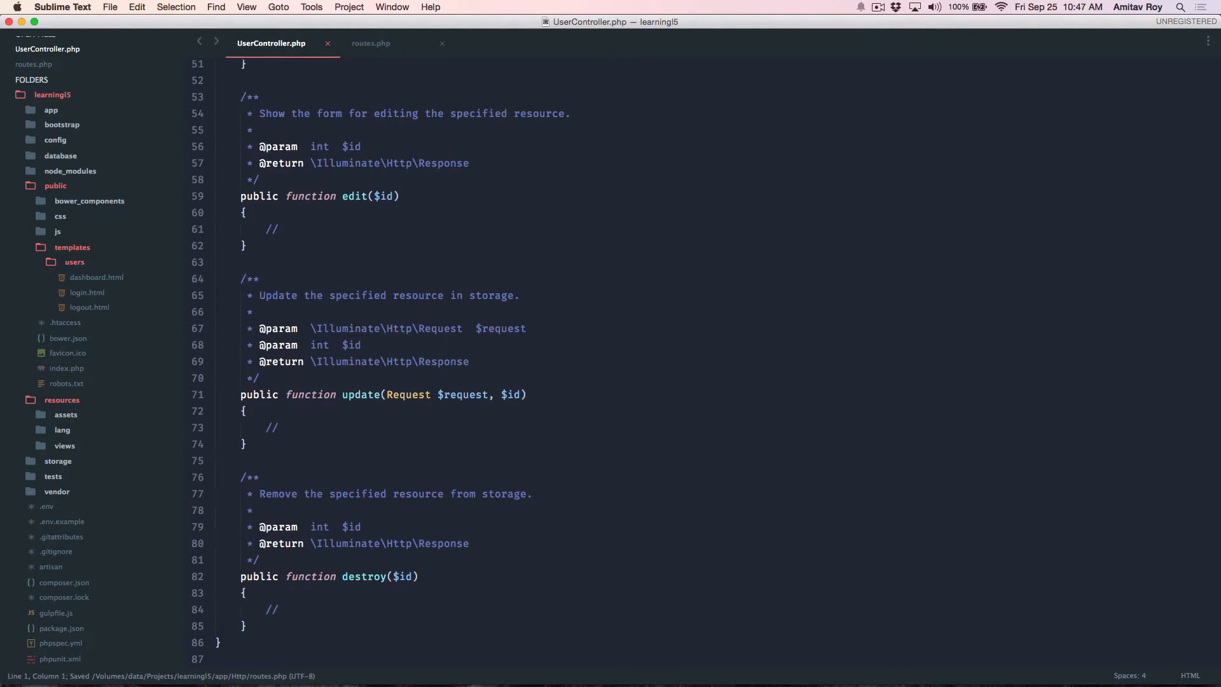
pyautogui.scroll(3)
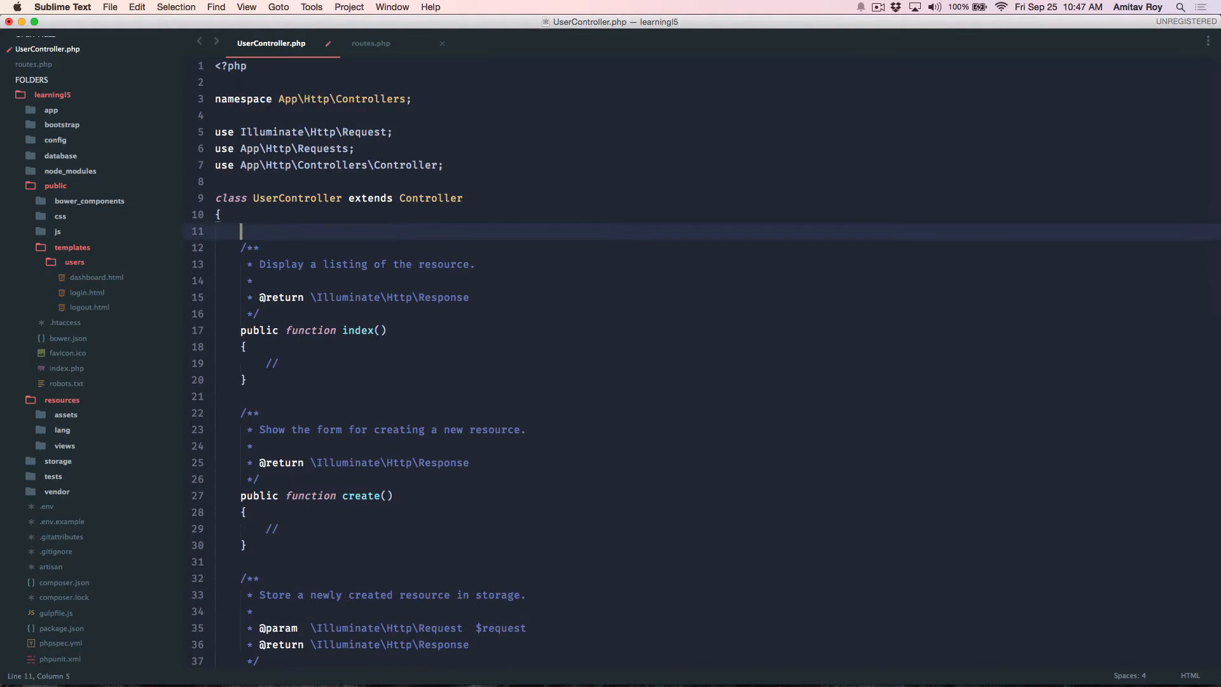
pyautogui.write('a')
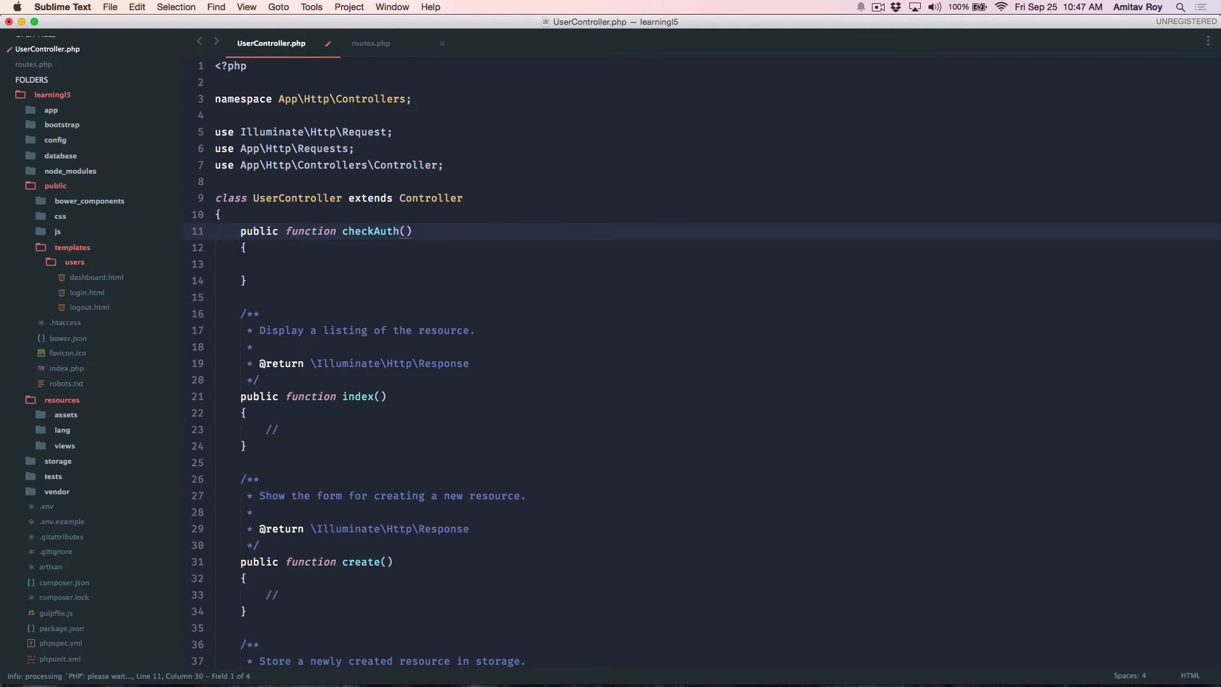
pyautogui.write('Req')
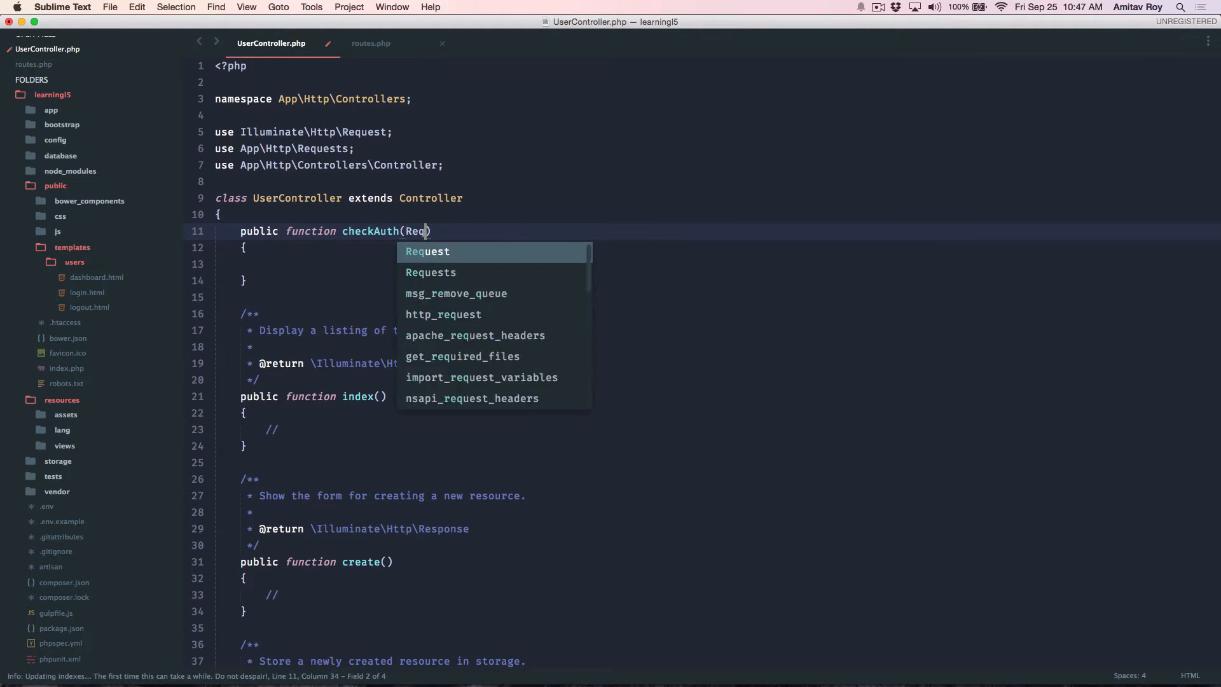
pyautogui.write('uest $request')
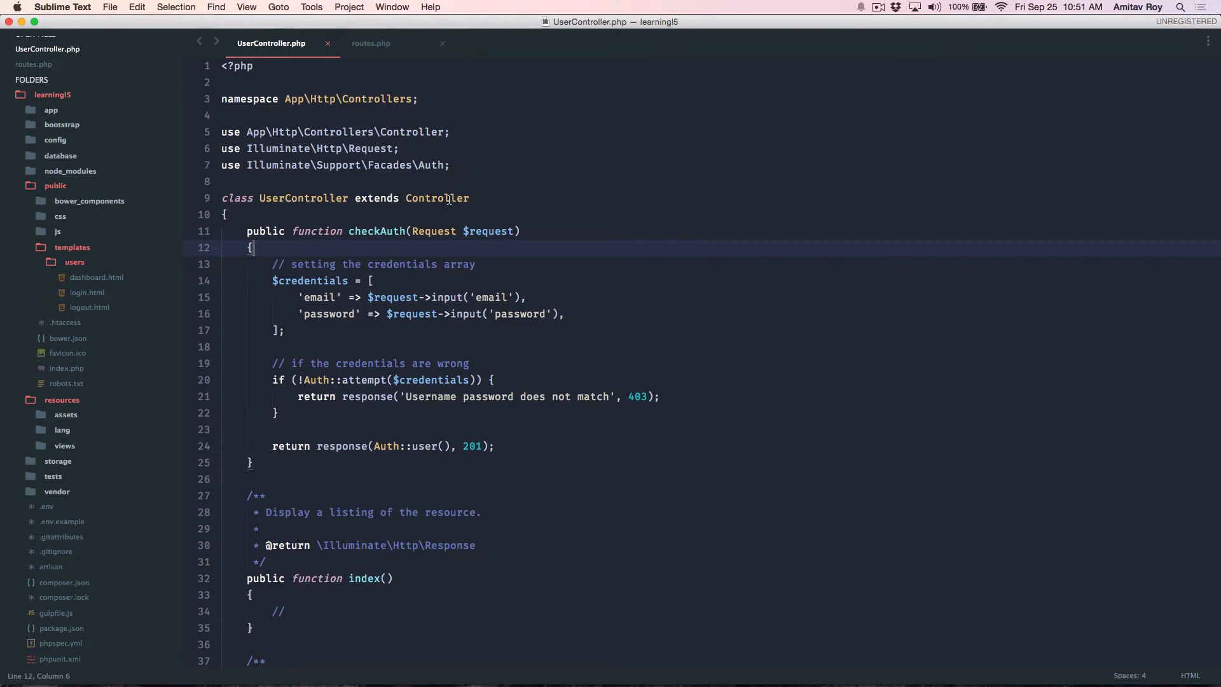
pyautogui.moveTo(332, 287)
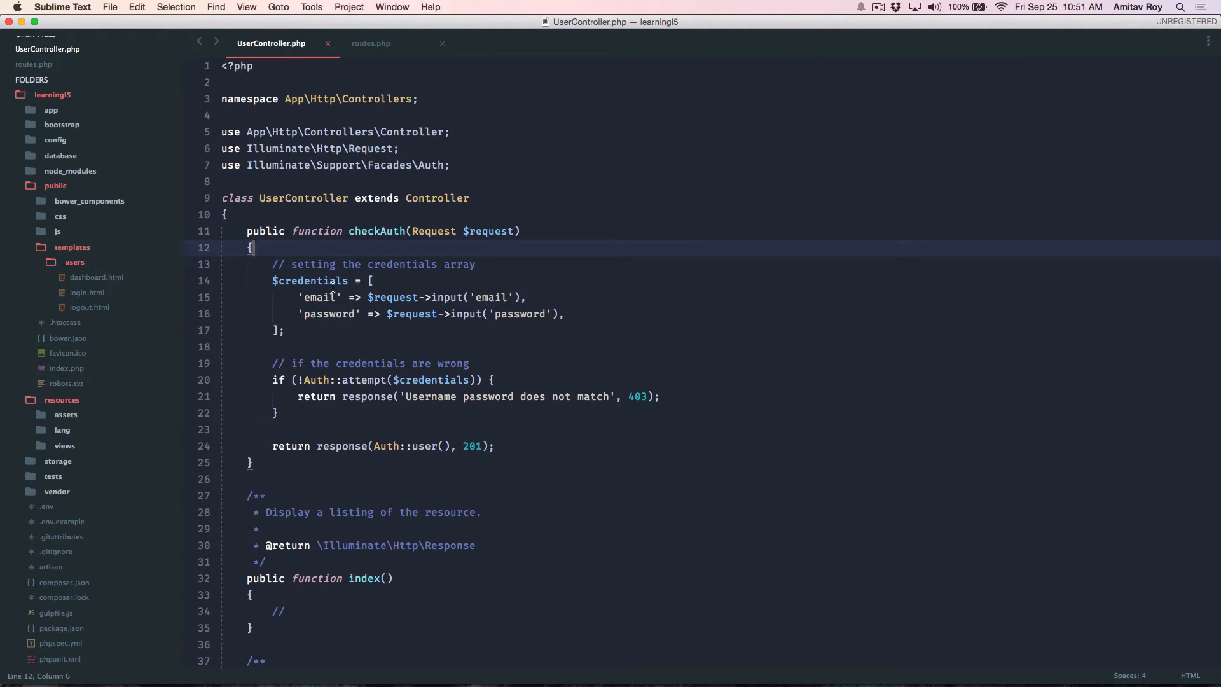
pyautogui.doubleClick(311, 280)
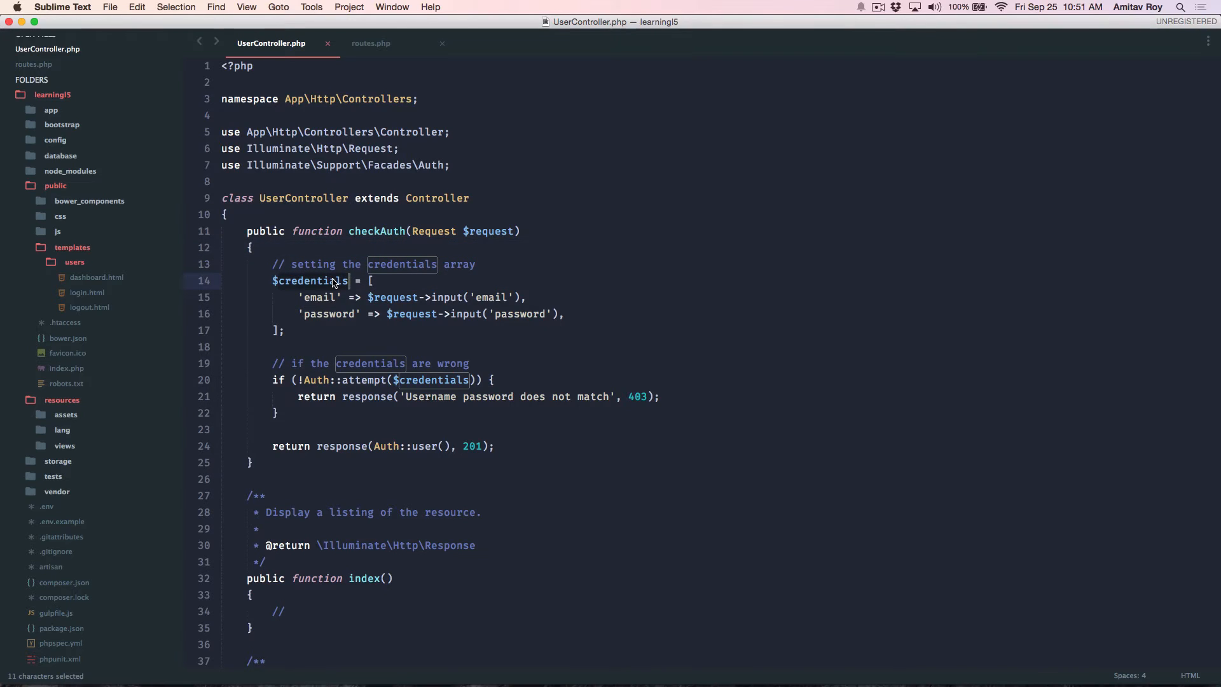
pyautogui.moveTo(357, 313)
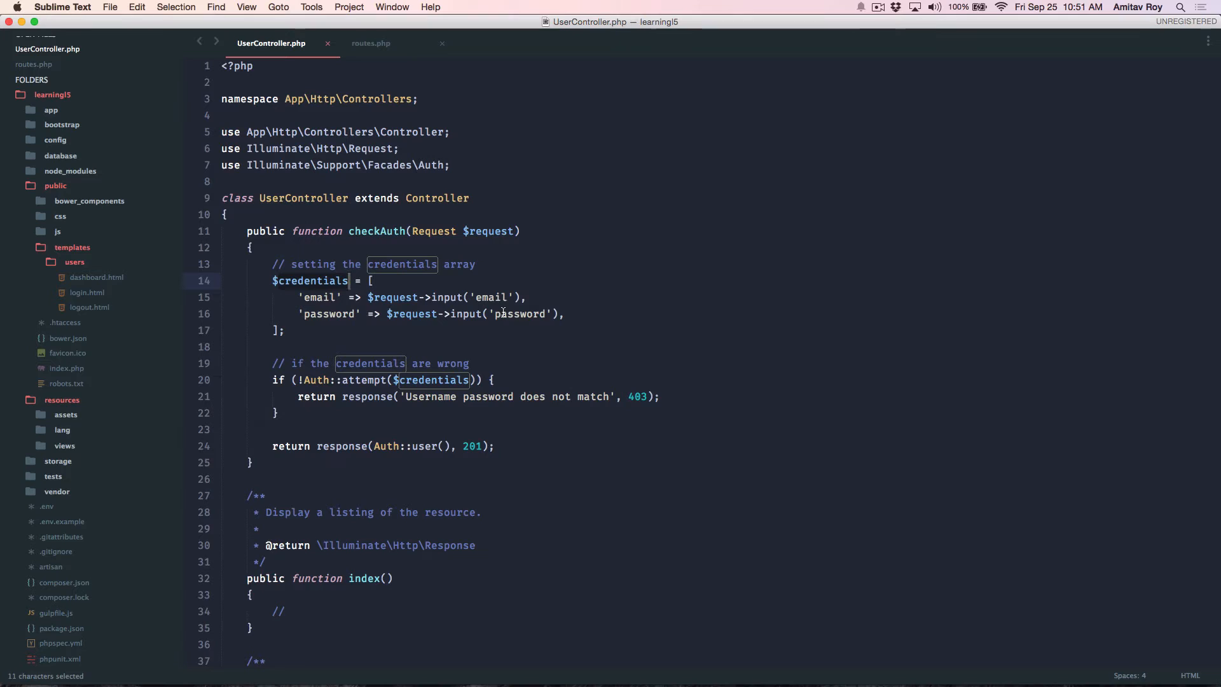
pyautogui.click(519, 313)
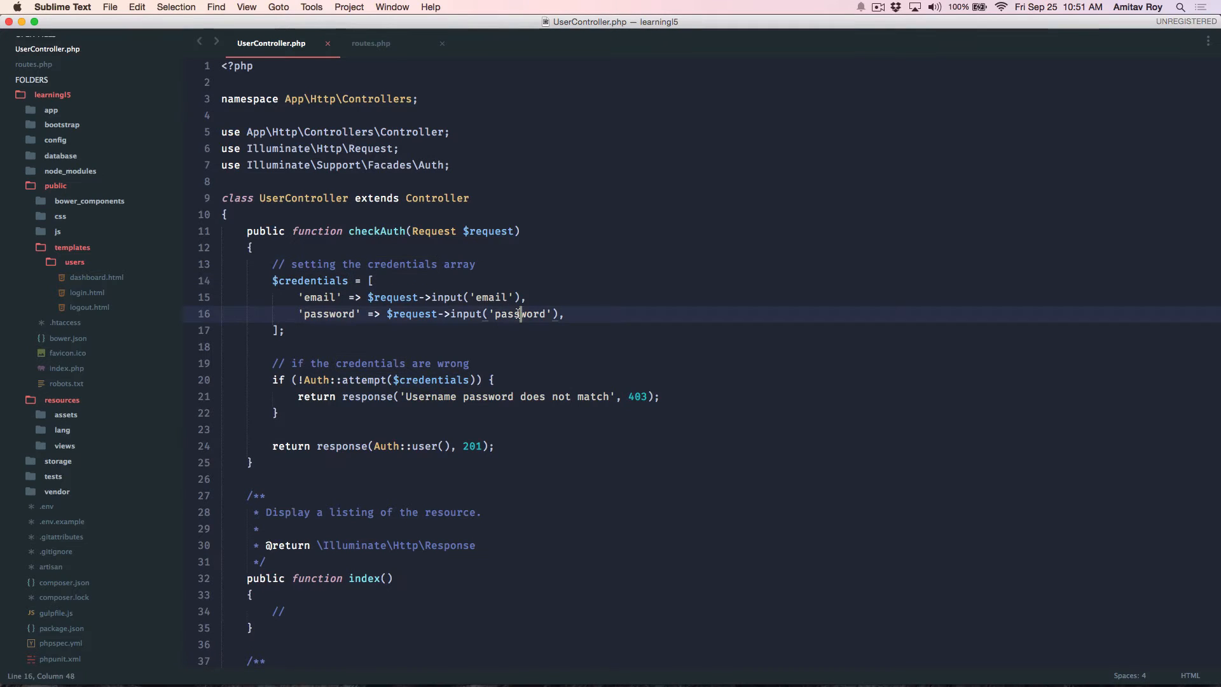
pyautogui.click(362, 381)
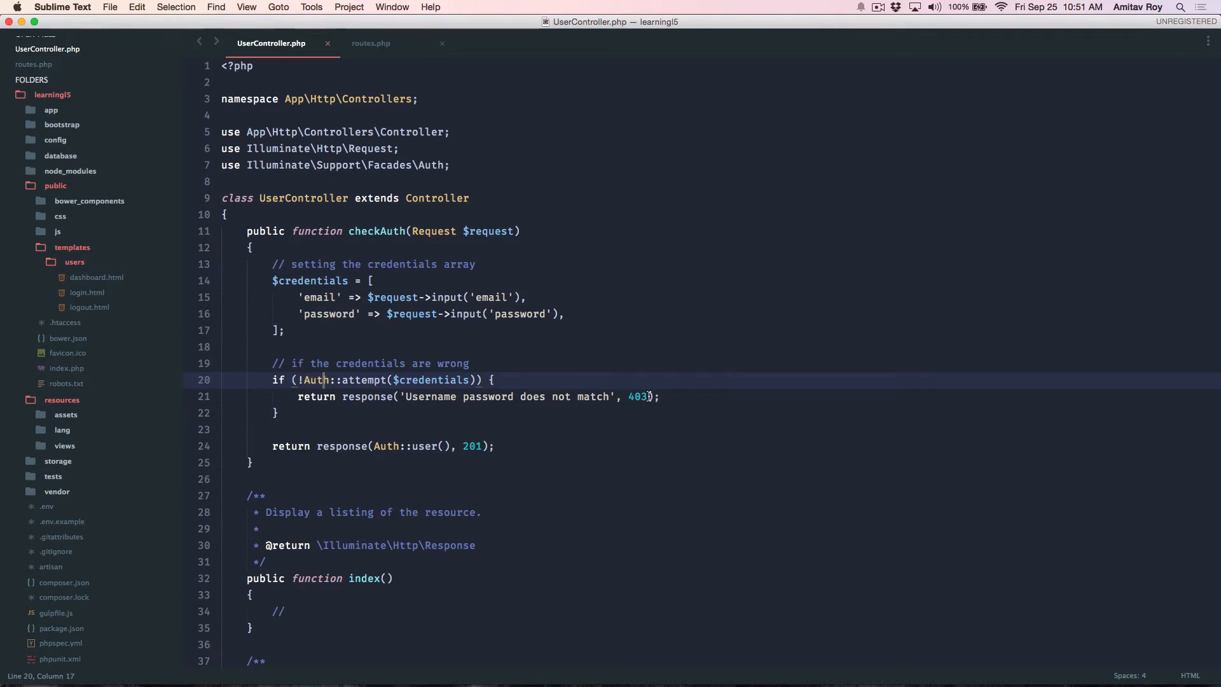
pyautogui.doubleClick(368, 397)
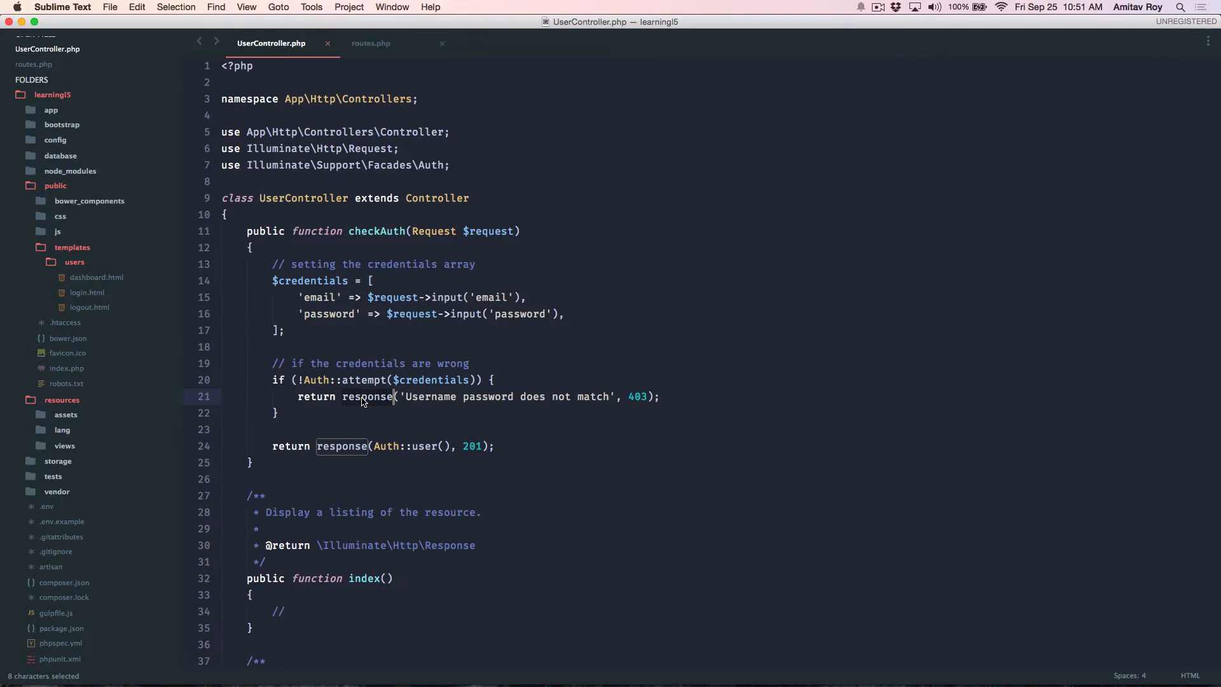
pyautogui.moveTo(475, 390)
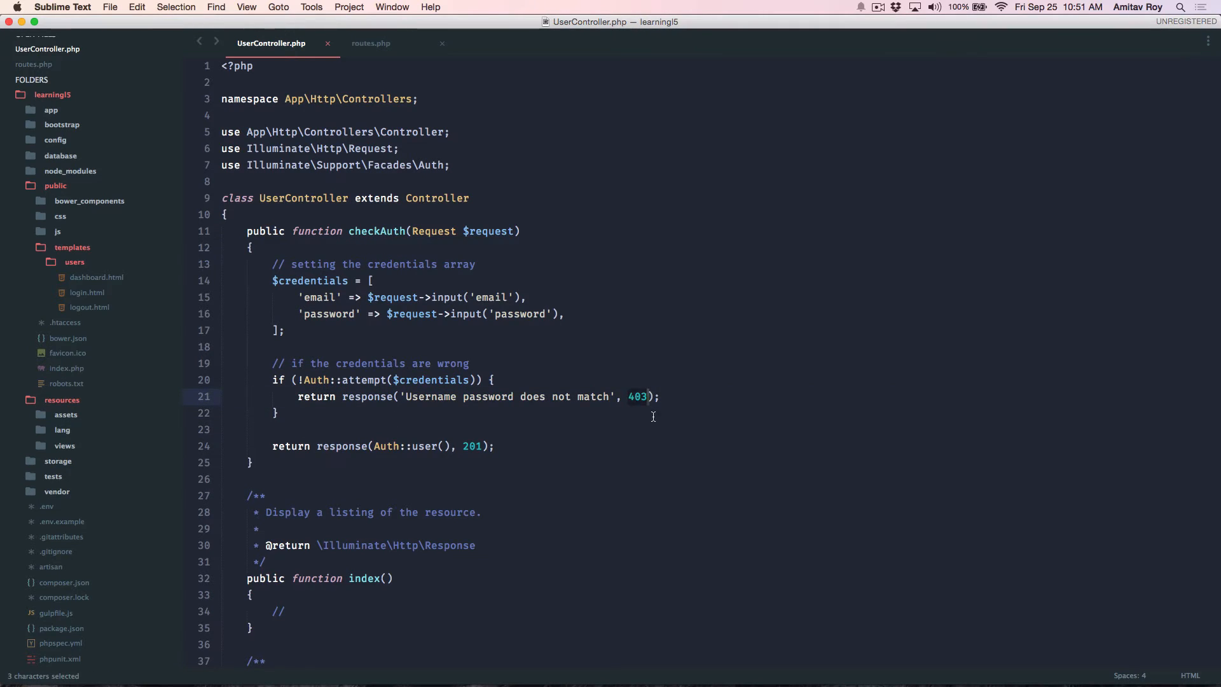
pyautogui.moveTo(484, 447)
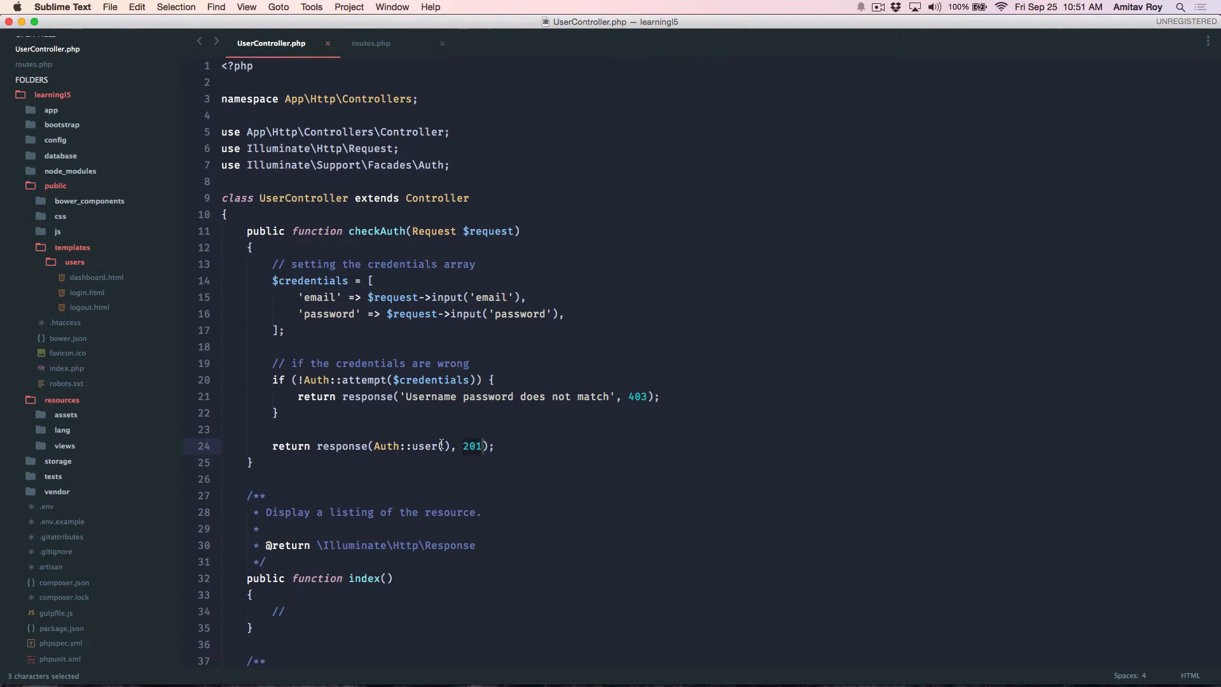
pyautogui.click(443, 445)
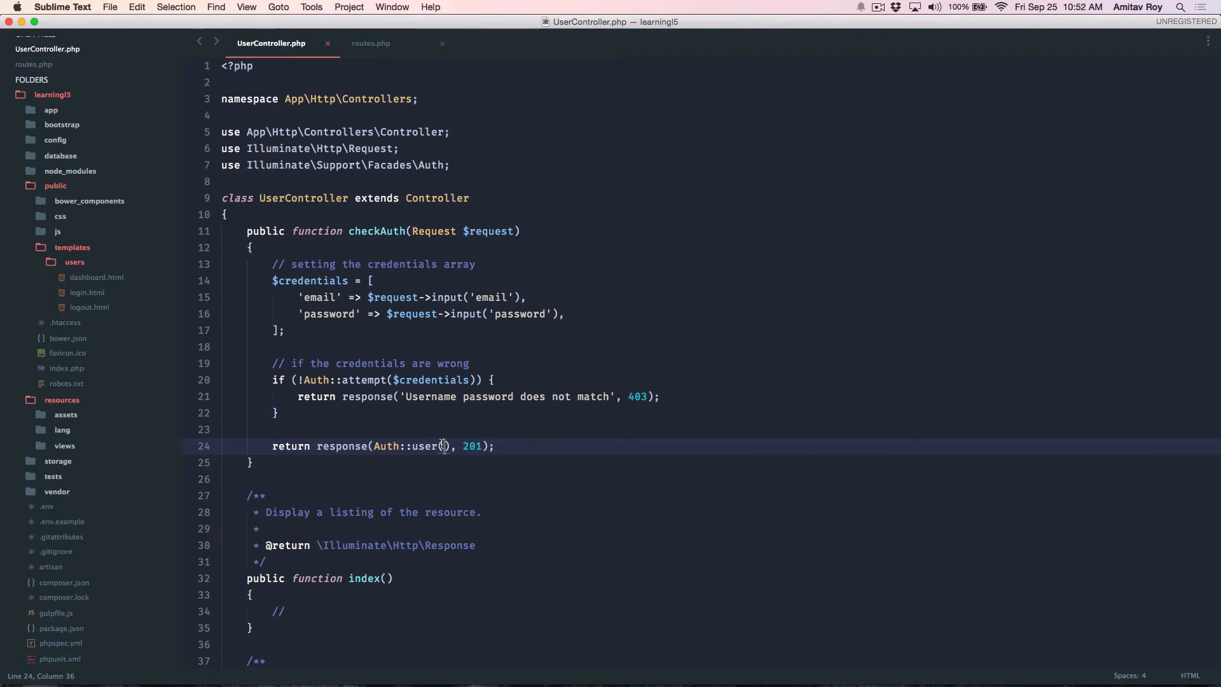
pyautogui.click(87, 307)
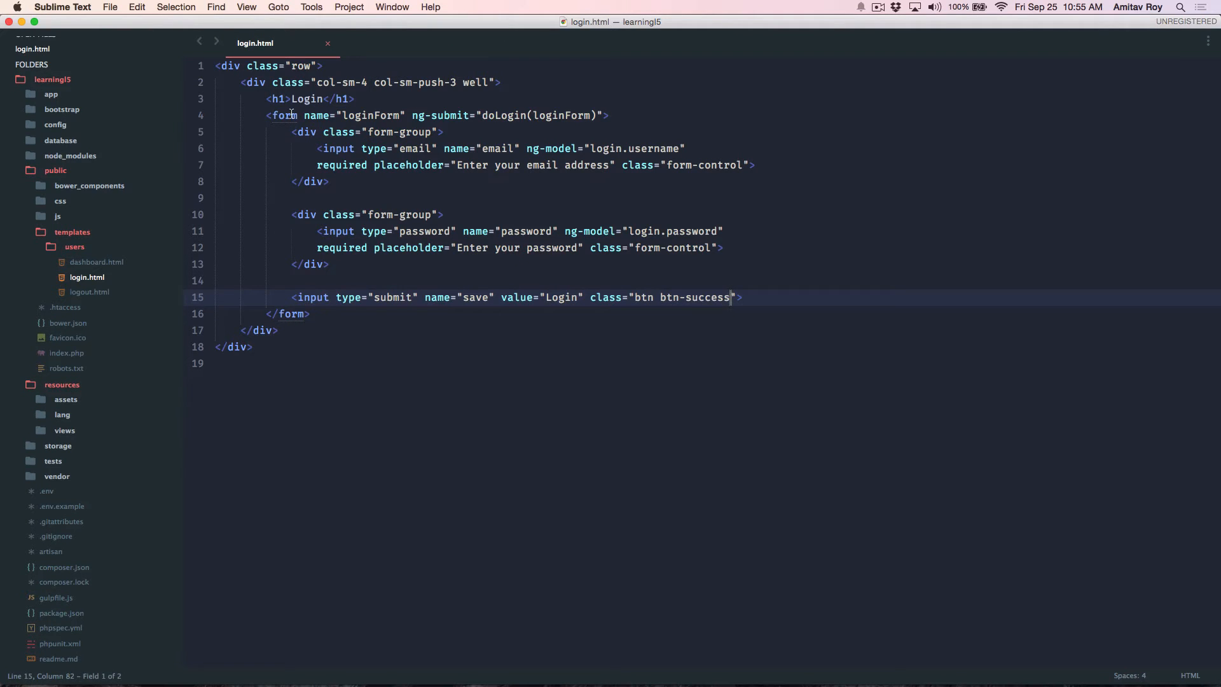
# Check the login page in Chrome and add a blank line after the <form> tag in login.html
pyautogui.click(453, 115)
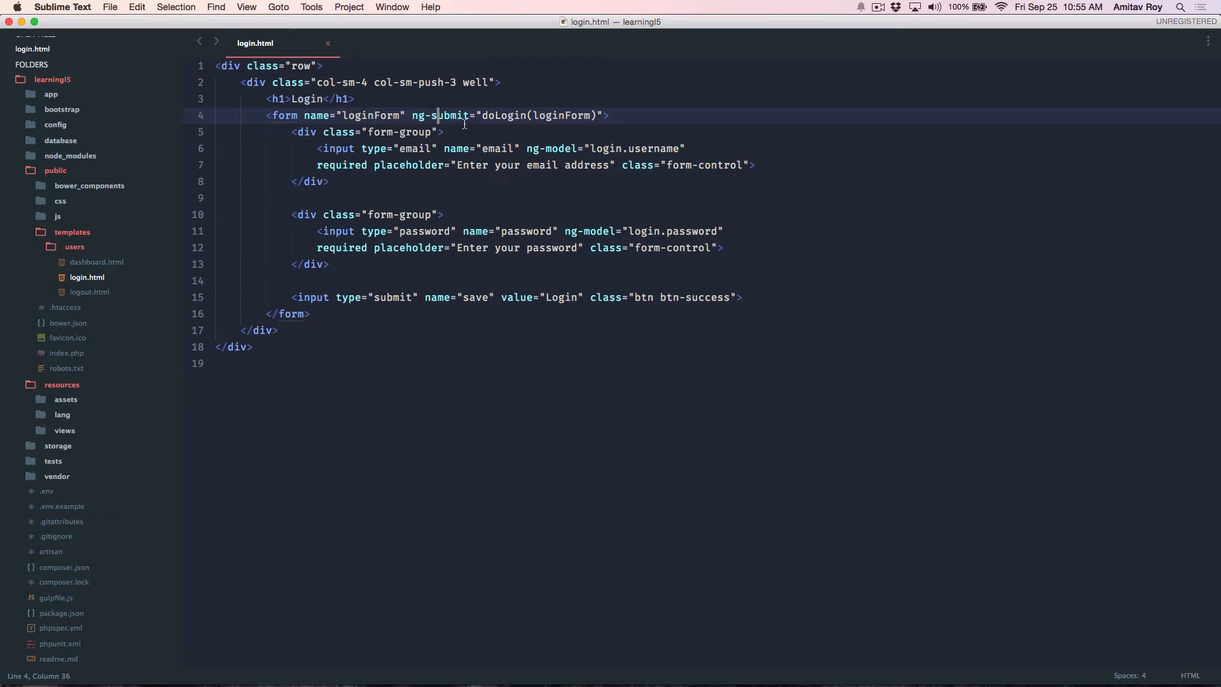
pyautogui.press('enter')
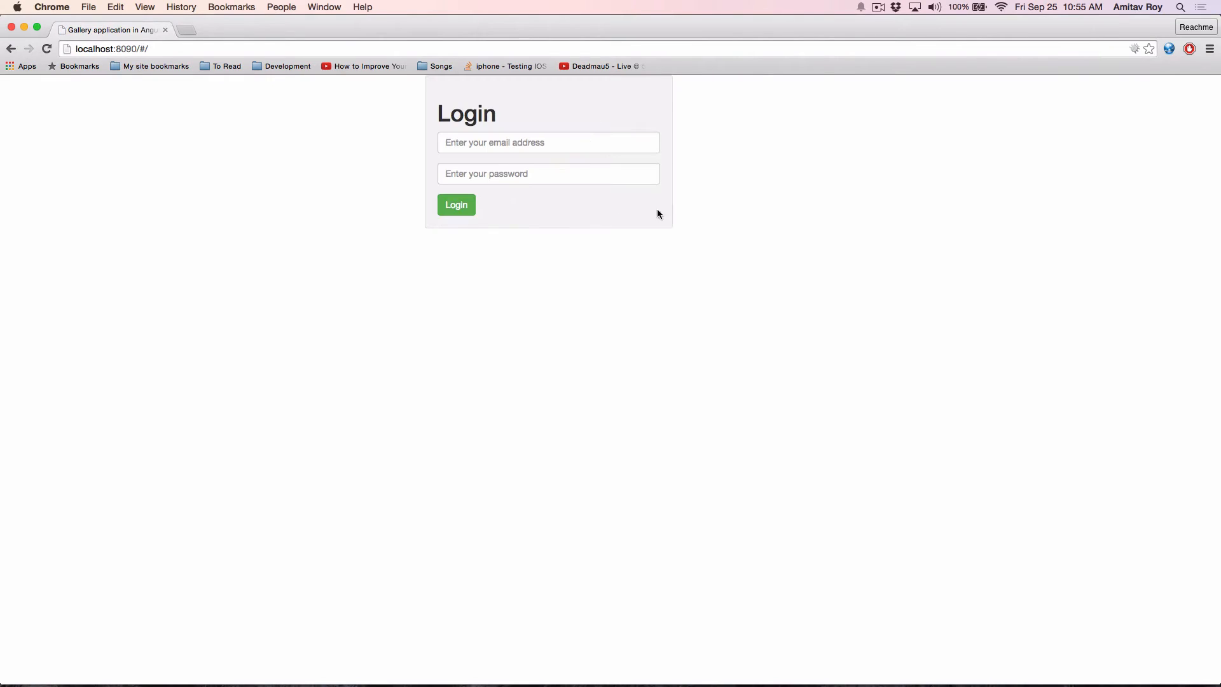
pyautogui.press('F12')
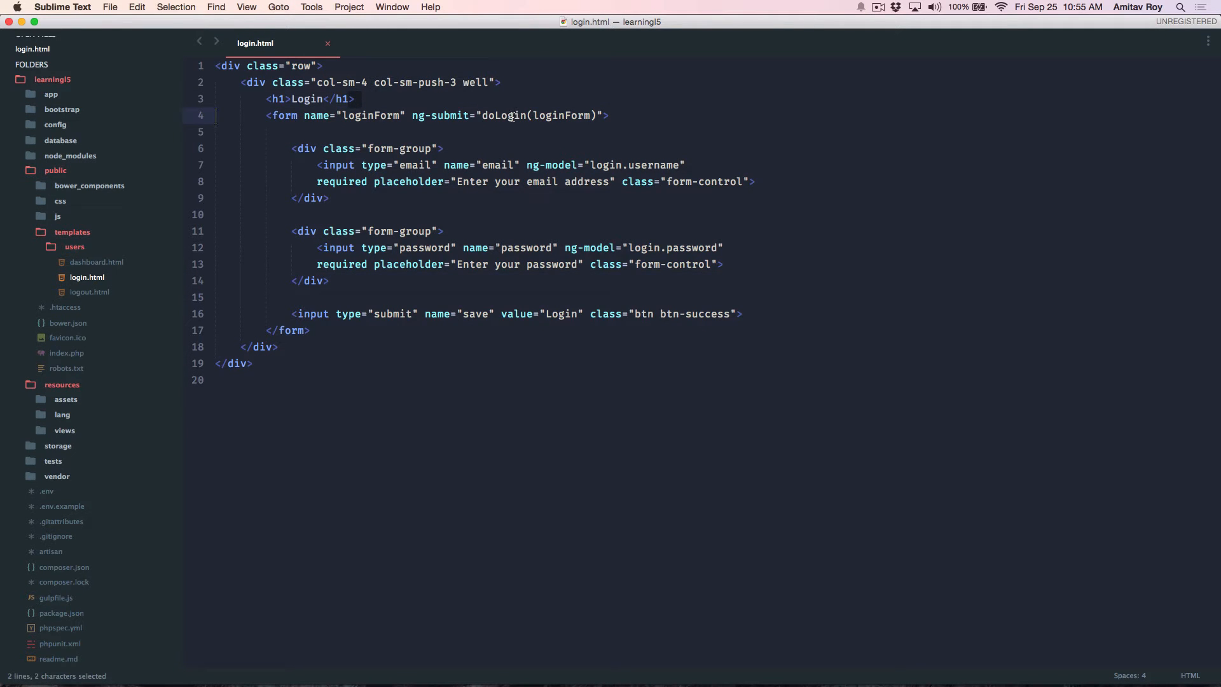
pyautogui.click(513, 116)
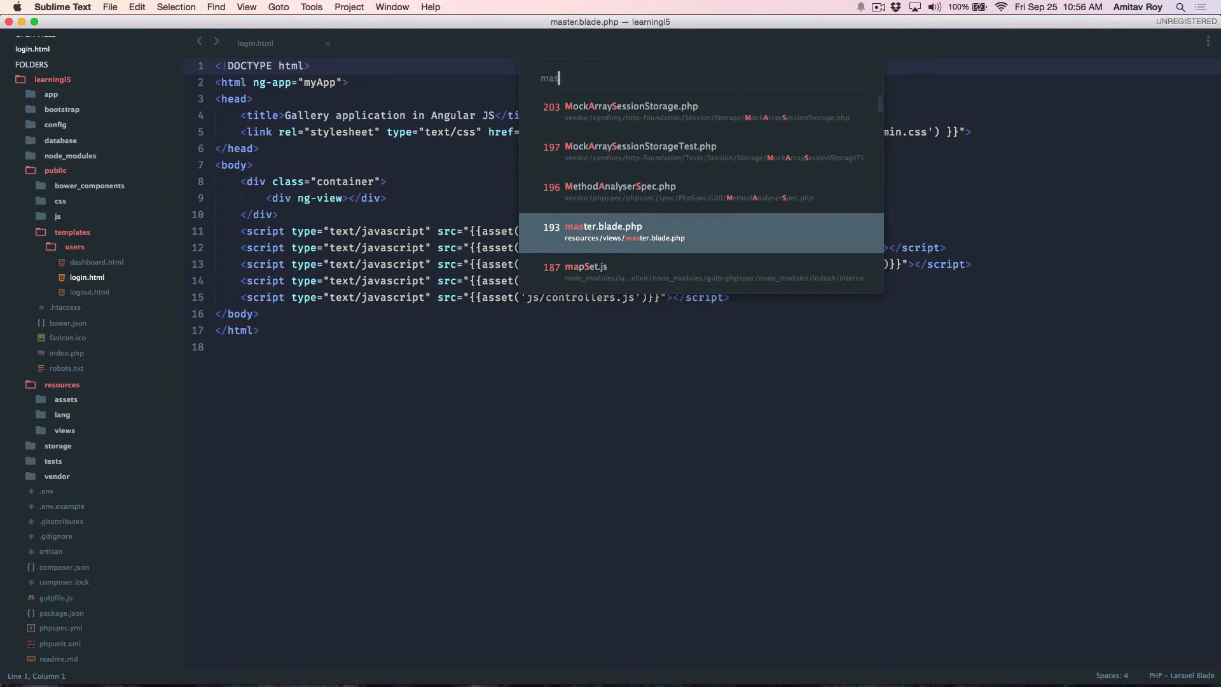
# Pick master.blade.php from the Goto Anything list
pyautogui.click(603, 231)
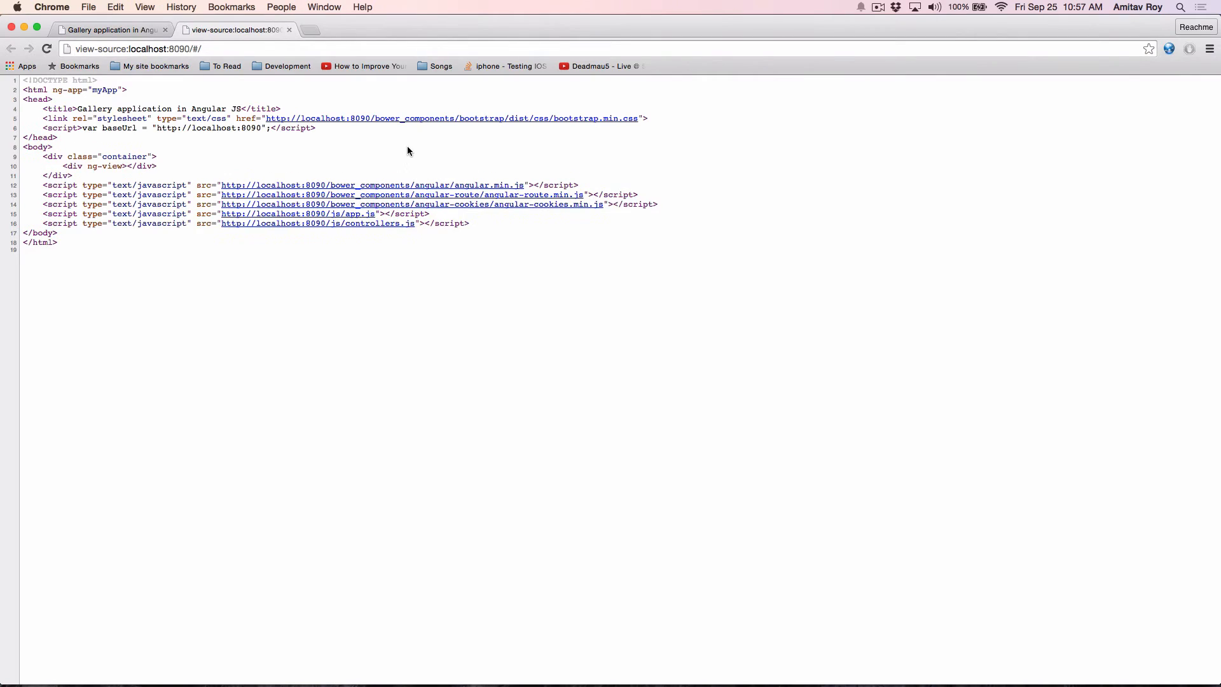
pyautogui.moveTo(166, 152)
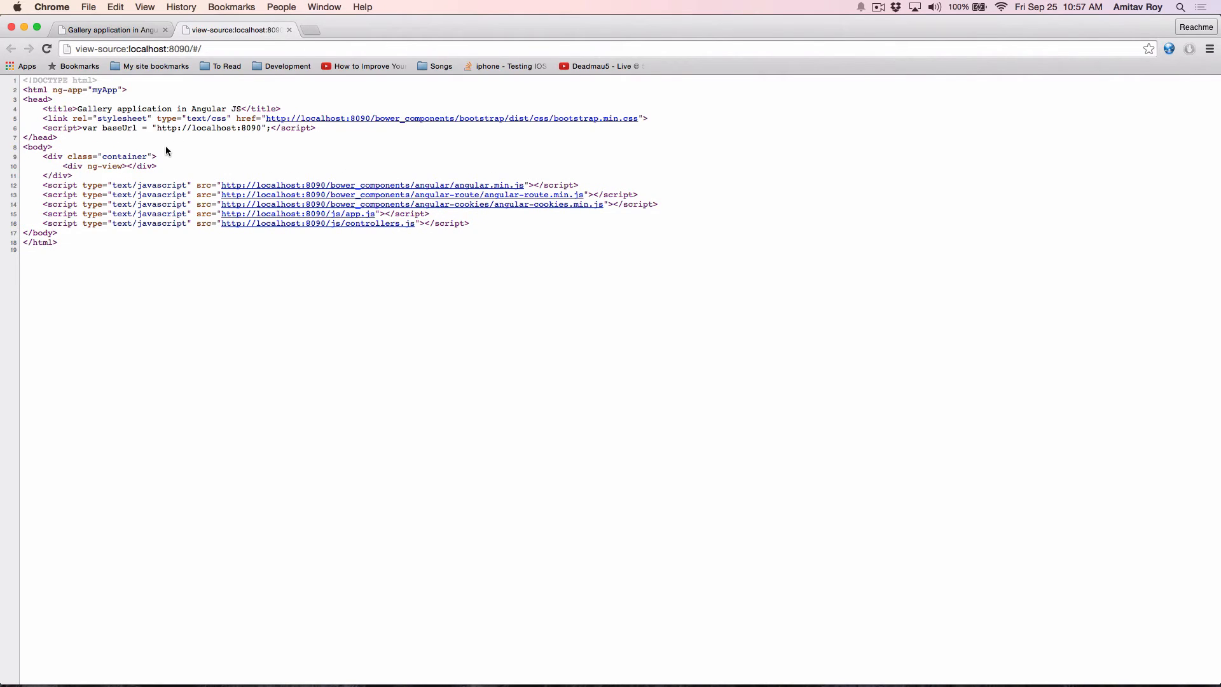
pyautogui.moveTo(207, 131)
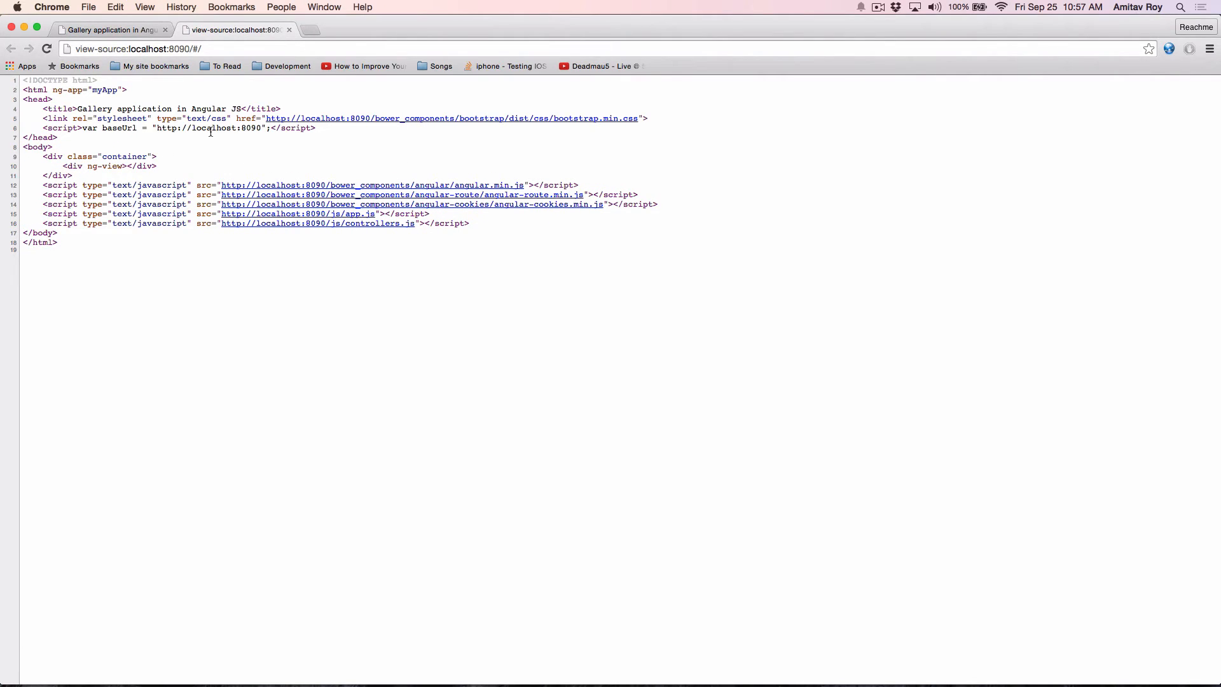
pyautogui.moveTo(264, 127)
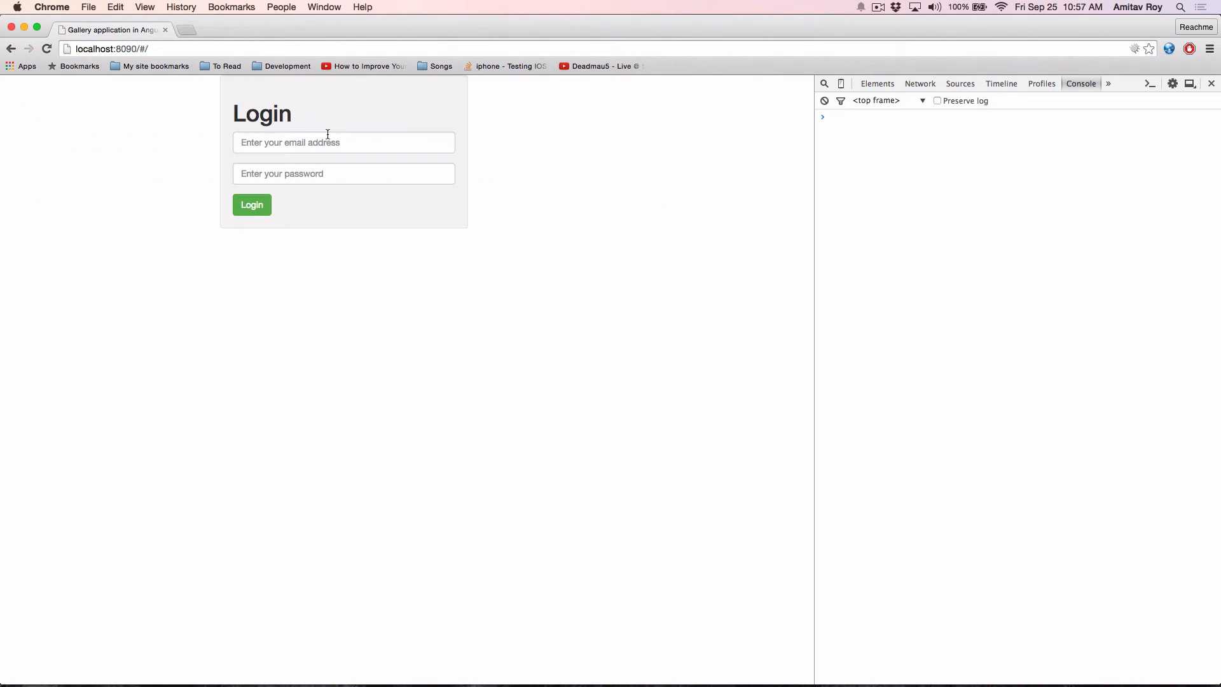
# Switch from the page-source view back to the editor/console with Cmd+Tab
pyautogui.press('cmd+tab')
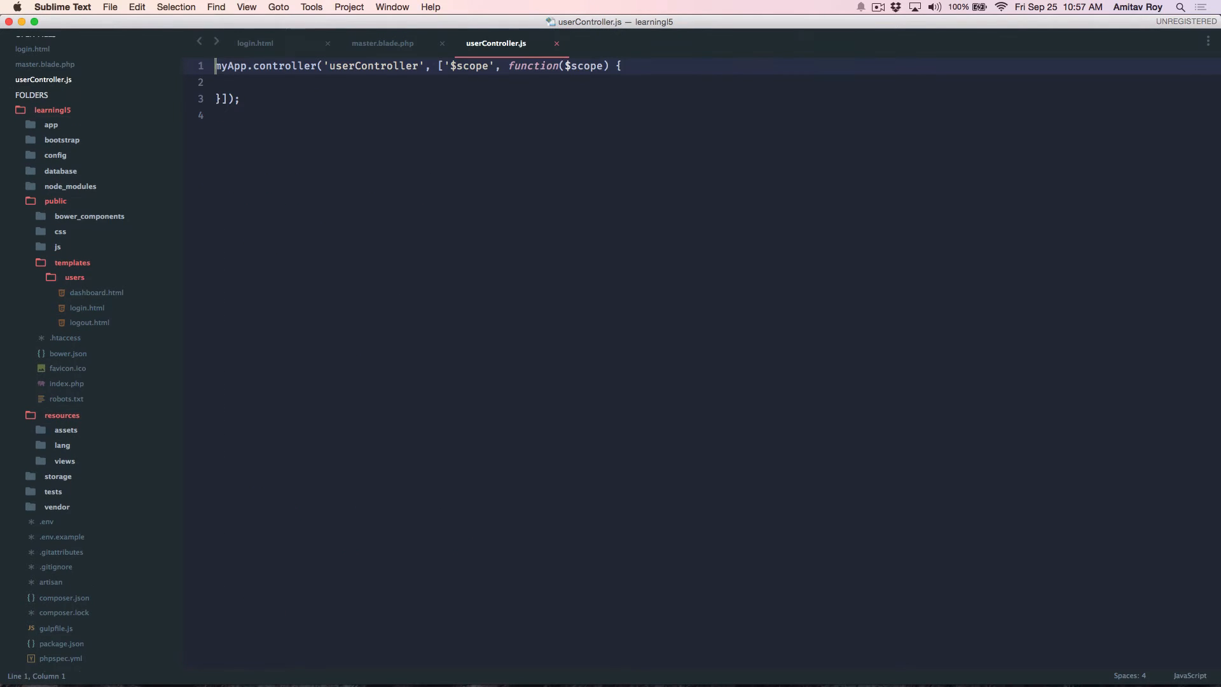
# Add angular.extend($scope, { doLogin: function(loginForm) ... }) copying names from login.html
pyautogui.click(255, 44)
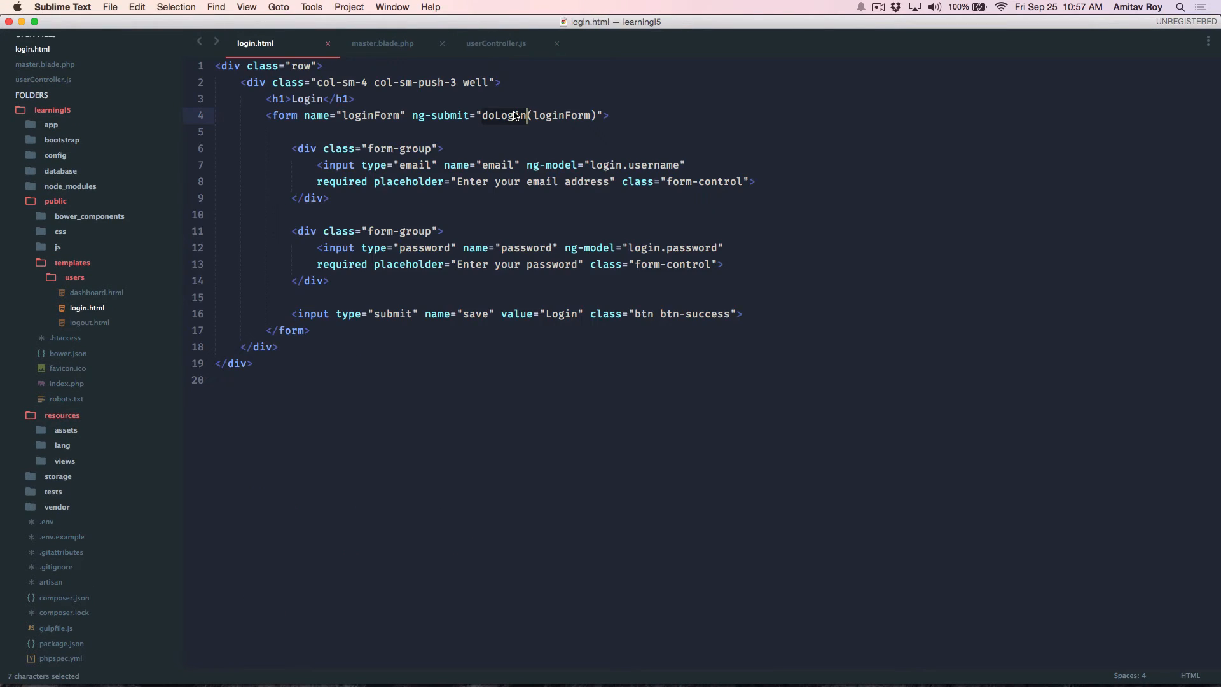
pyautogui.click(496, 43)
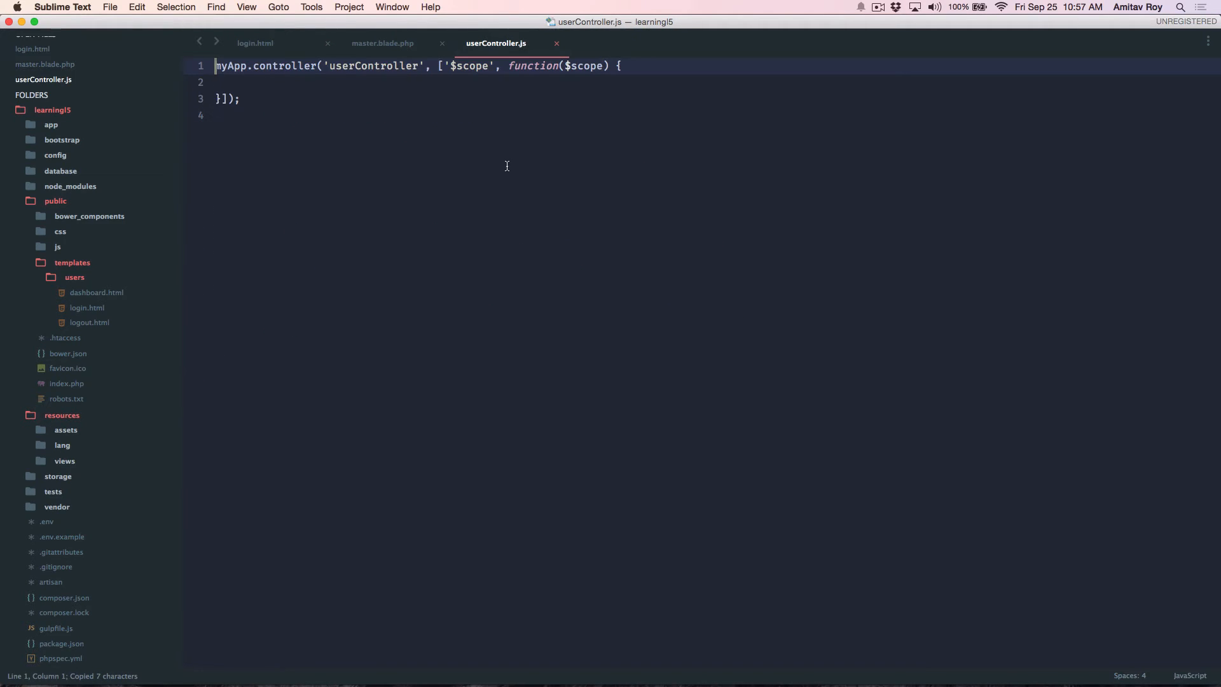
pyautogui.write('ang')
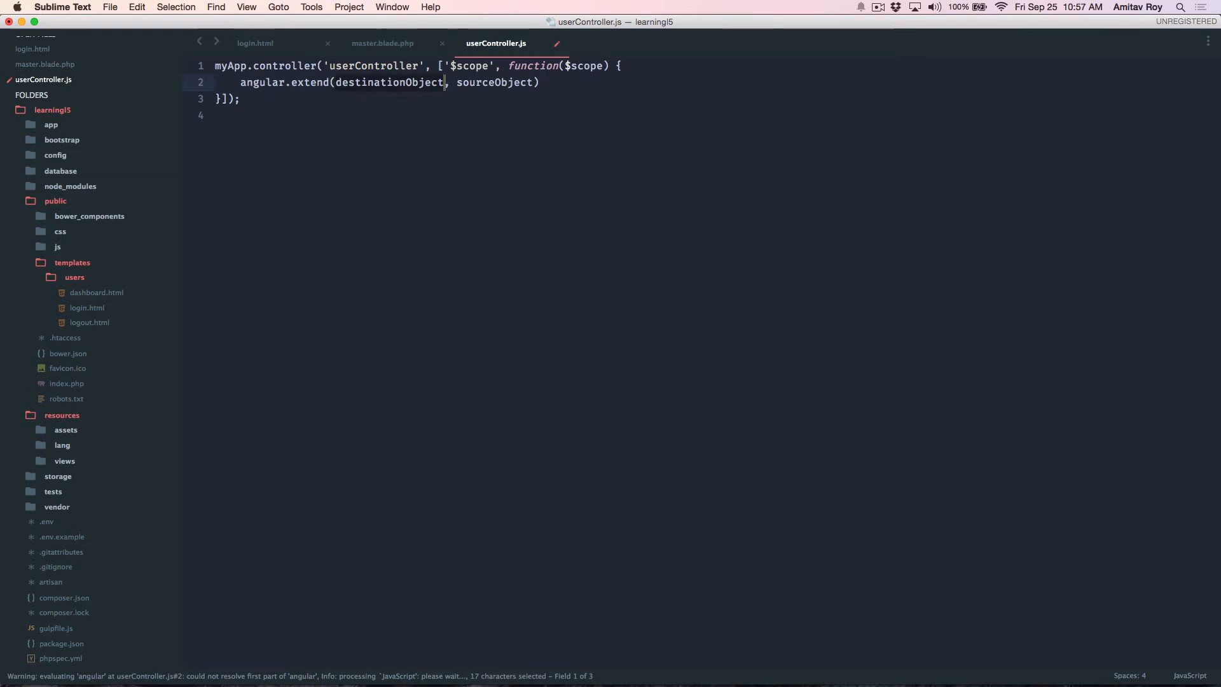
pyautogui.write('$scope, {')
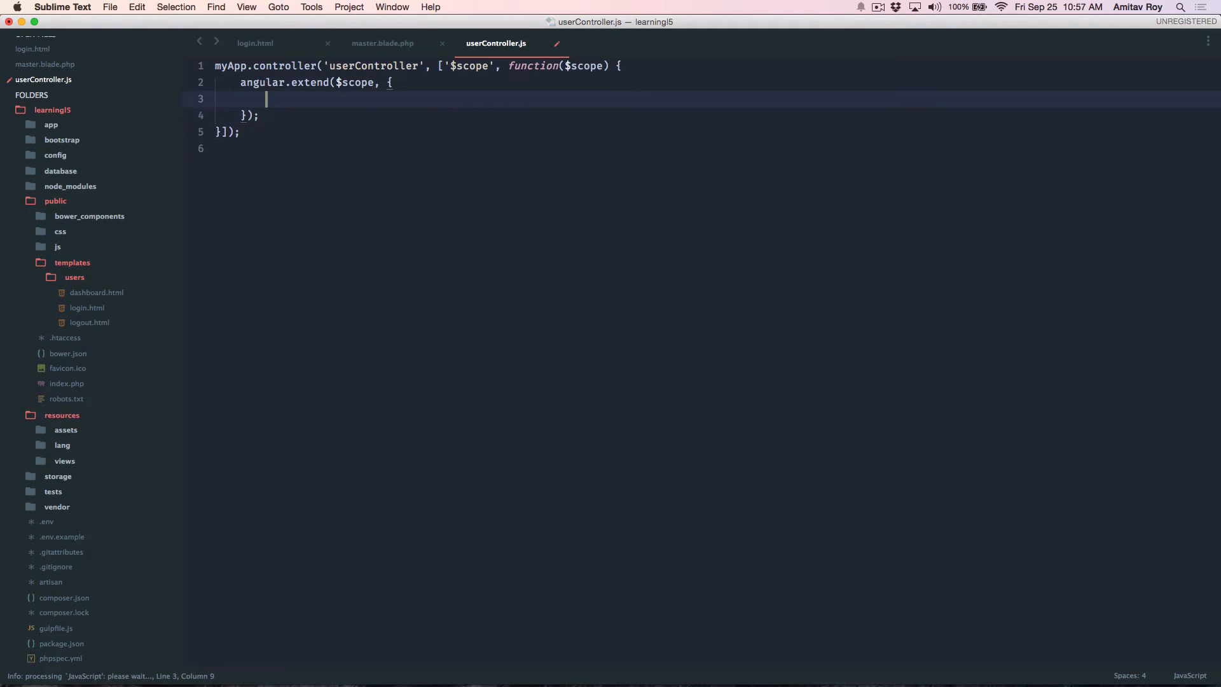
pyautogui.write('doLogin: function(')
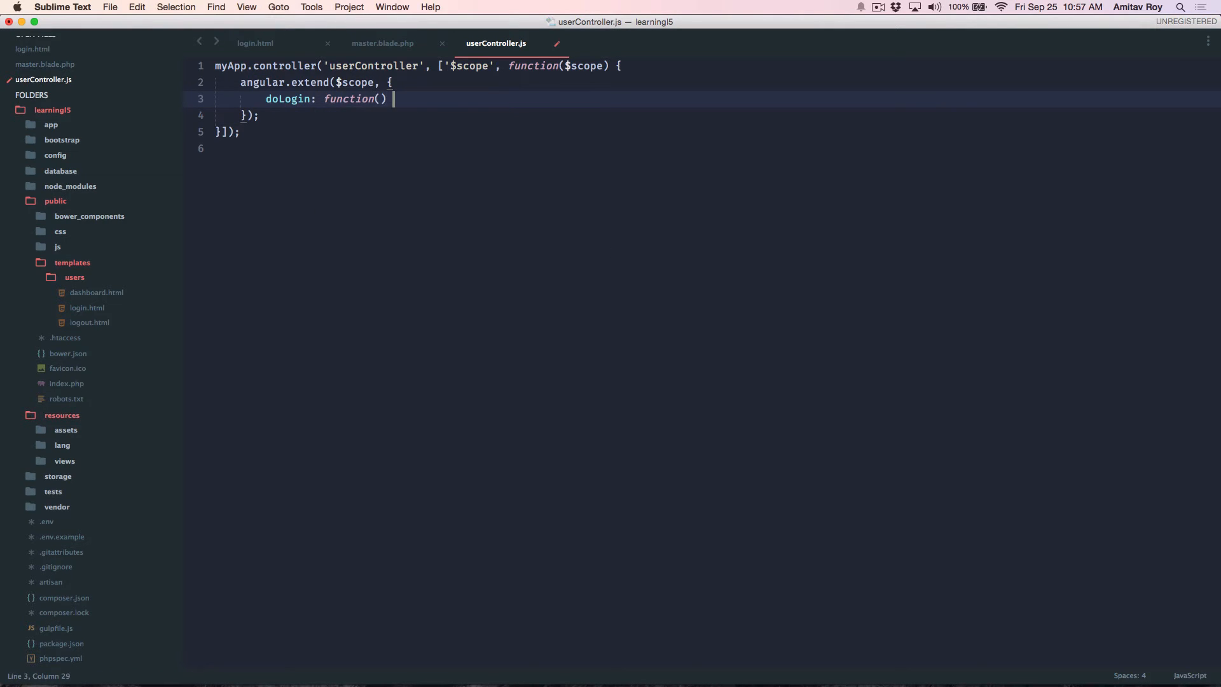
pyautogui.click(254, 44)
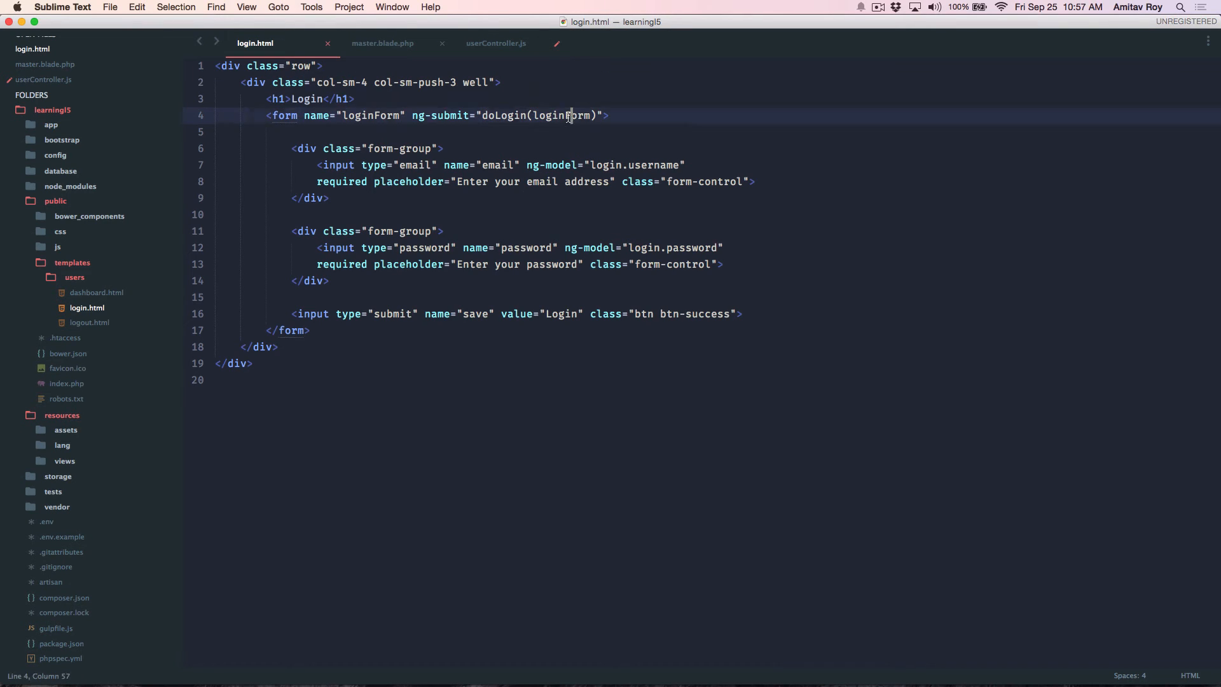
pyautogui.click(495, 43)
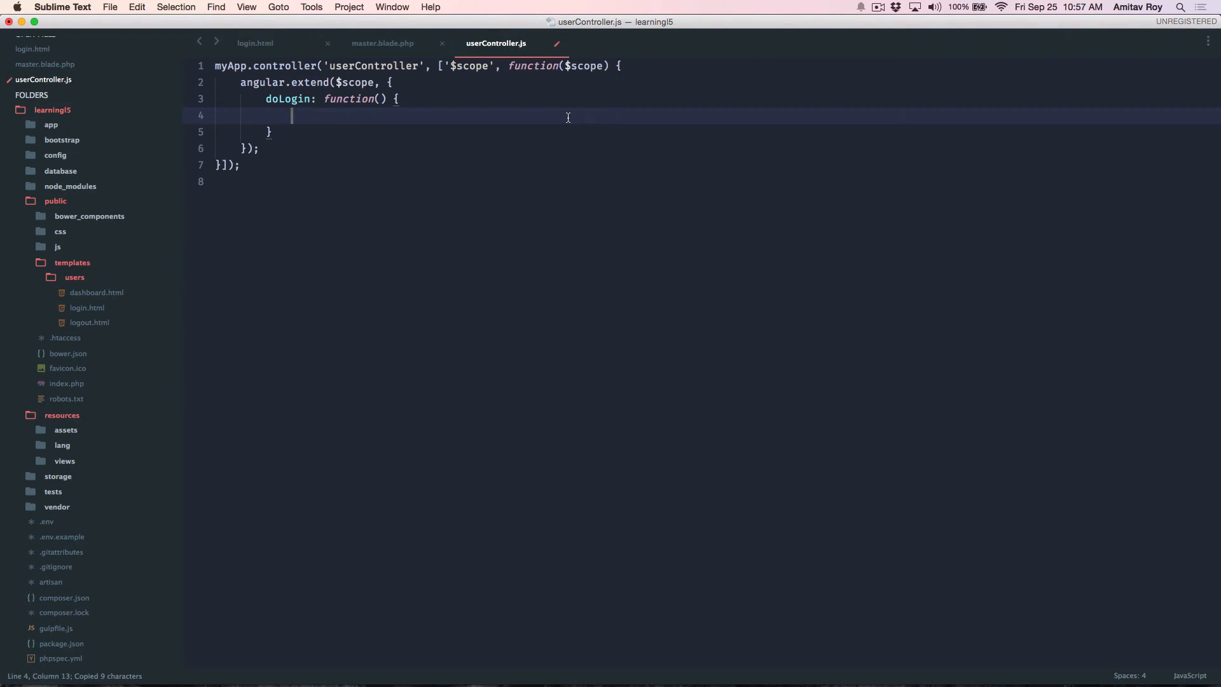
pyautogui.write('loginForm')
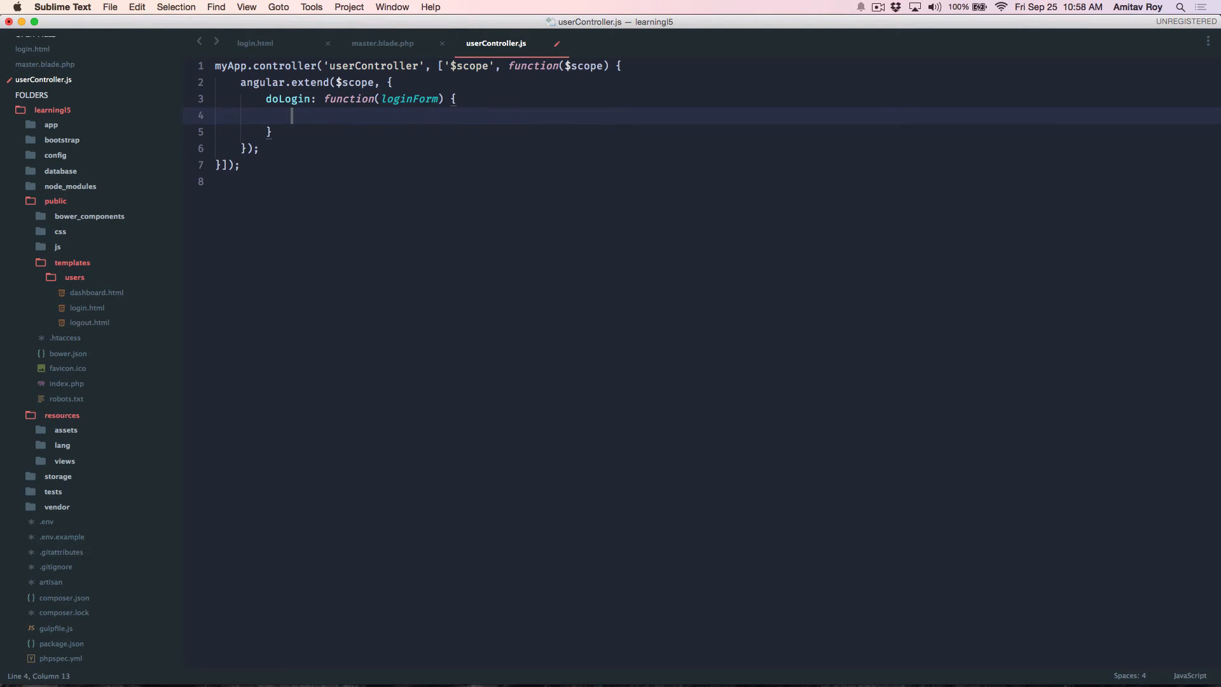
# Log the login model inside doLogin with console.log(login)
pyautogui.click(254, 43)
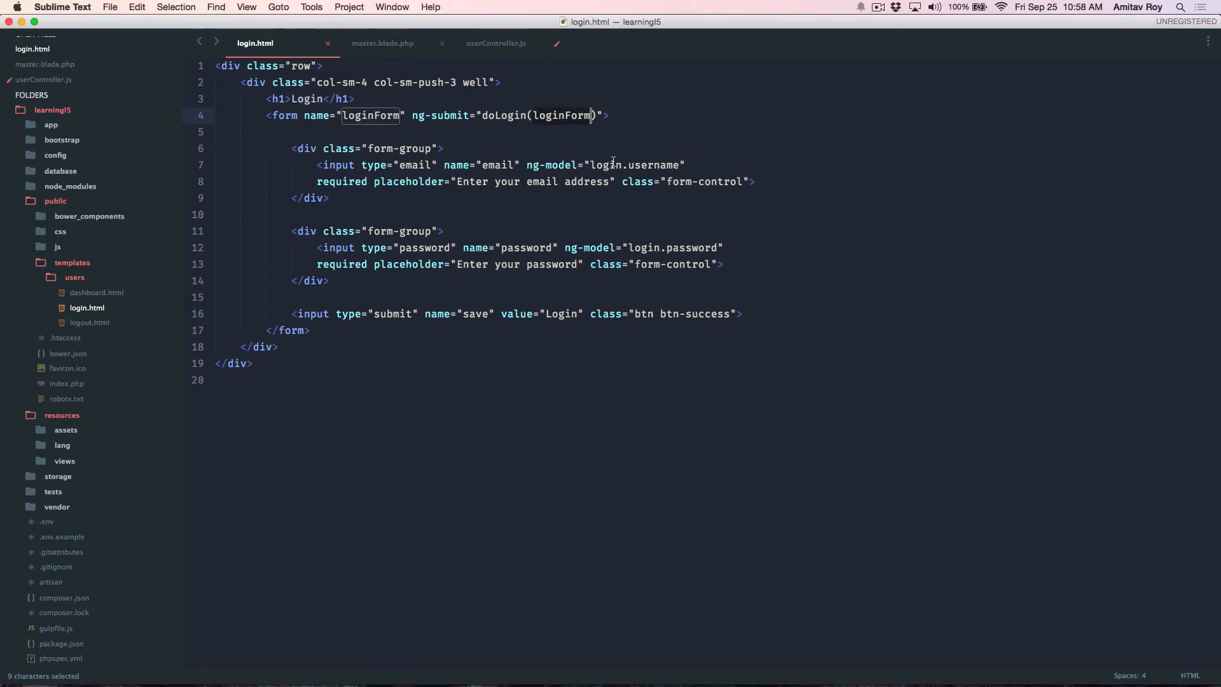
pyautogui.click(496, 43)
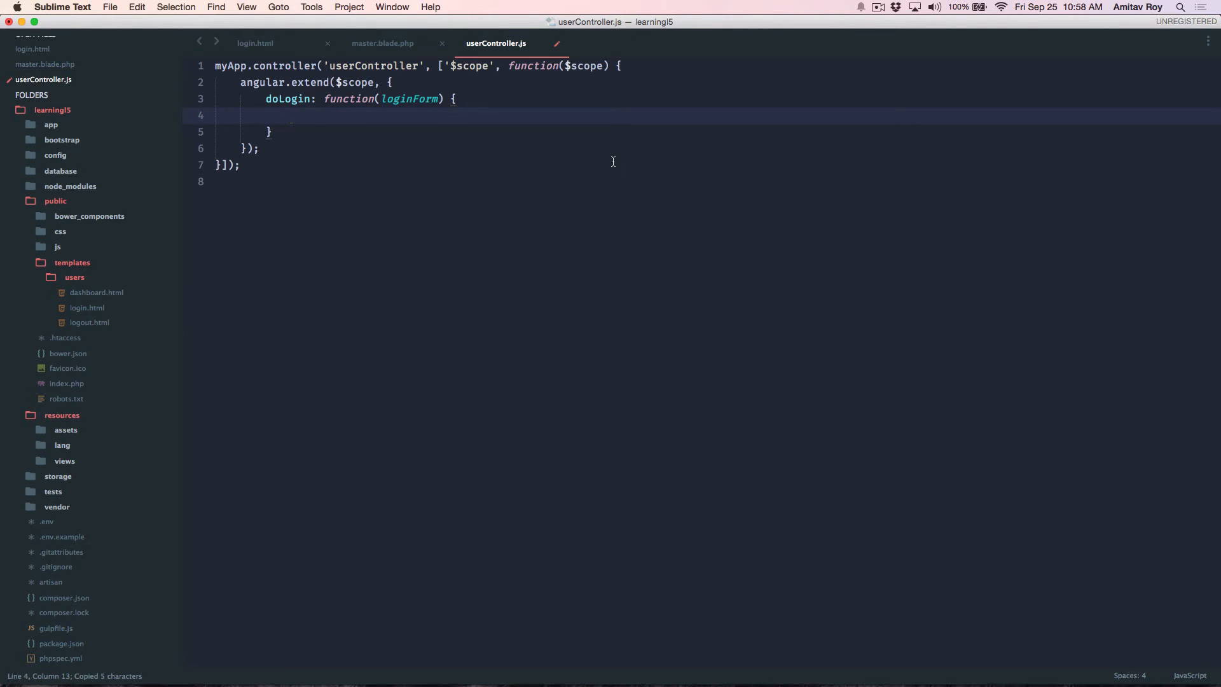
pyautogui.write('co')
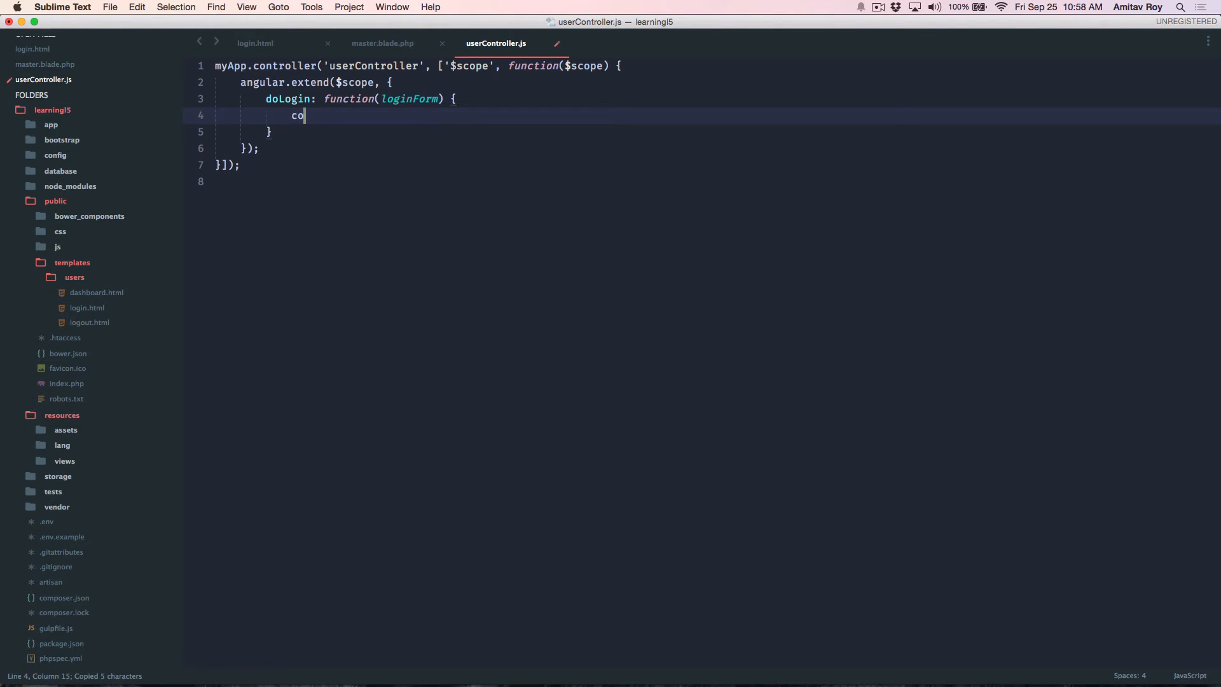
pyautogui.write('nsole.')
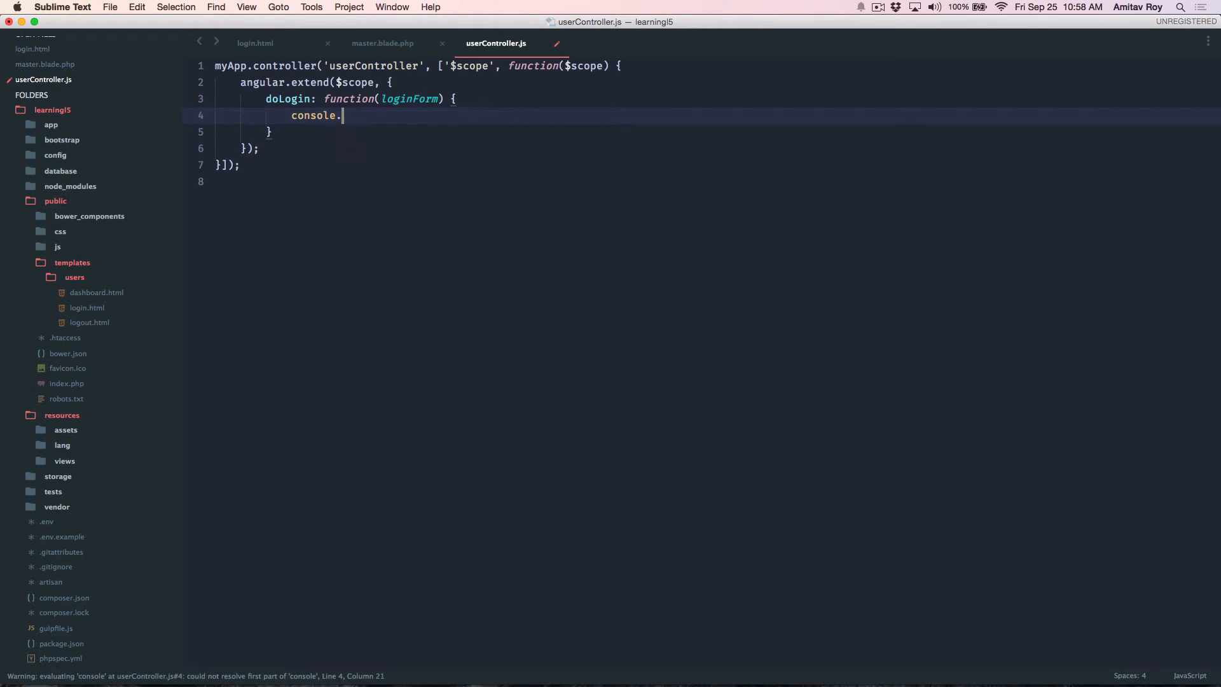
pyautogui.write('log(login);')
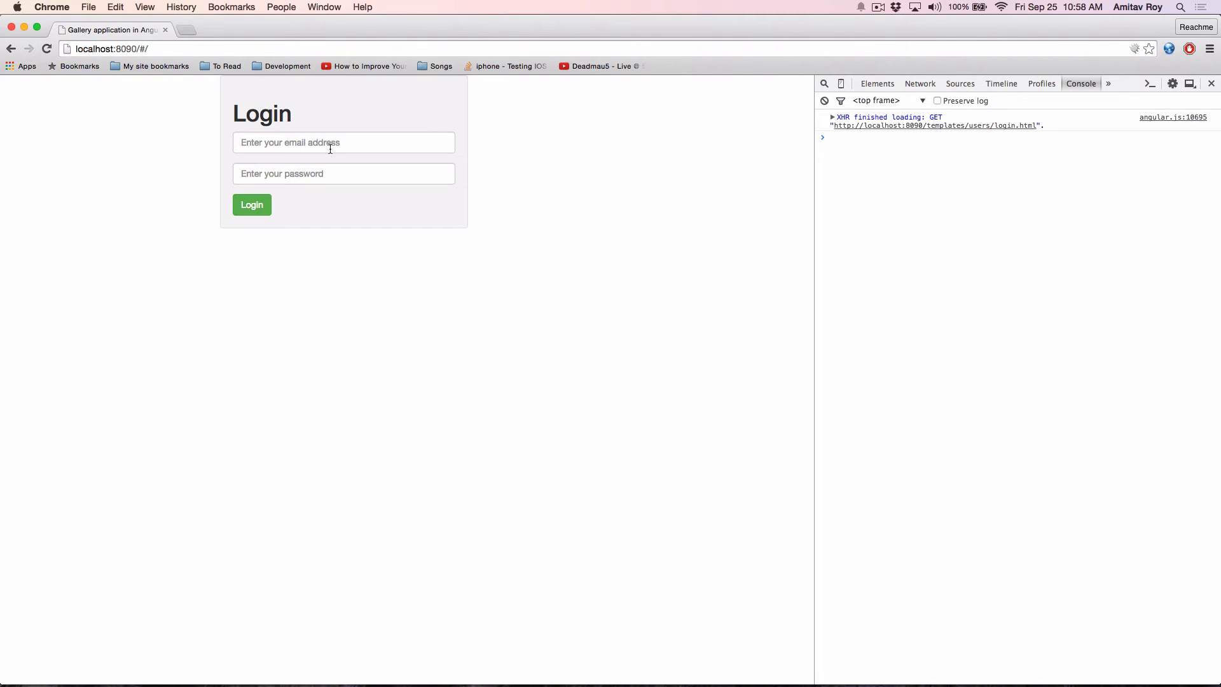
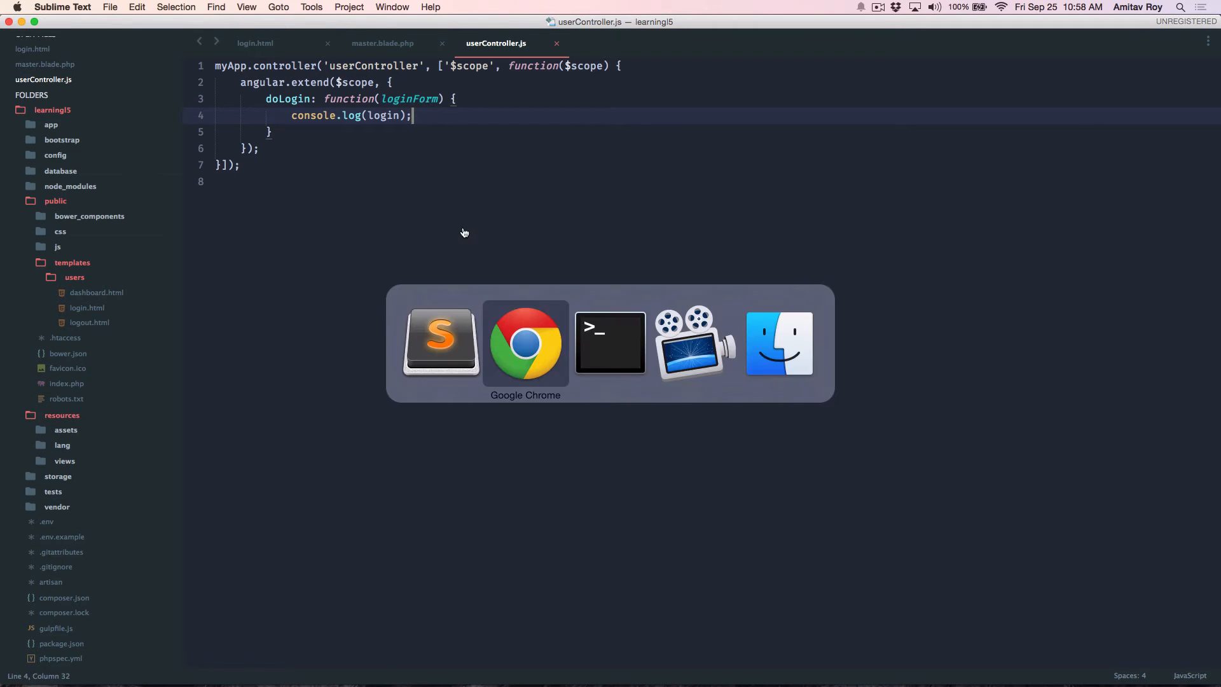
pyautogui.click(610, 342)
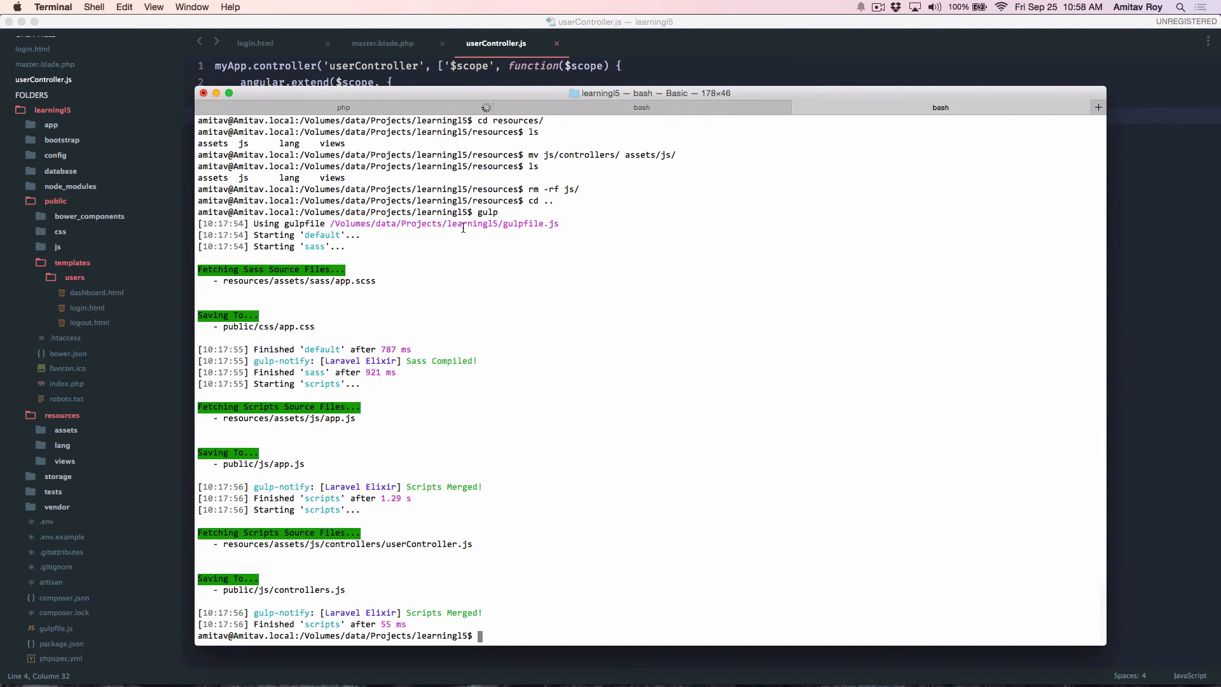
# Start gulp watch so scripts recompile on changes
pyautogui.write('gu')
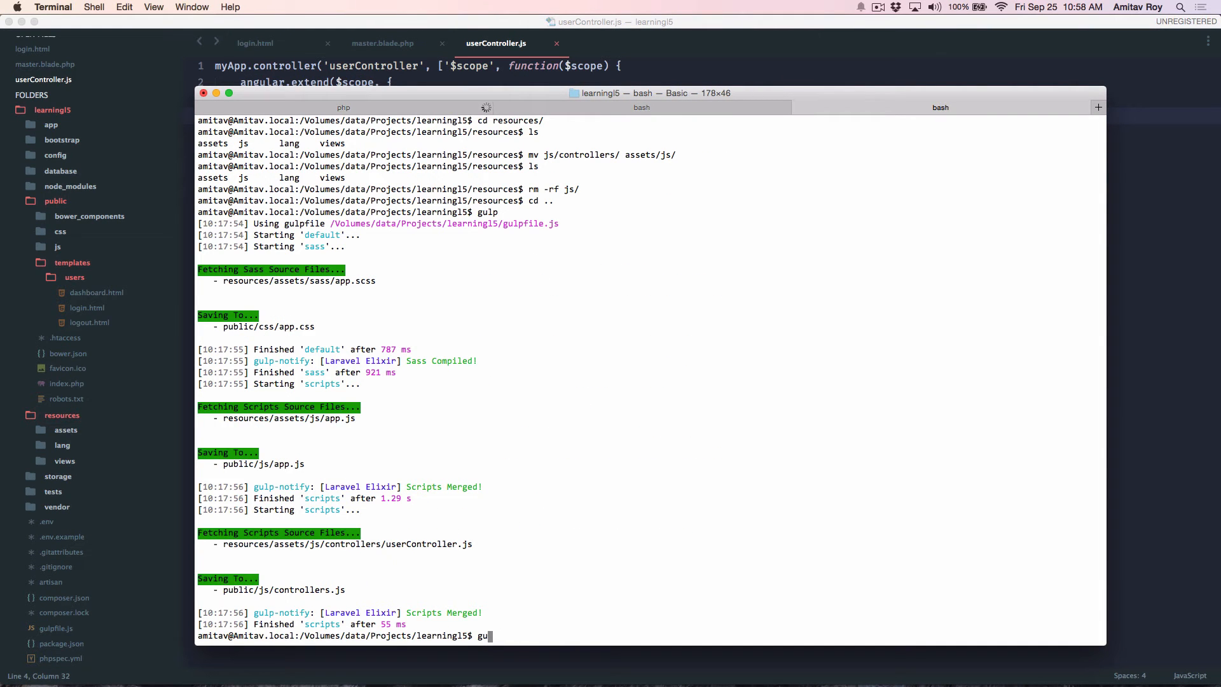
pyautogui.write('wa')
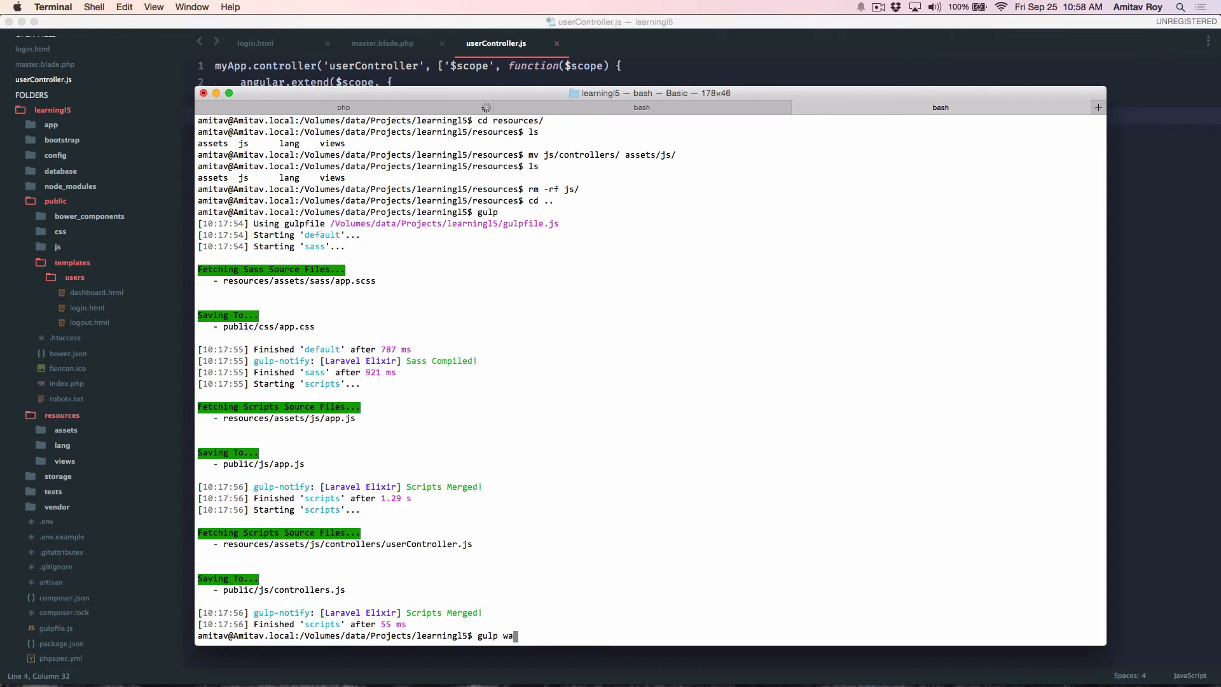
pyautogui.press('Return')
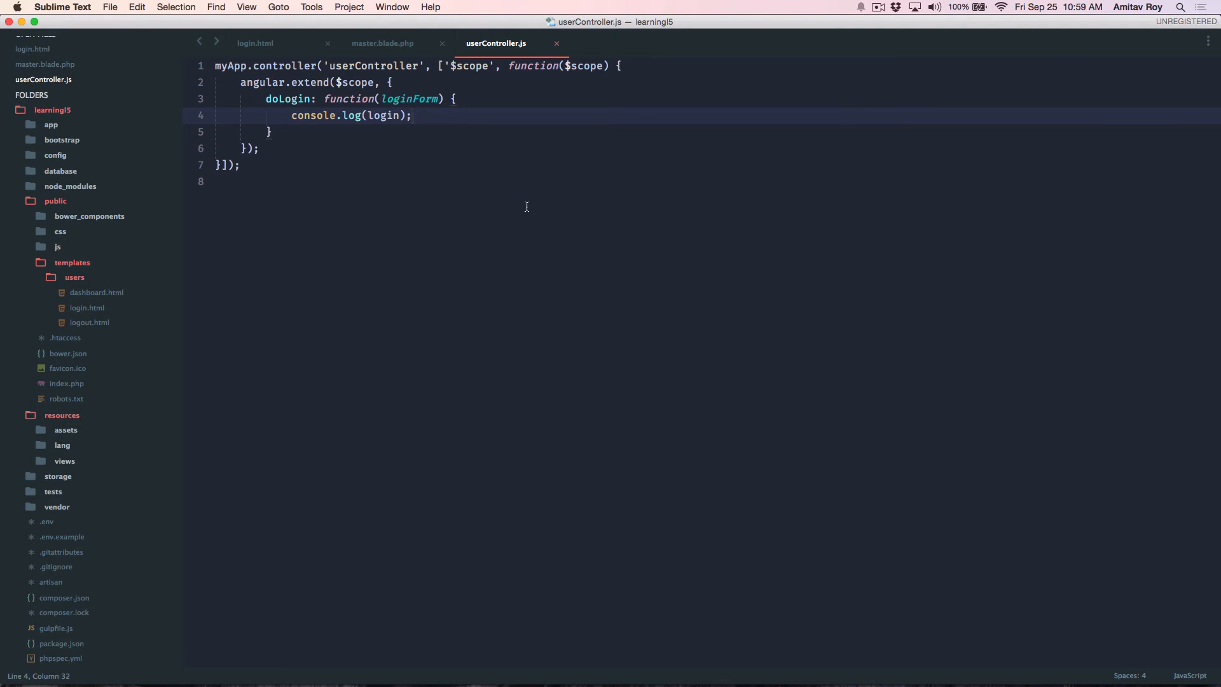
# Add a mix.version(); line at the end of the elixir task in gulpfile.js
pyautogui.click(54, 629)
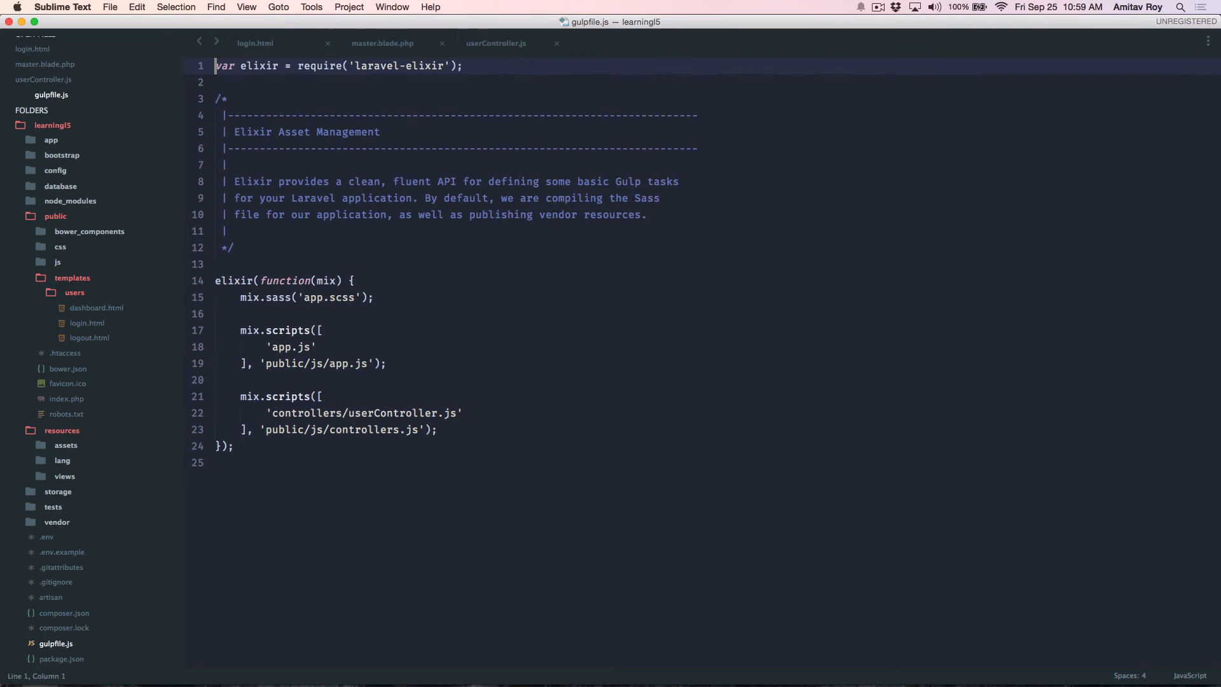
pyautogui.press('enter')
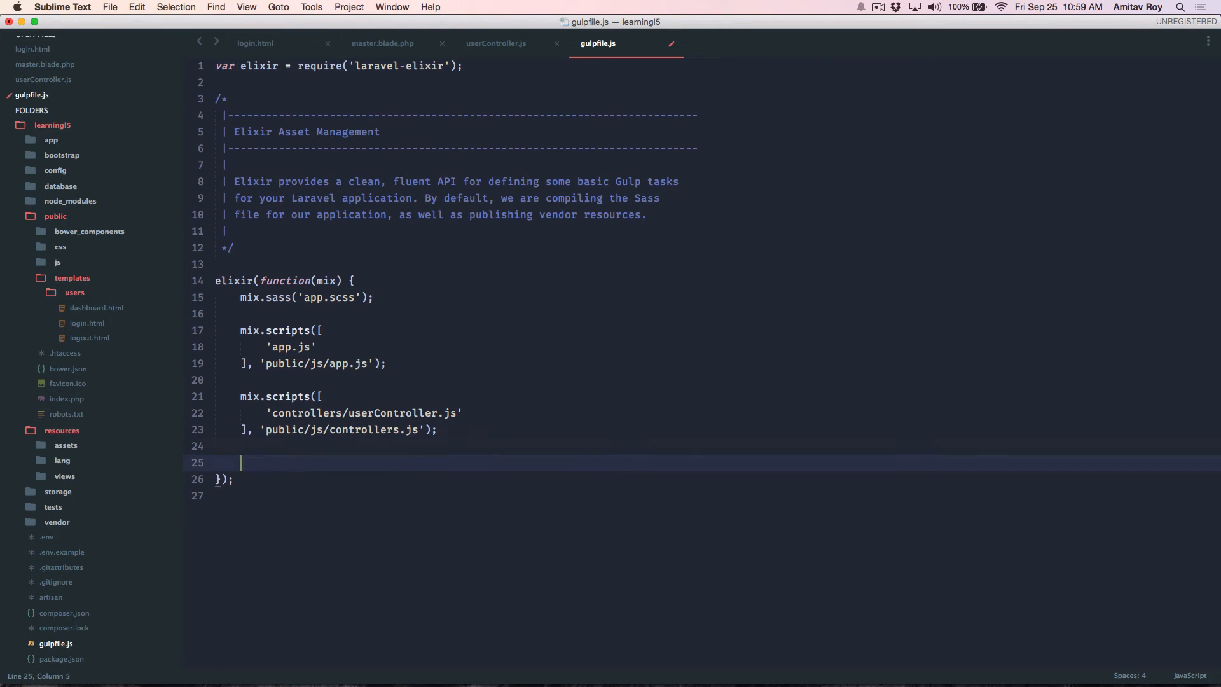
pyautogui.write('mix.version')
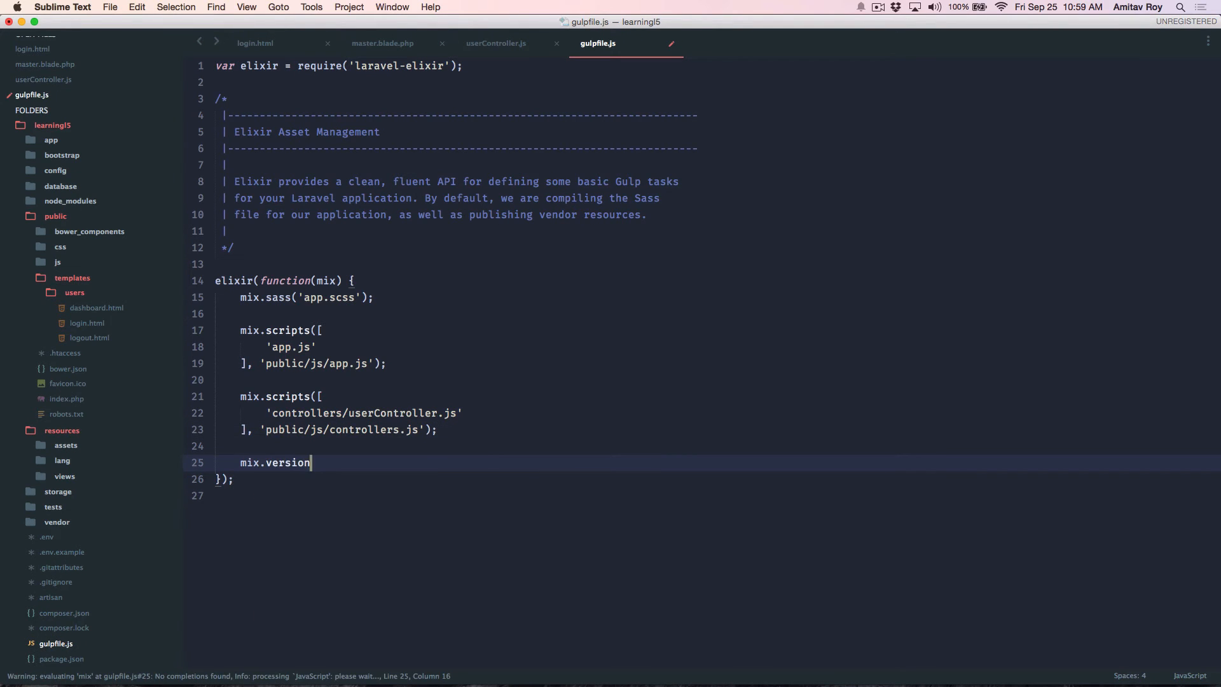
pyautogui.write('();')
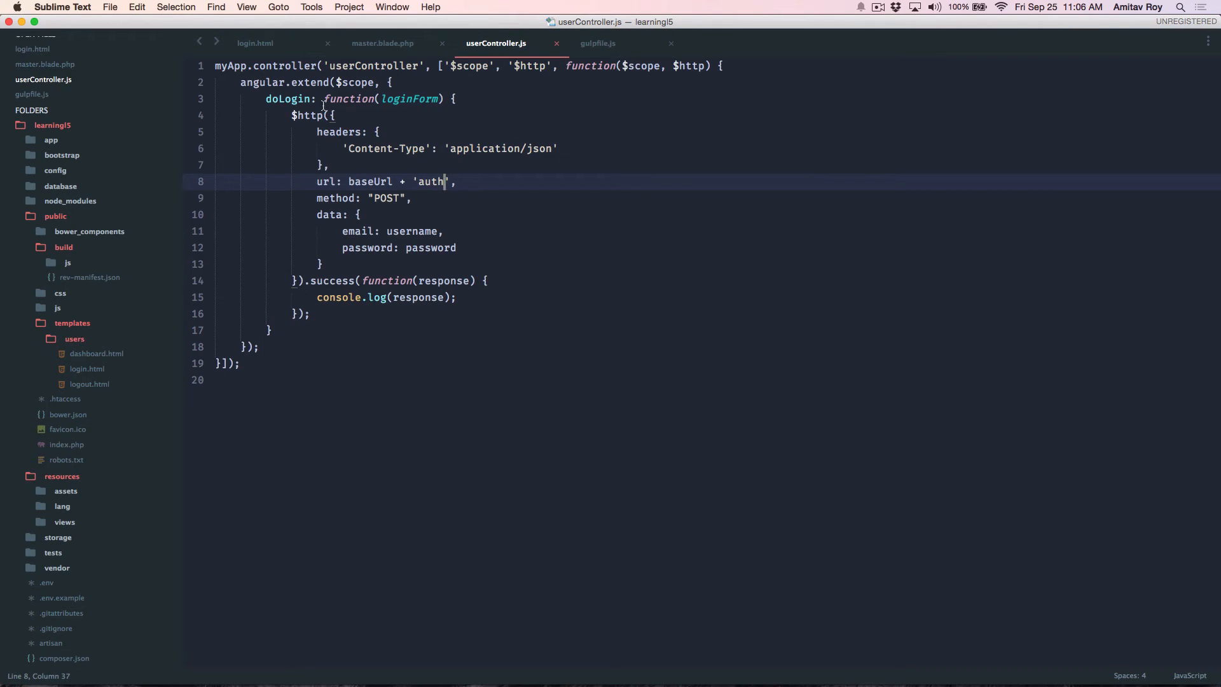
# Start replacing the email value with $scope. and copy the login model name from login.html
pyautogui.click(311, 115)
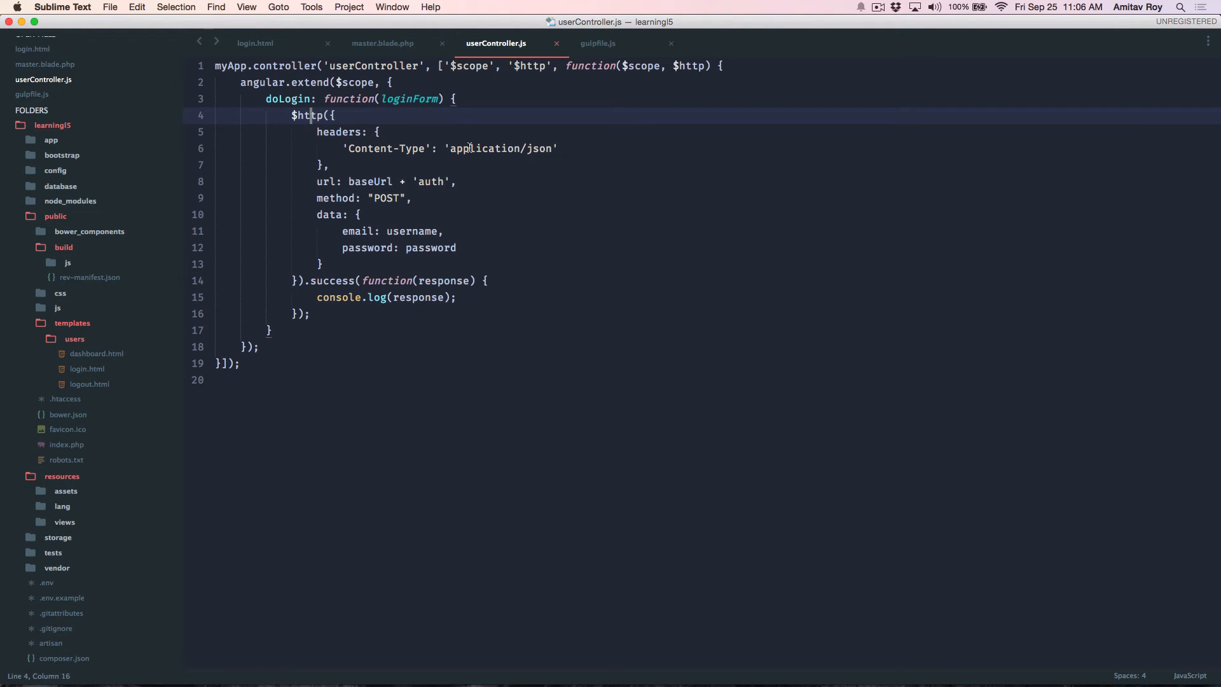
pyautogui.click(370, 148)
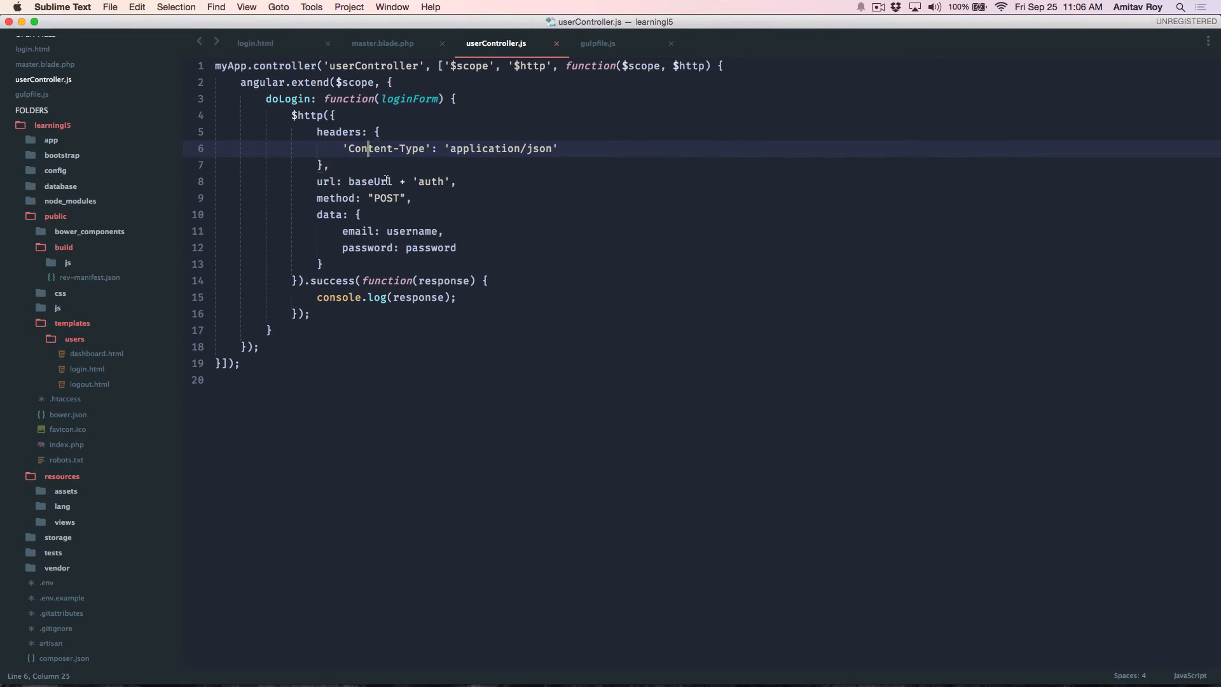
pyautogui.click(433, 181)
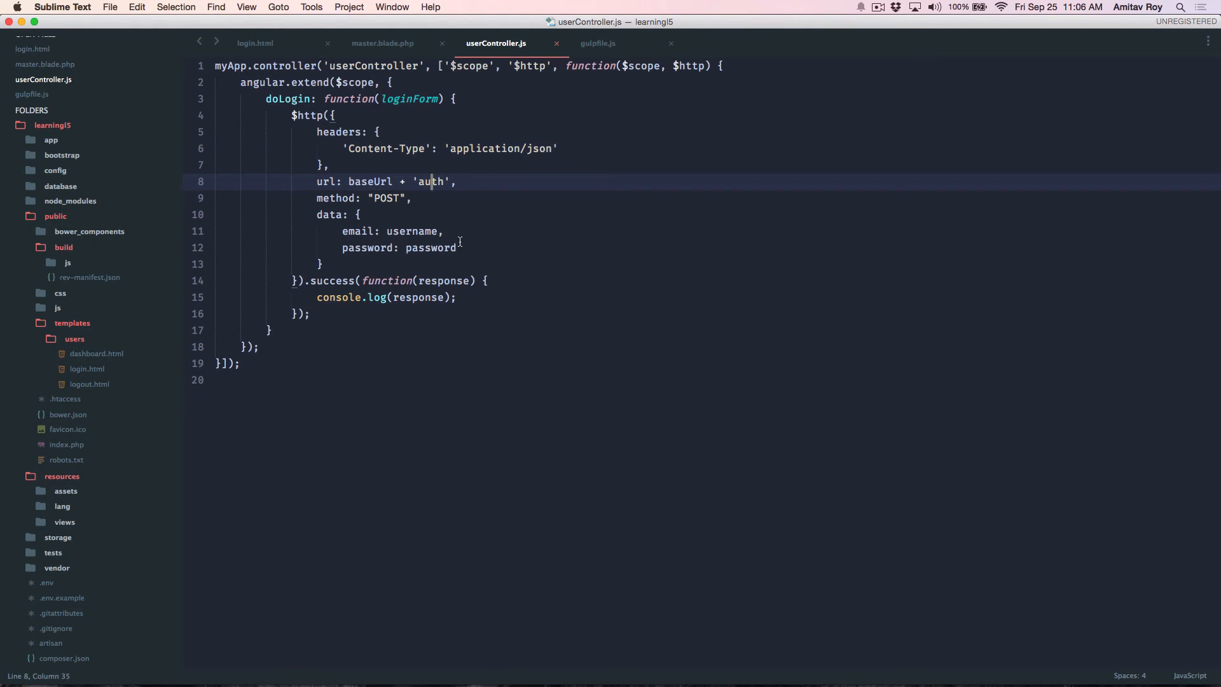
pyautogui.click(428, 231)
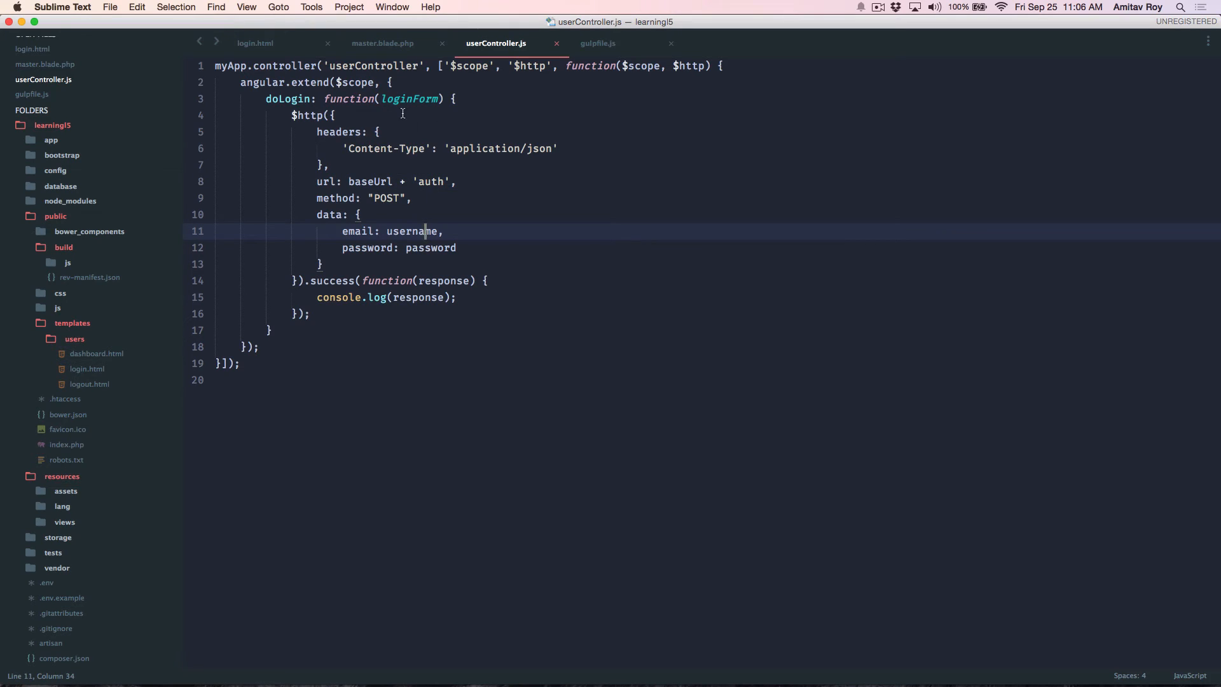
pyautogui.write('#')
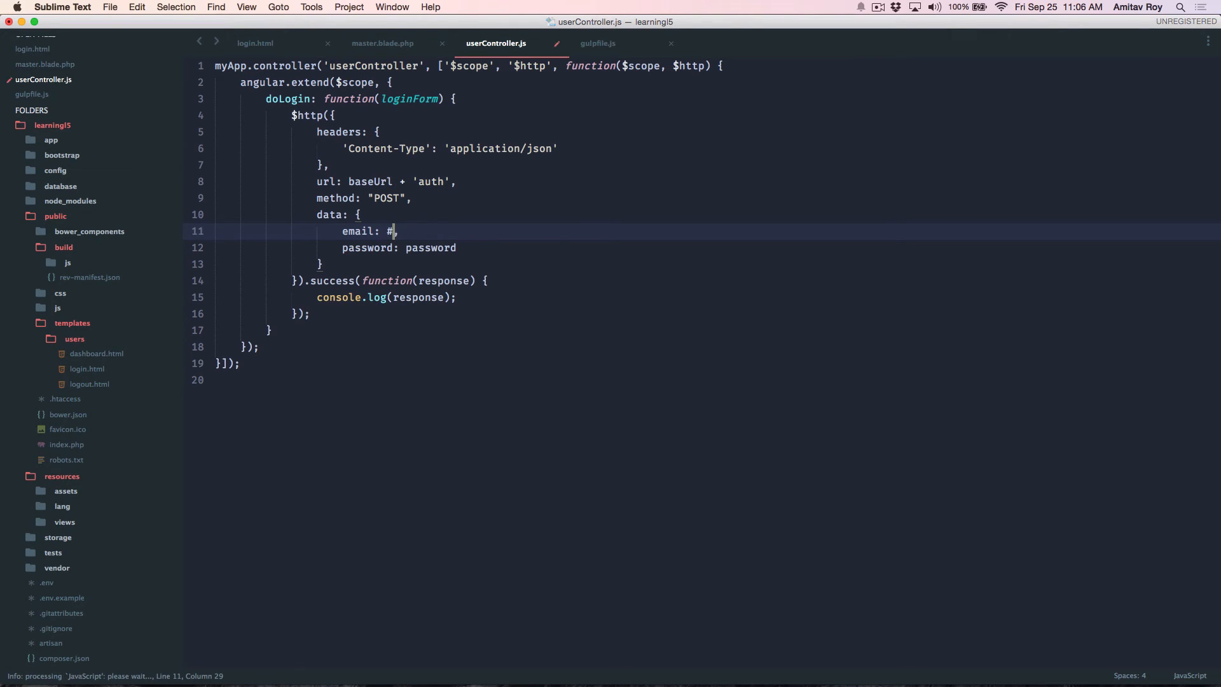
pyautogui.write('scope.')
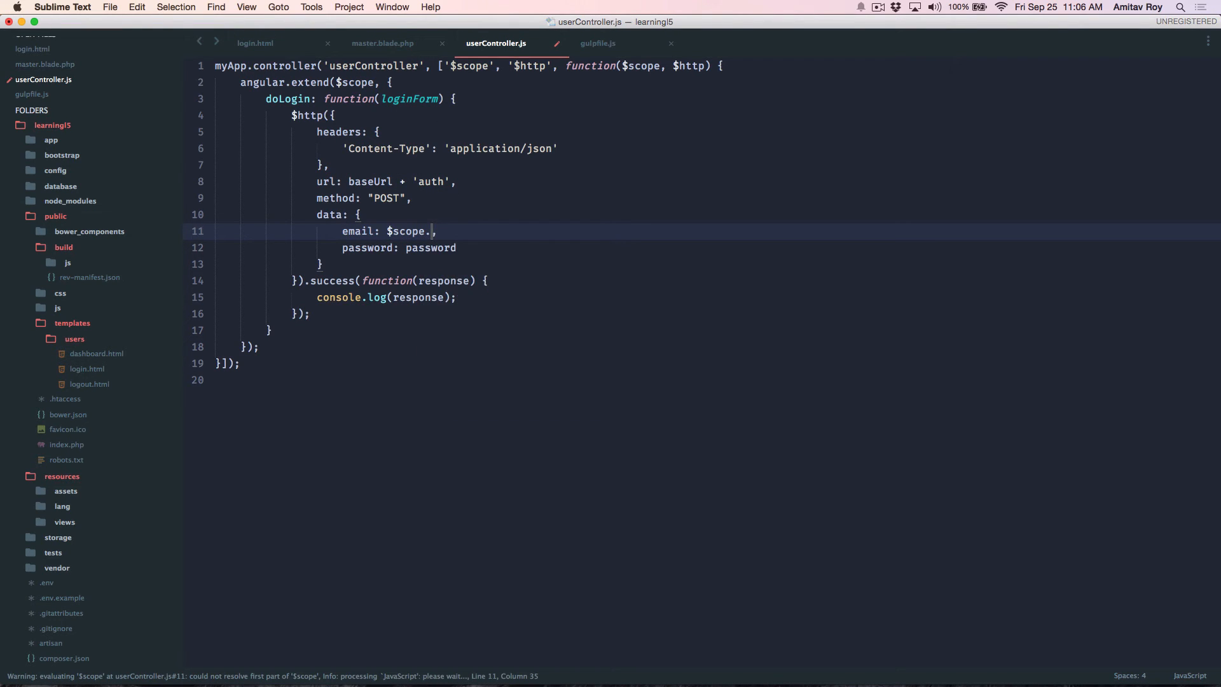
pyautogui.click(255, 43)
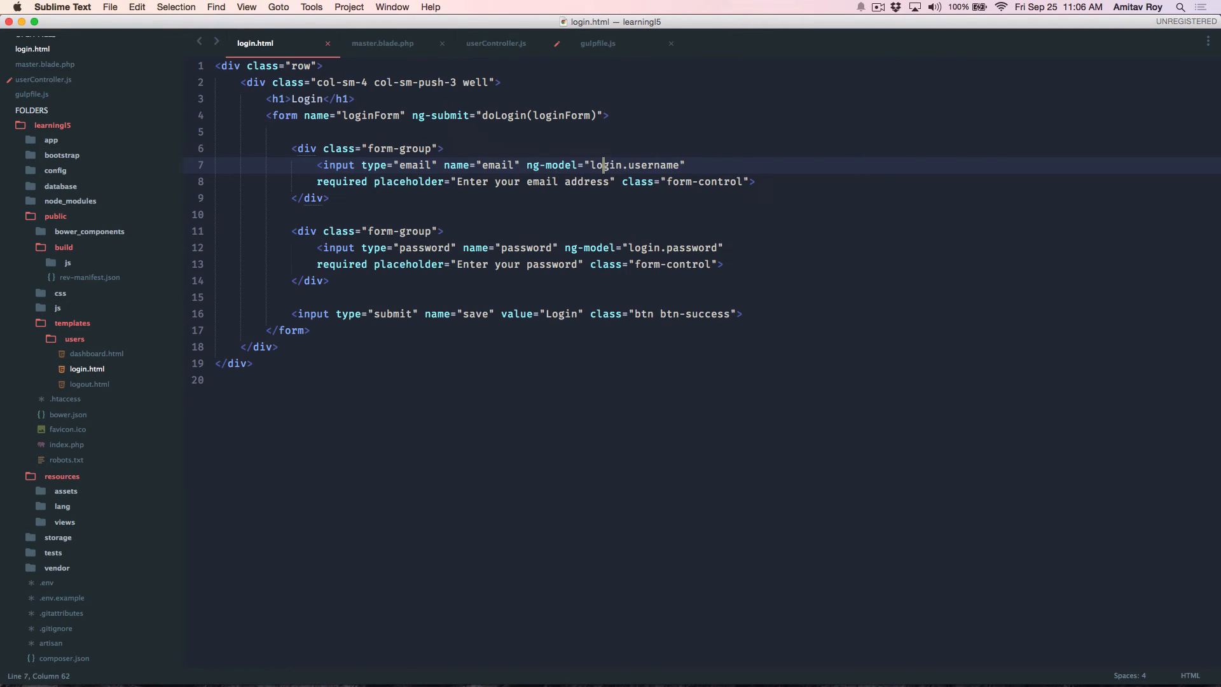
pyautogui.doubleClick(648, 164)
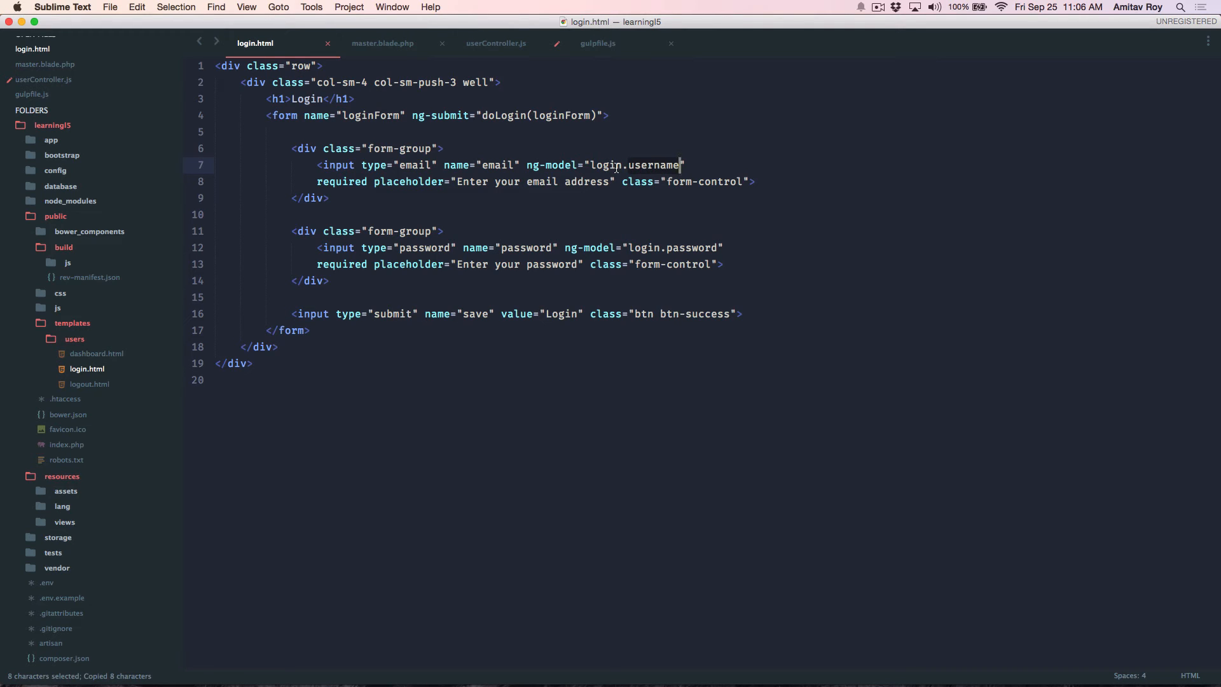
# Send $scope.login.username as email and $scope.login.password as password in doLogin's data object
pyautogui.click(495, 43)
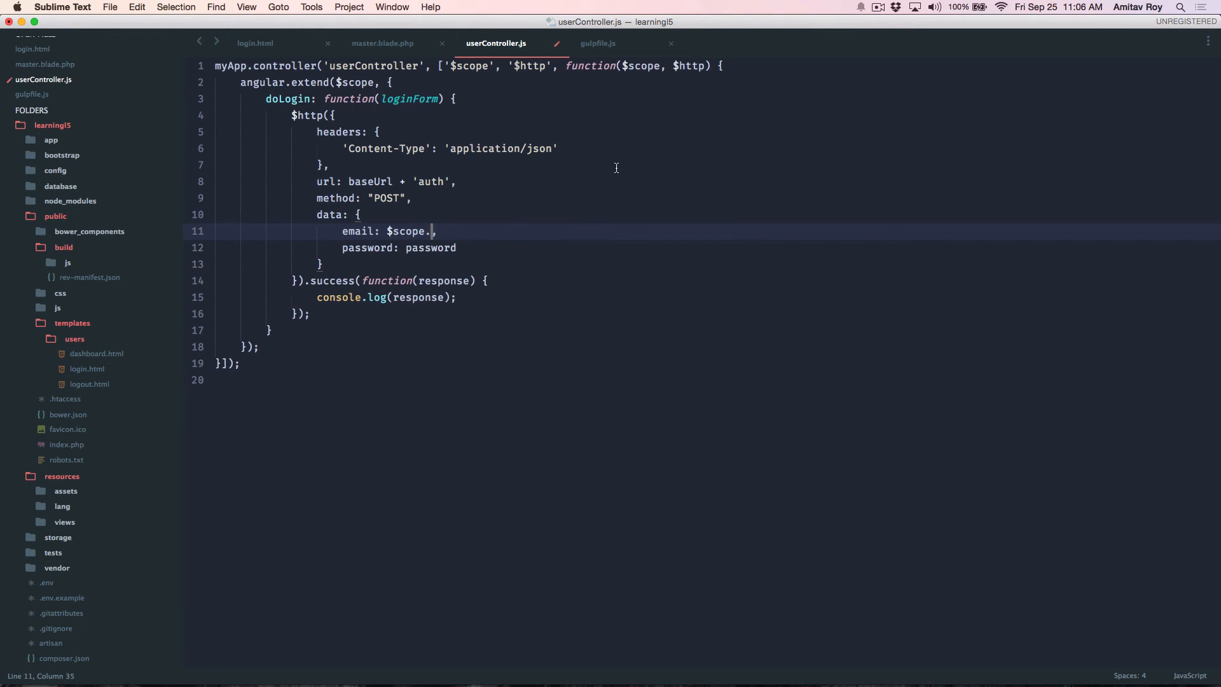
pyautogui.write('login.username')
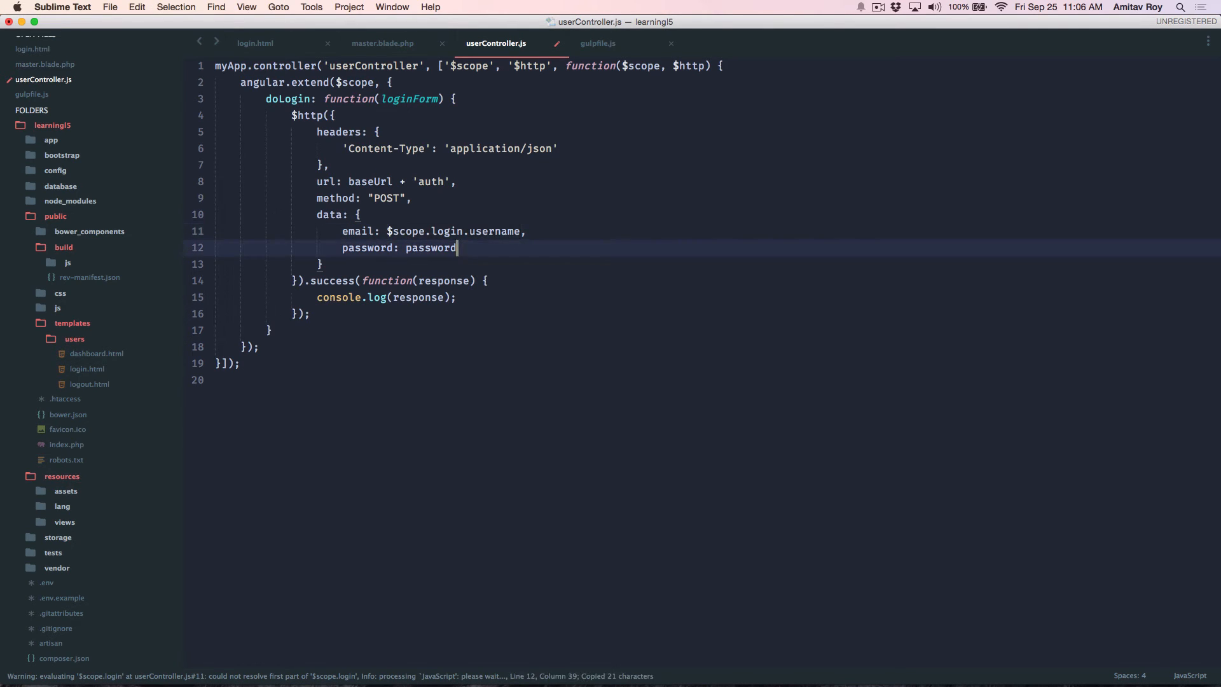
pyautogui.write('$scope.login.username')
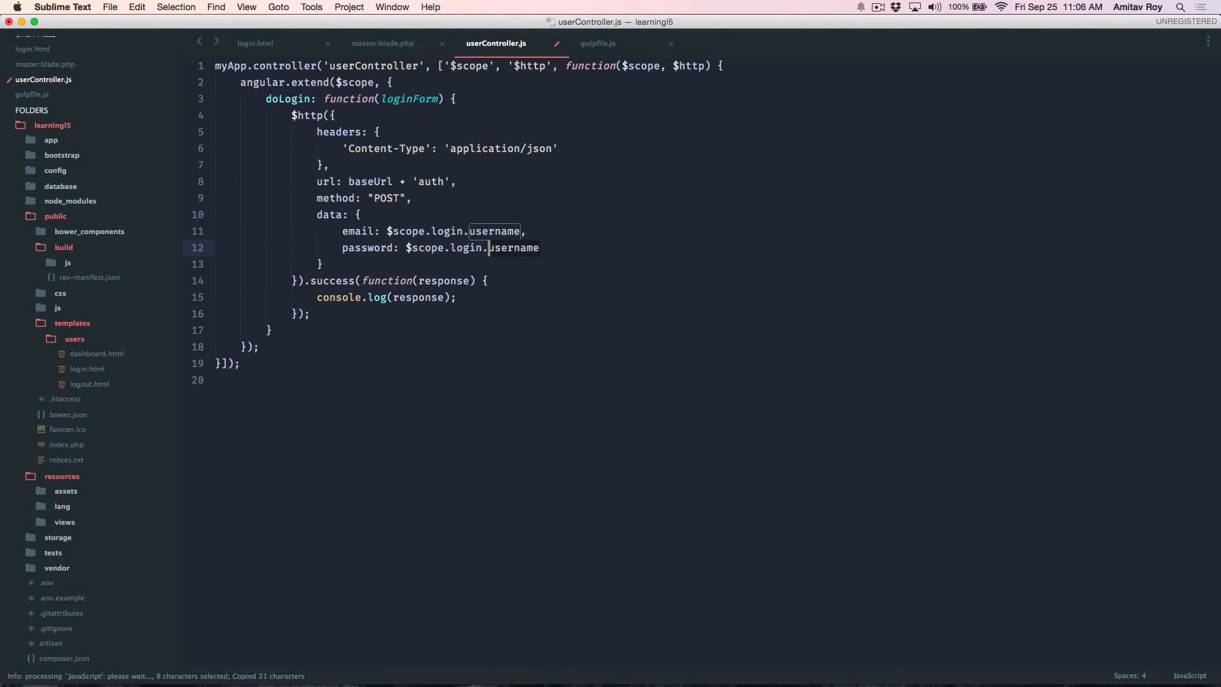
pyautogui.write('password')
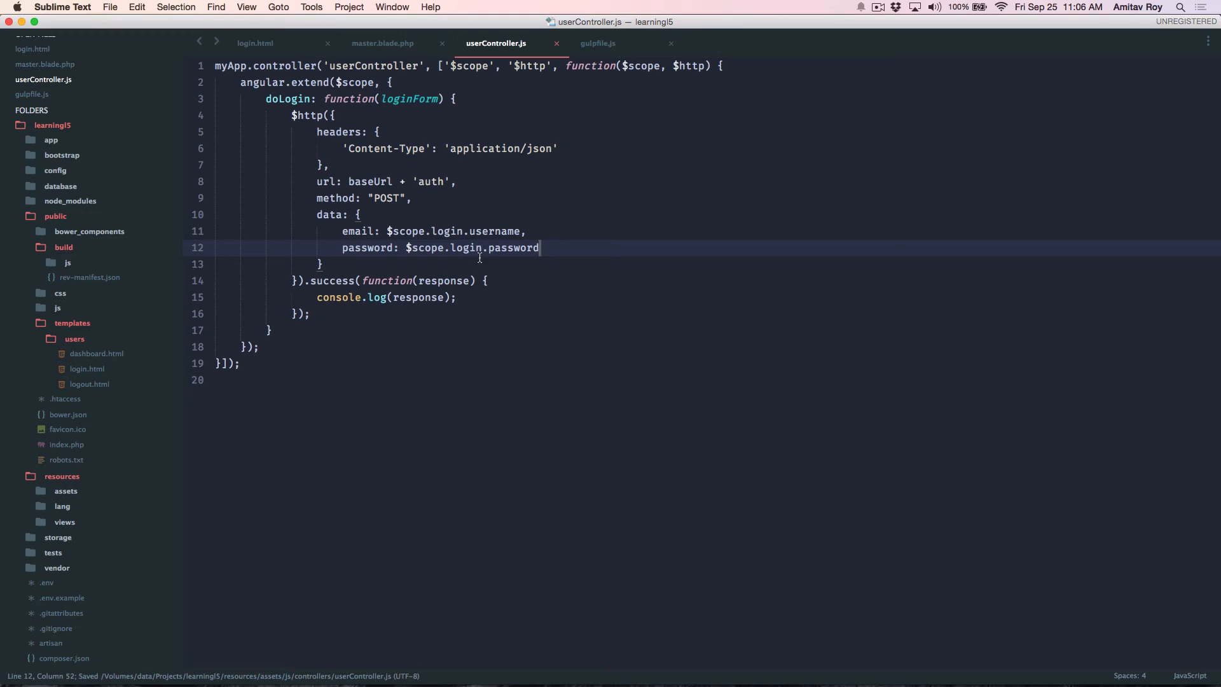
pyautogui.moveTo(527, 140)
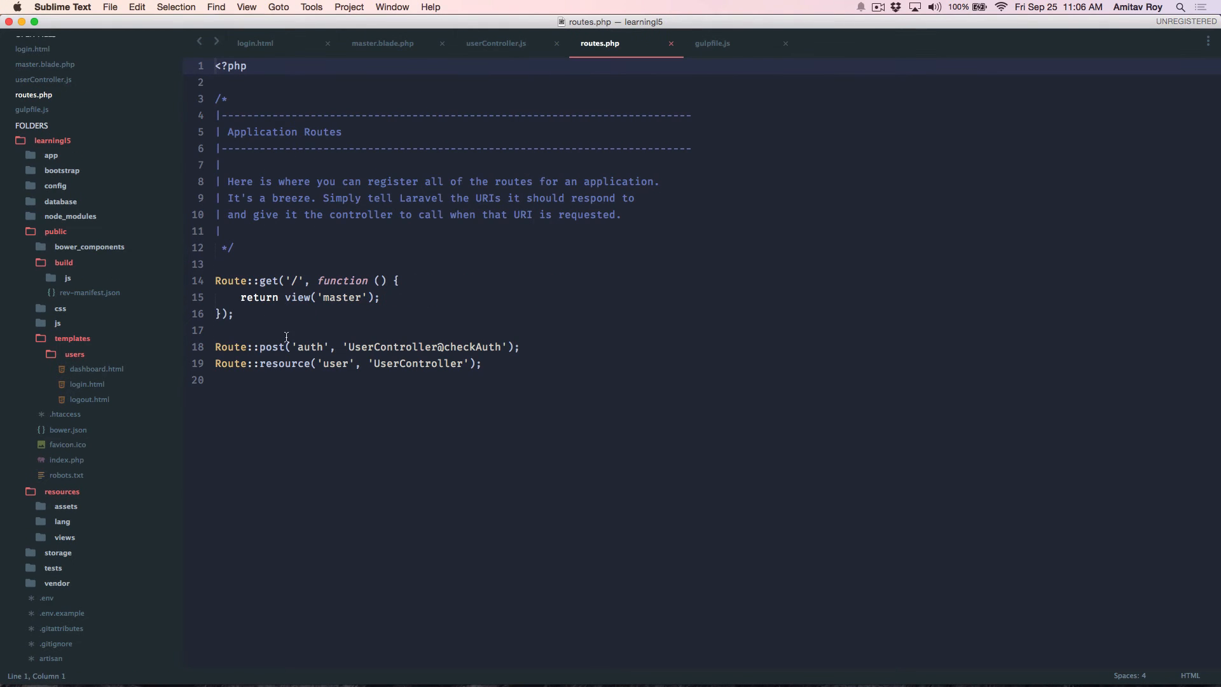
pyautogui.moveTo(380, 355)
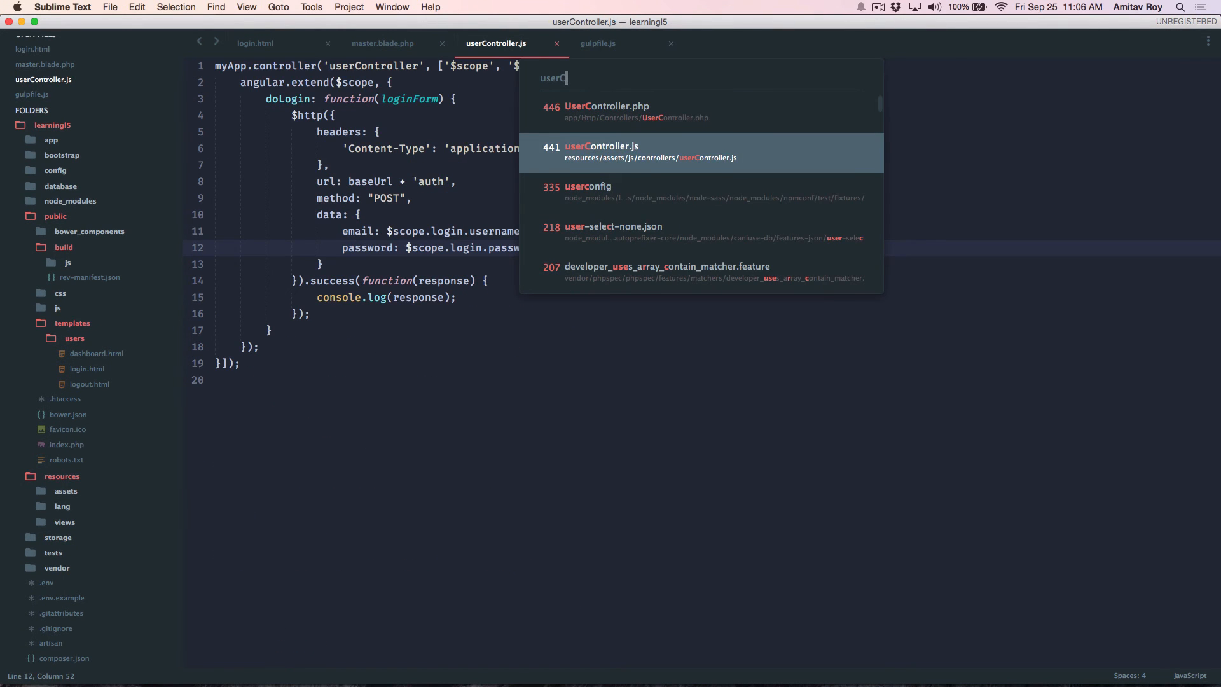
pyautogui.click(605, 106)
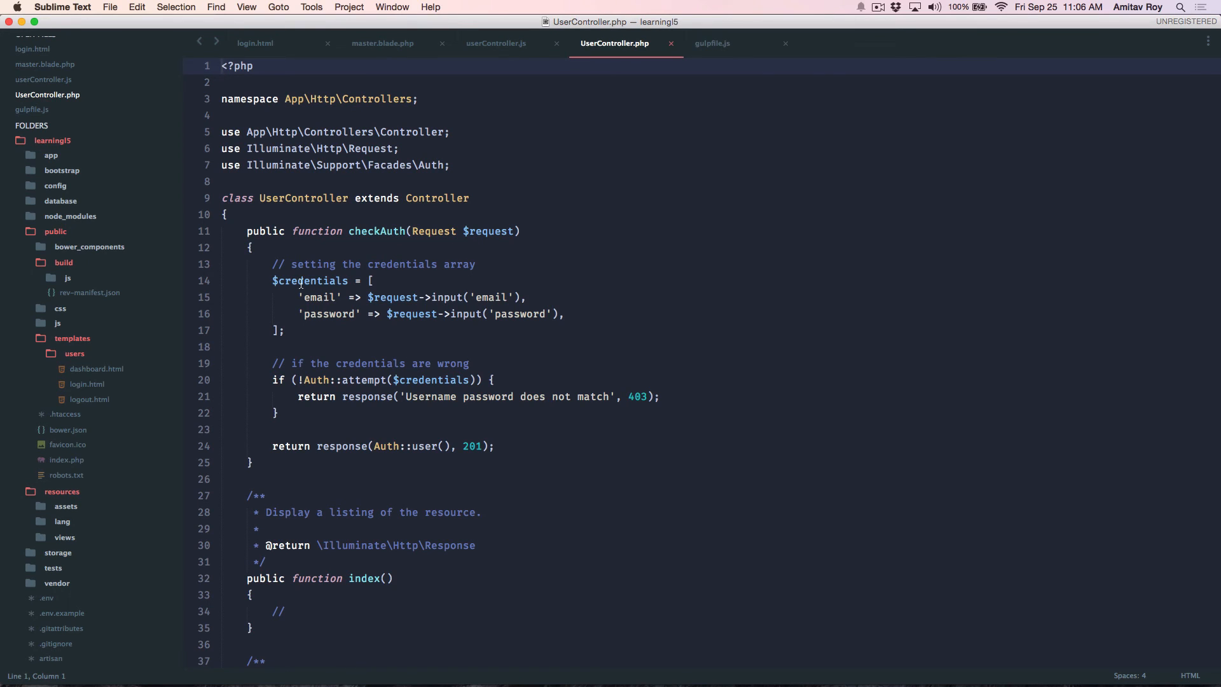
pyautogui.moveTo(422, 423)
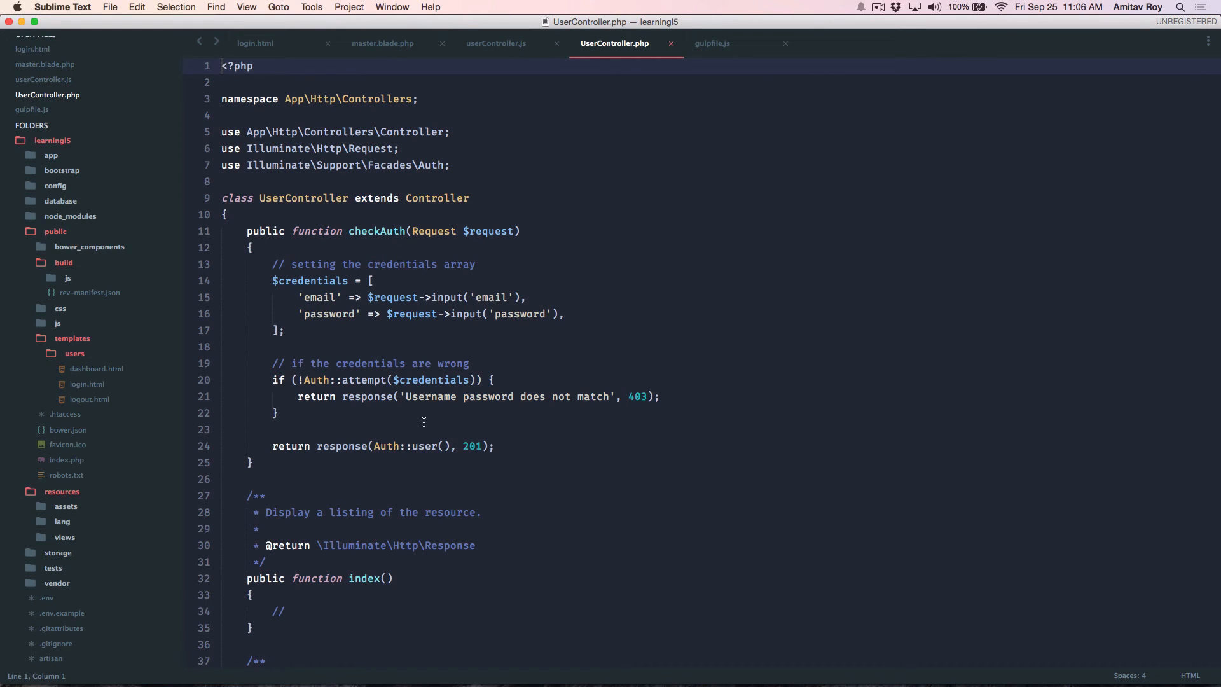
pyautogui.click(496, 43)
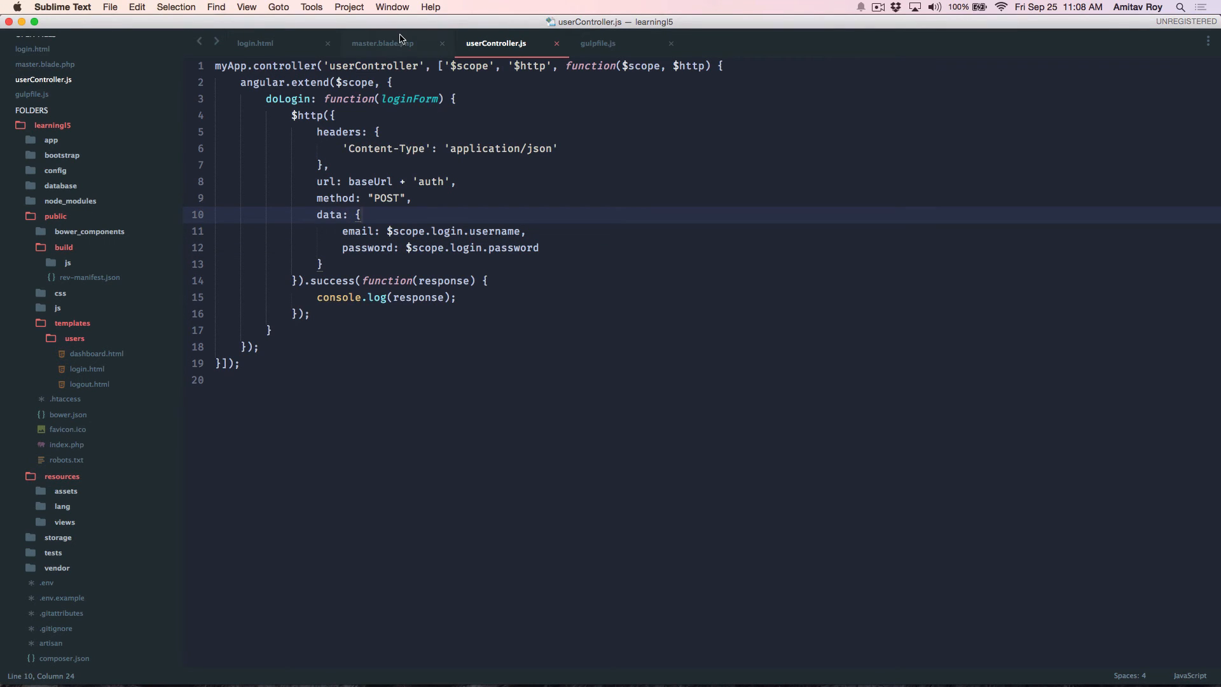
pyautogui.click(383, 43)
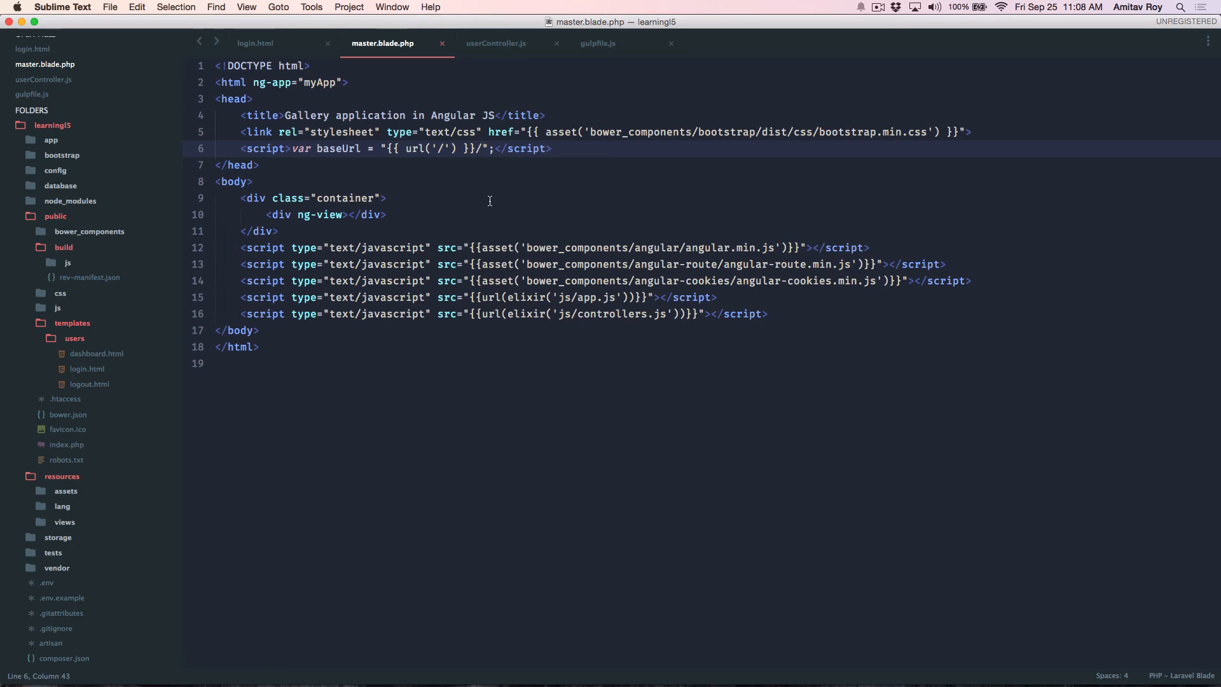
pyautogui.moveTo(485, 148)
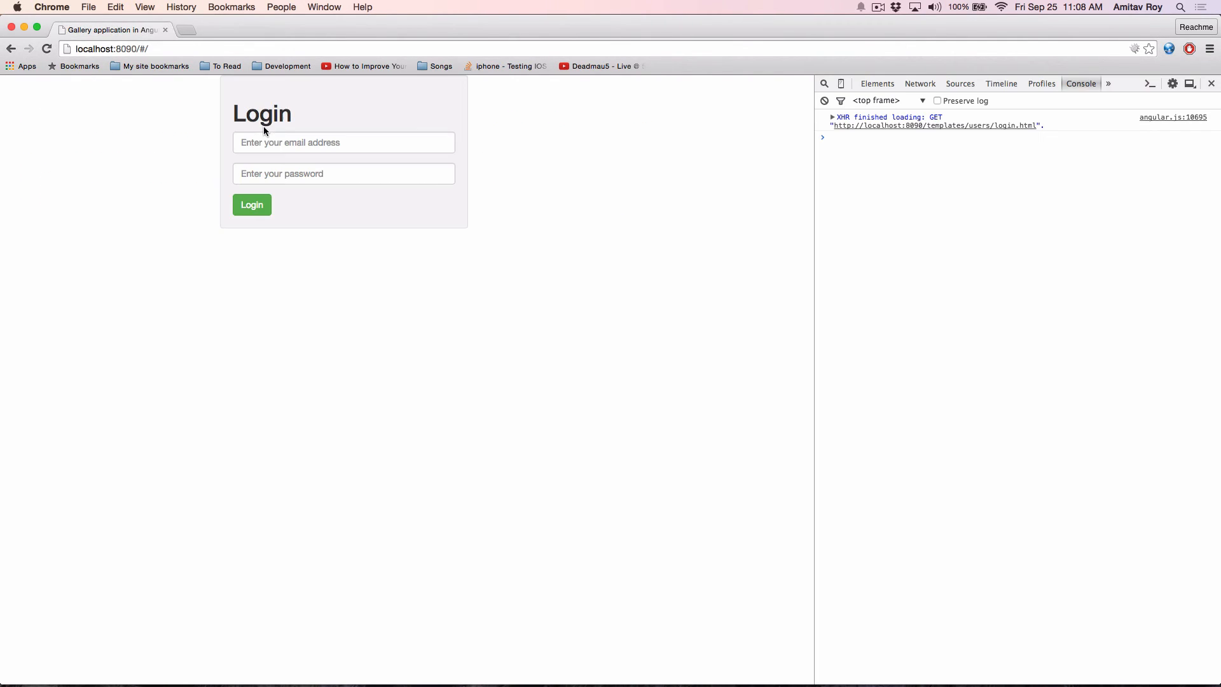
# Submit the login form with correct and then wrong credentials, watching the Console output
pyautogui.click(342, 143)
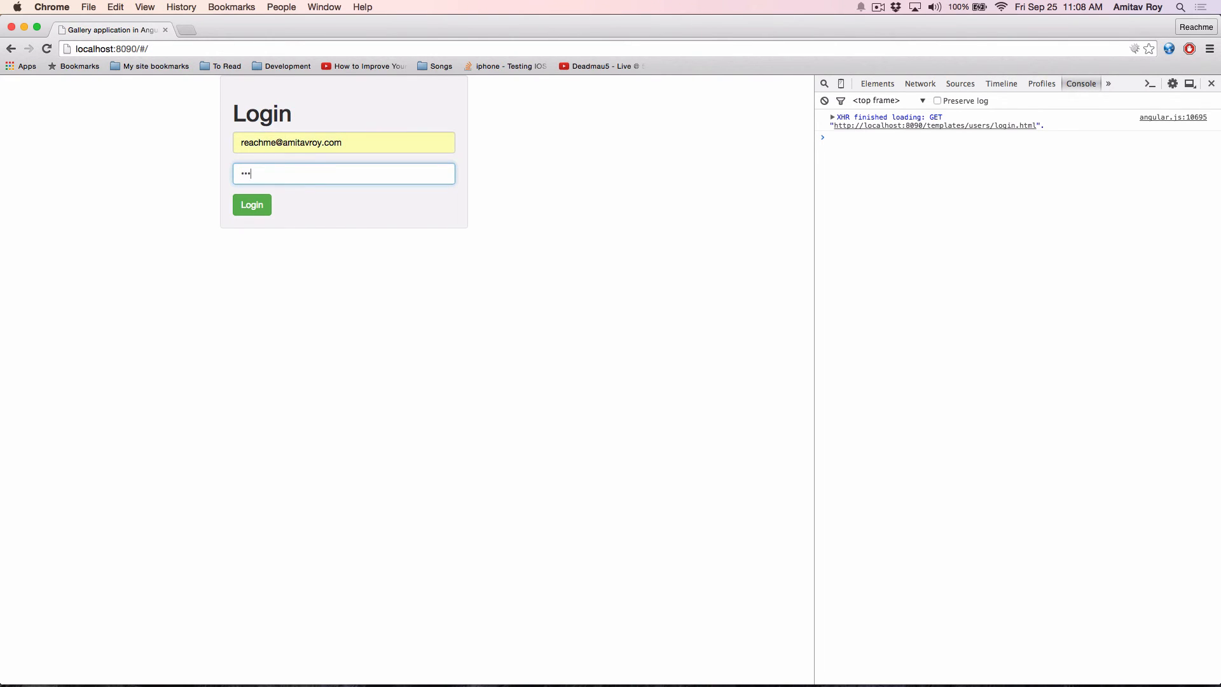
pyautogui.click(251, 204)
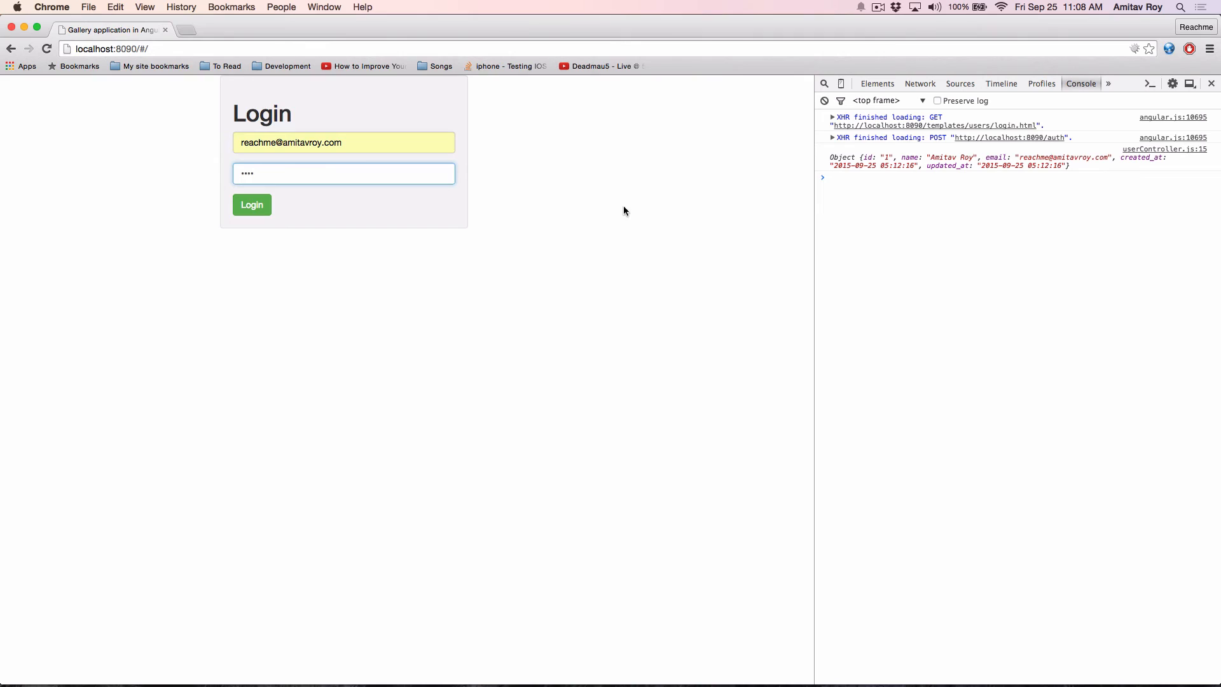
pyautogui.moveTo(856, 216)
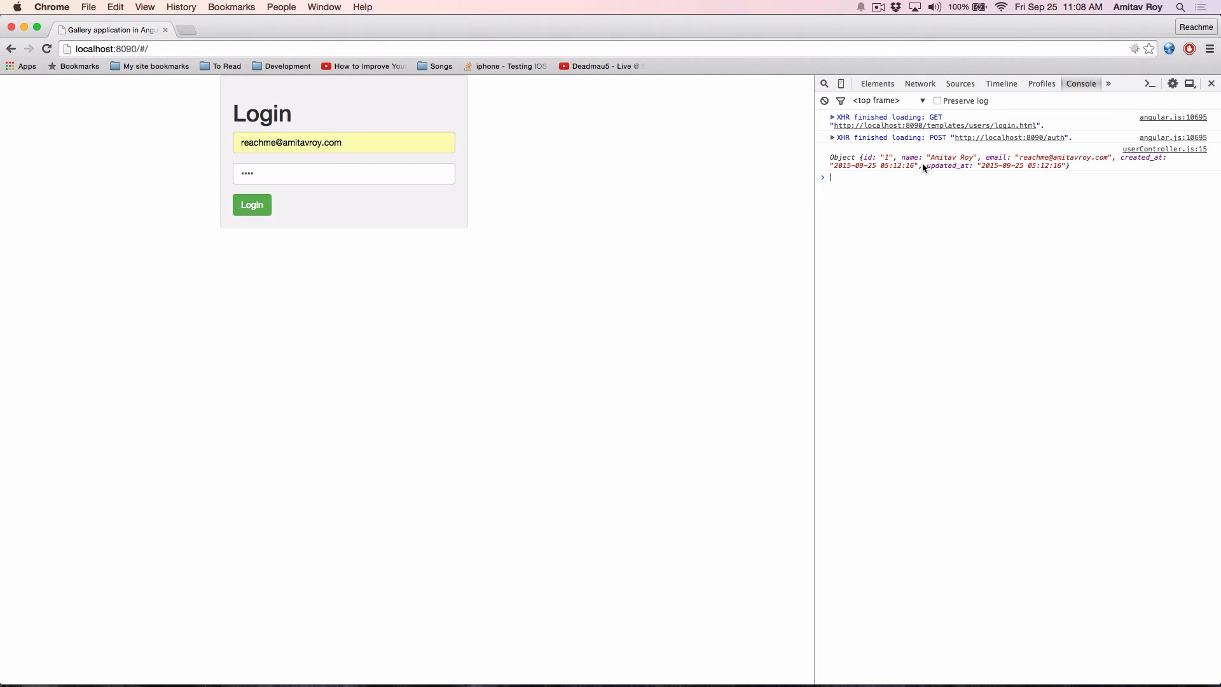
pyautogui.moveTo(979, 164)
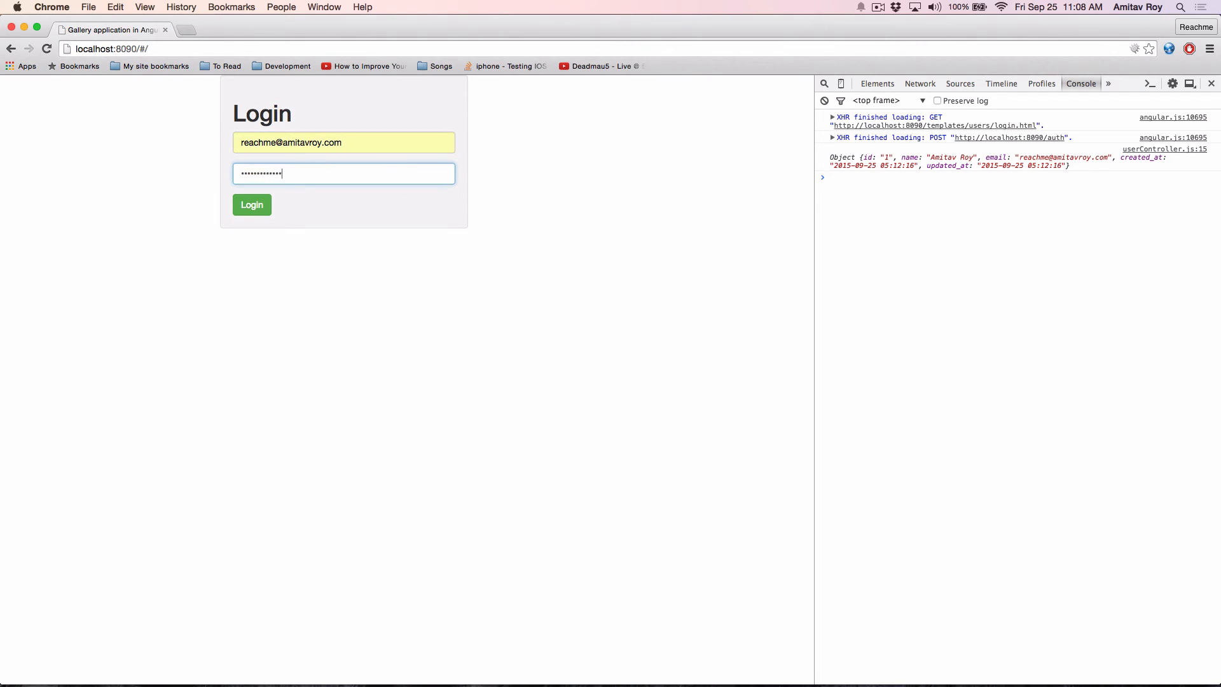
pyautogui.click(251, 203)
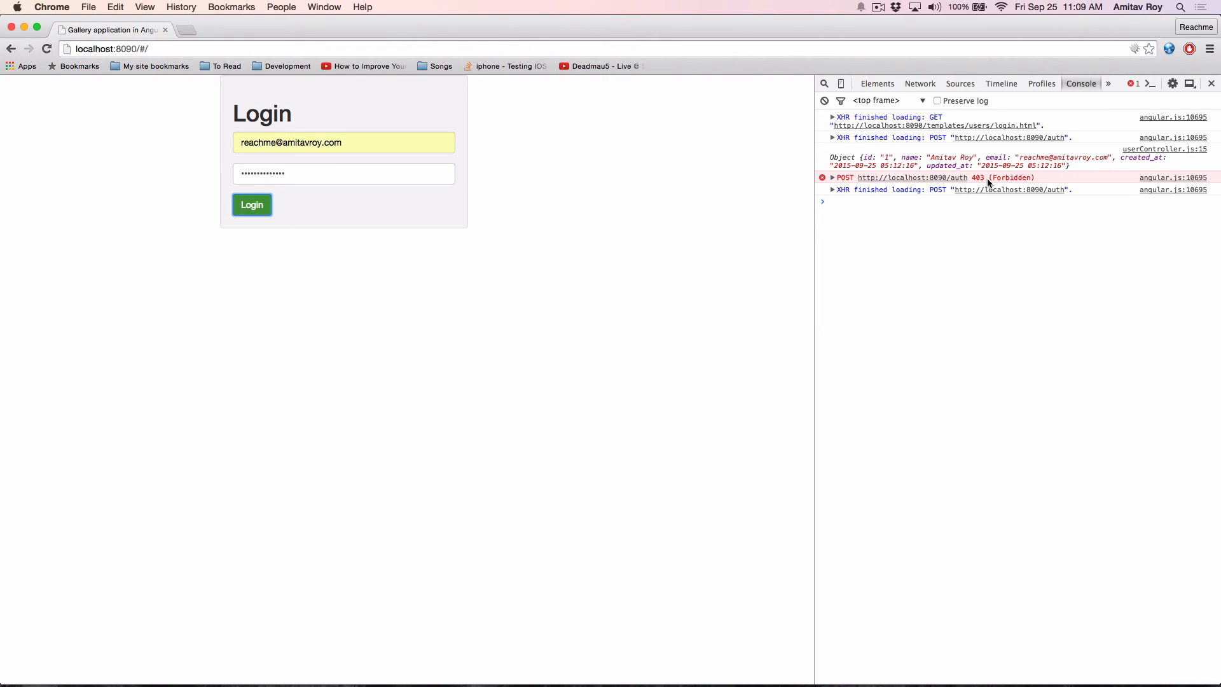
pyautogui.moveTo(706, 307)
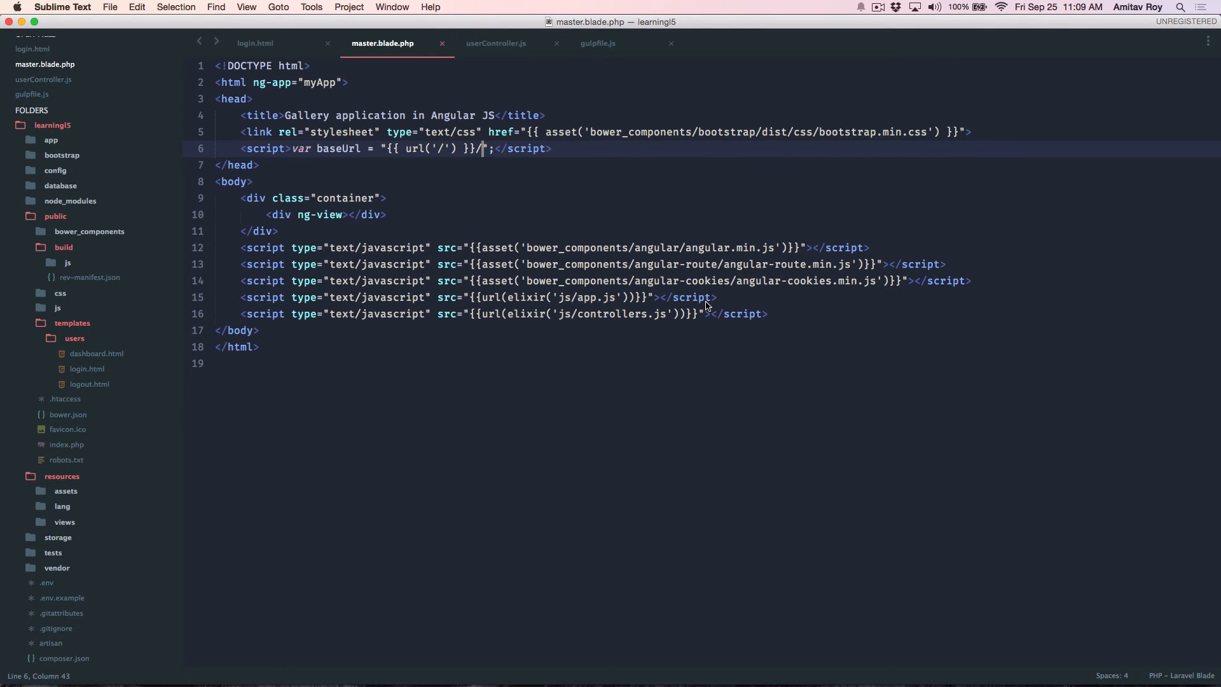
# Chain an .error(function(data, status, headers) { handler after the success callback
pyautogui.click(310, 65)
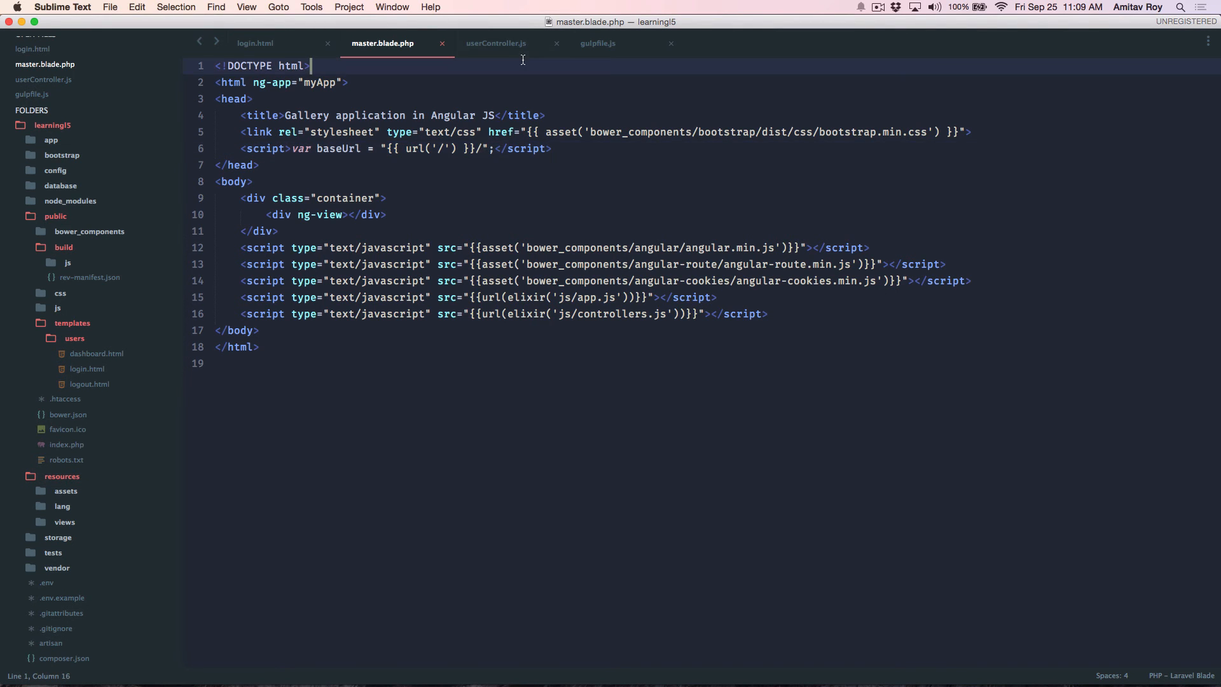
pyautogui.click(497, 43)
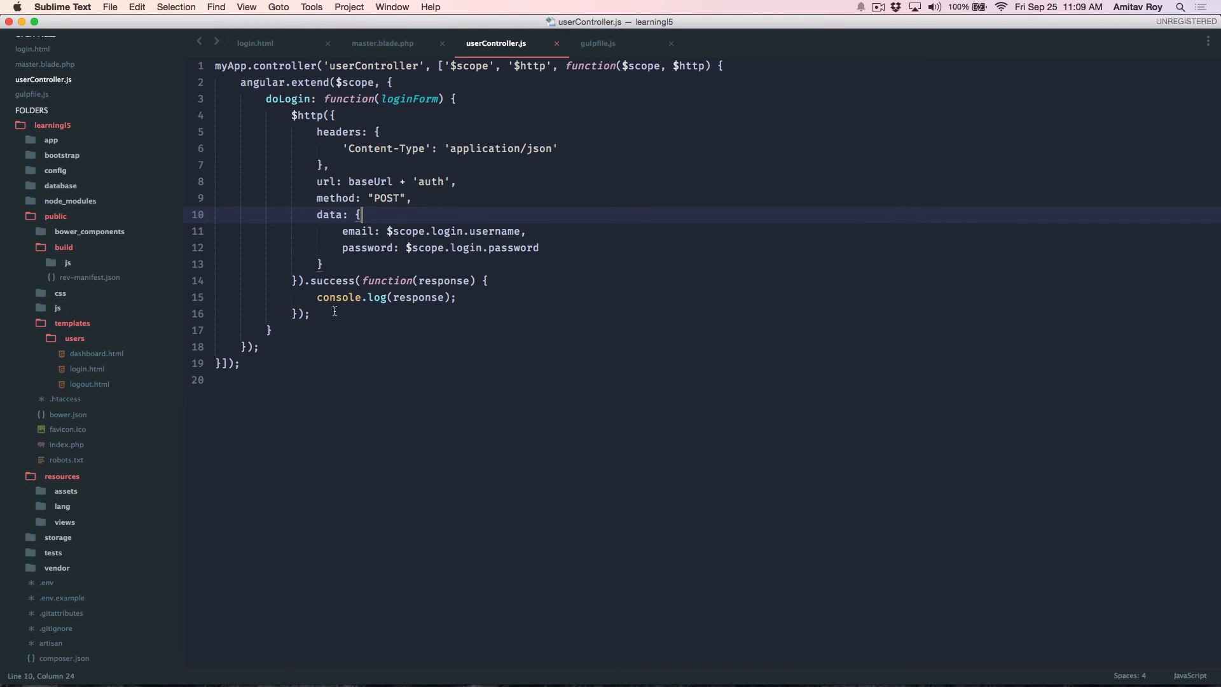
pyautogui.write('.')
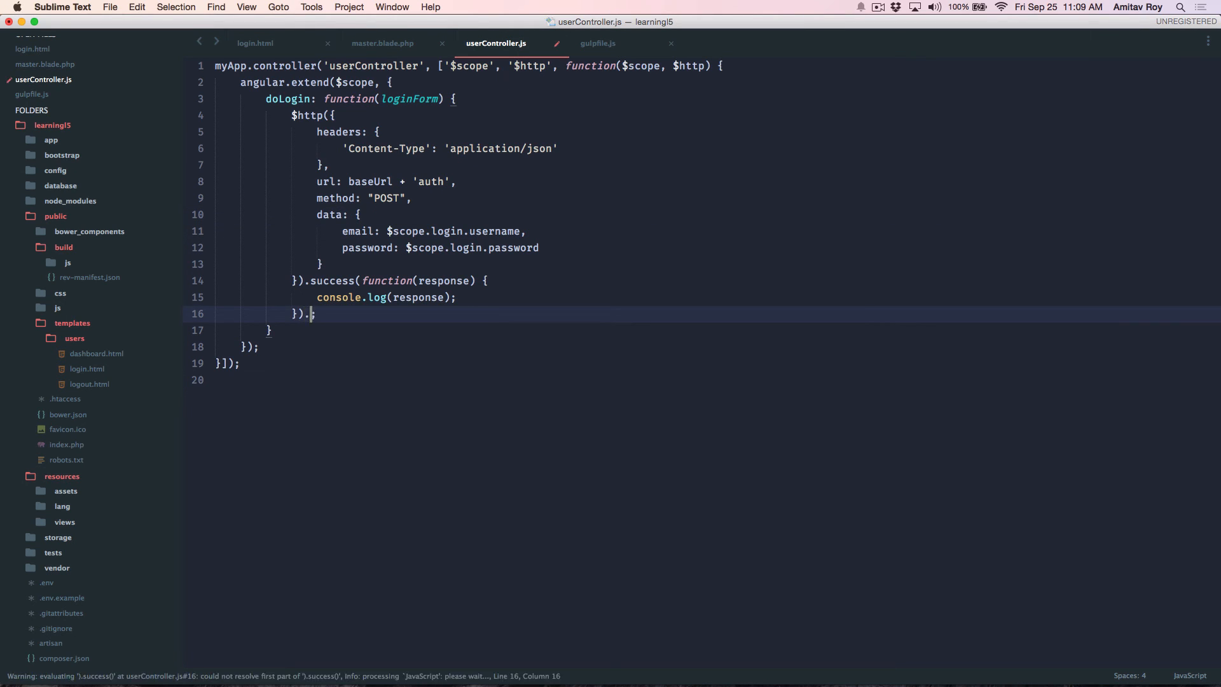
pyautogui.write('error();')
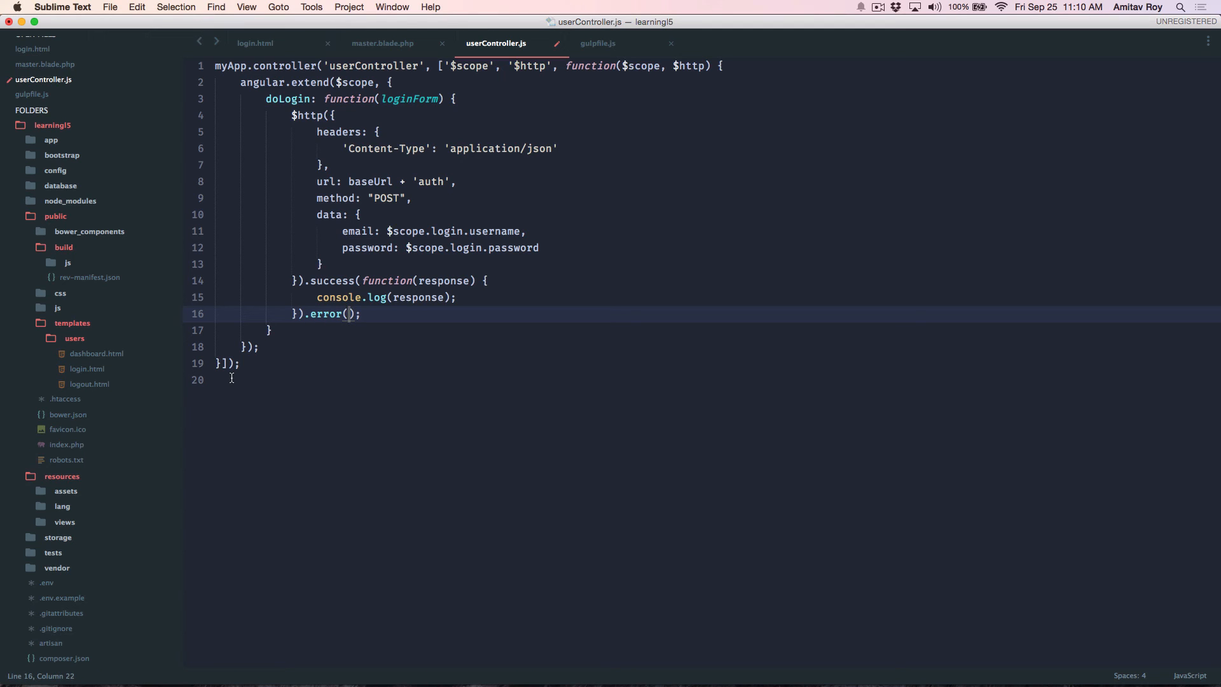
pyautogui.write('data,')
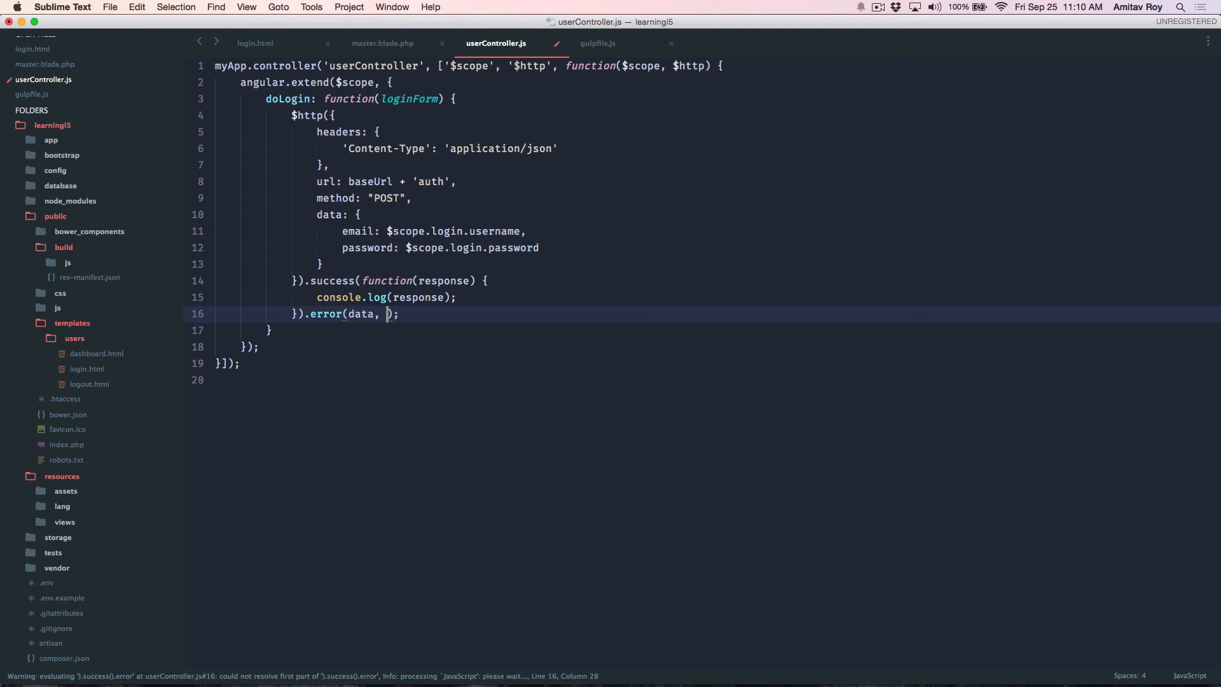
pyautogui.write('status, hea')
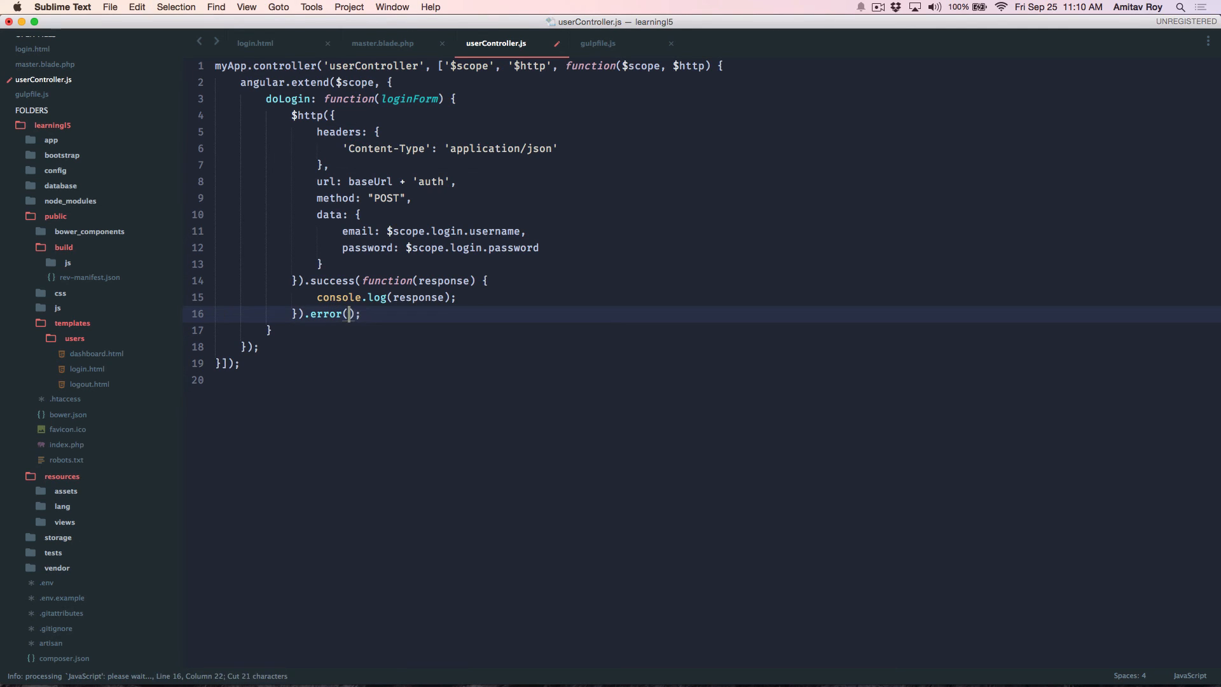
pyautogui.write('function')
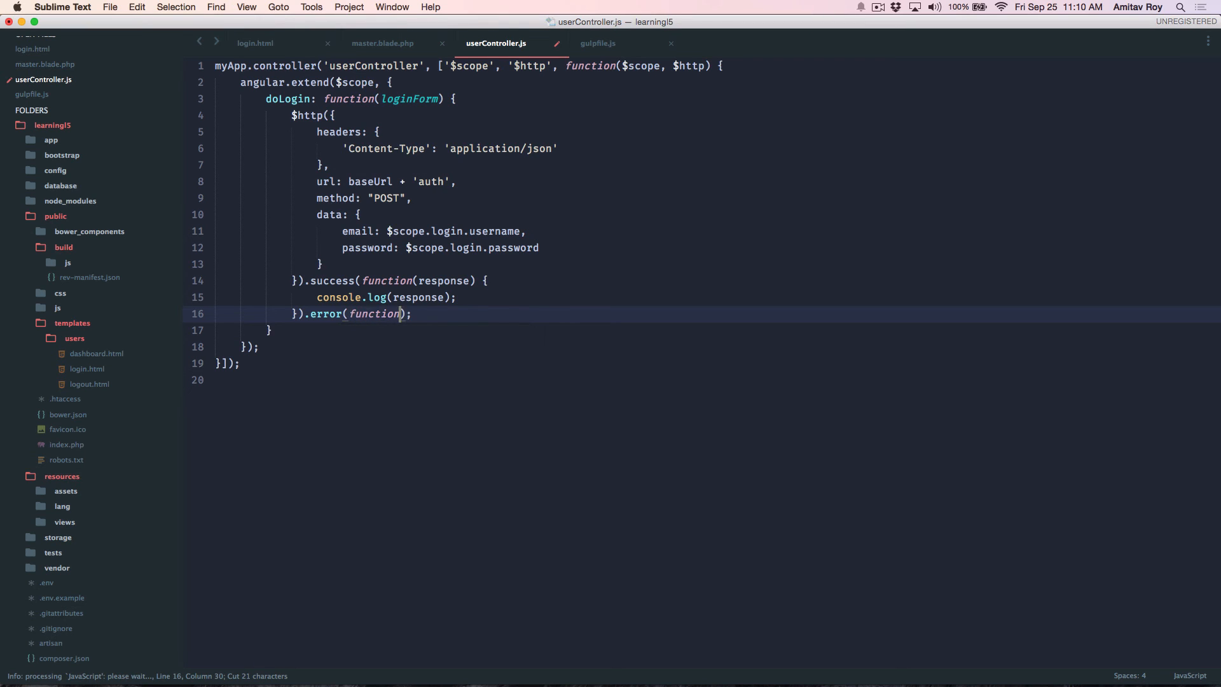
pyautogui.write('data, status, headers) {')
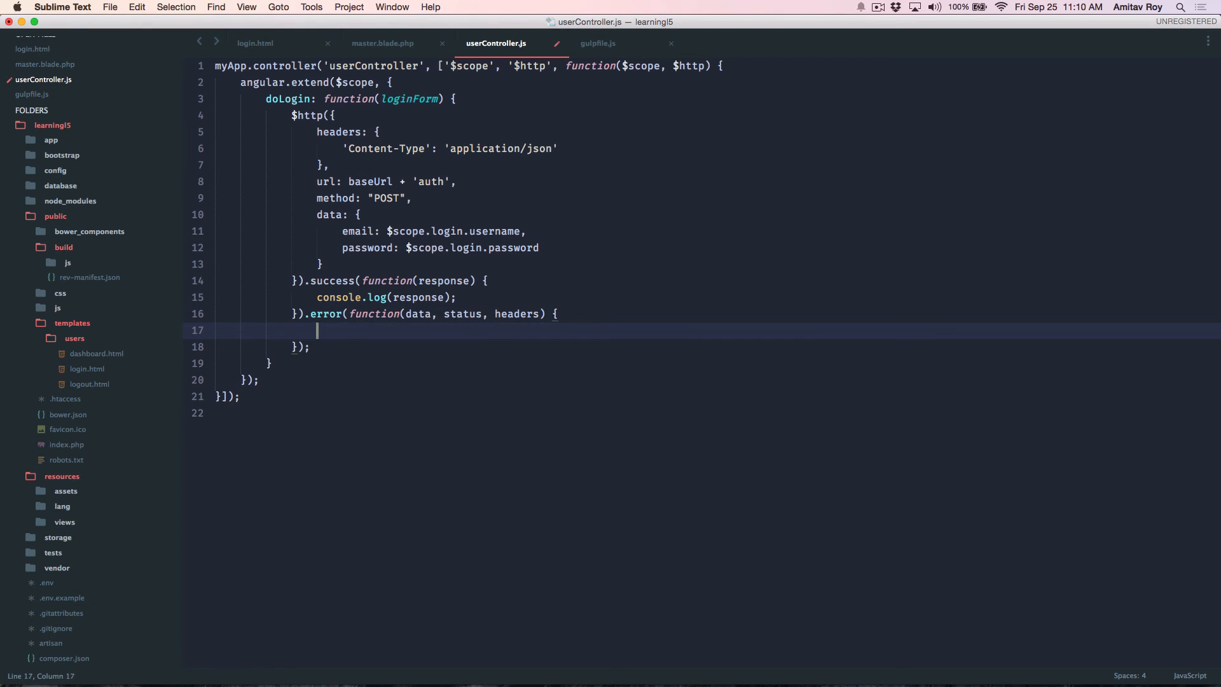
# Inside the error handler log data, status and headers and show alert('Login error')
pyautogui.write('console.log')
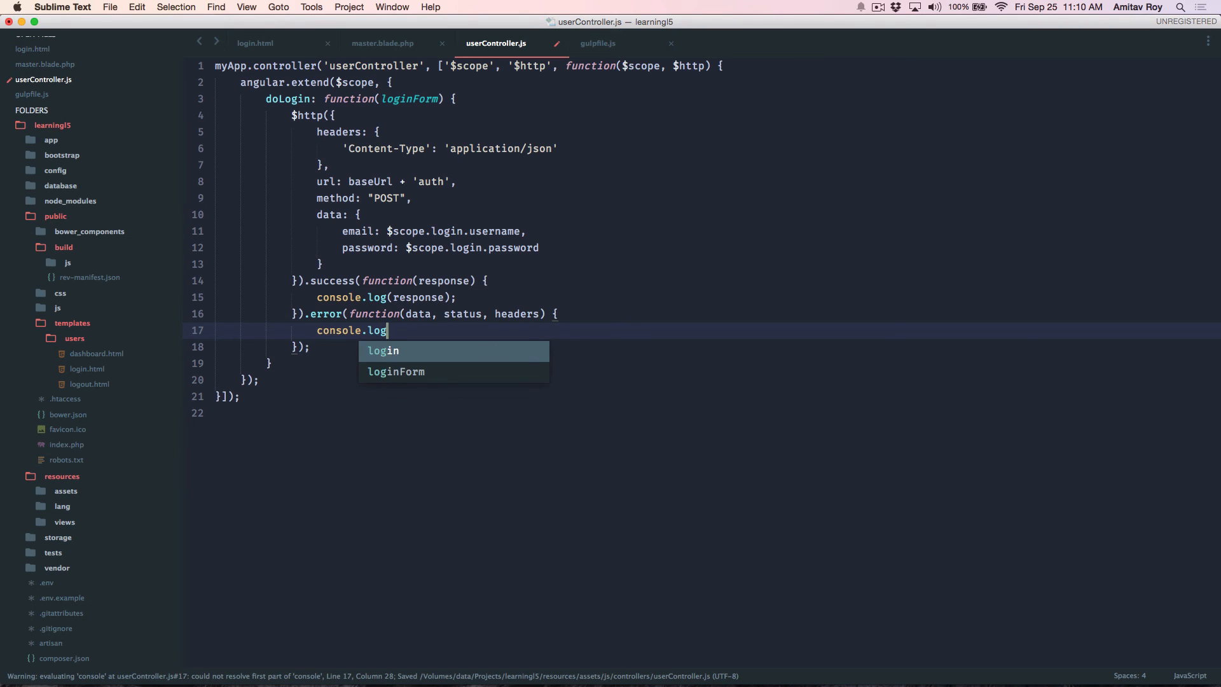
pyautogui.write('(data')
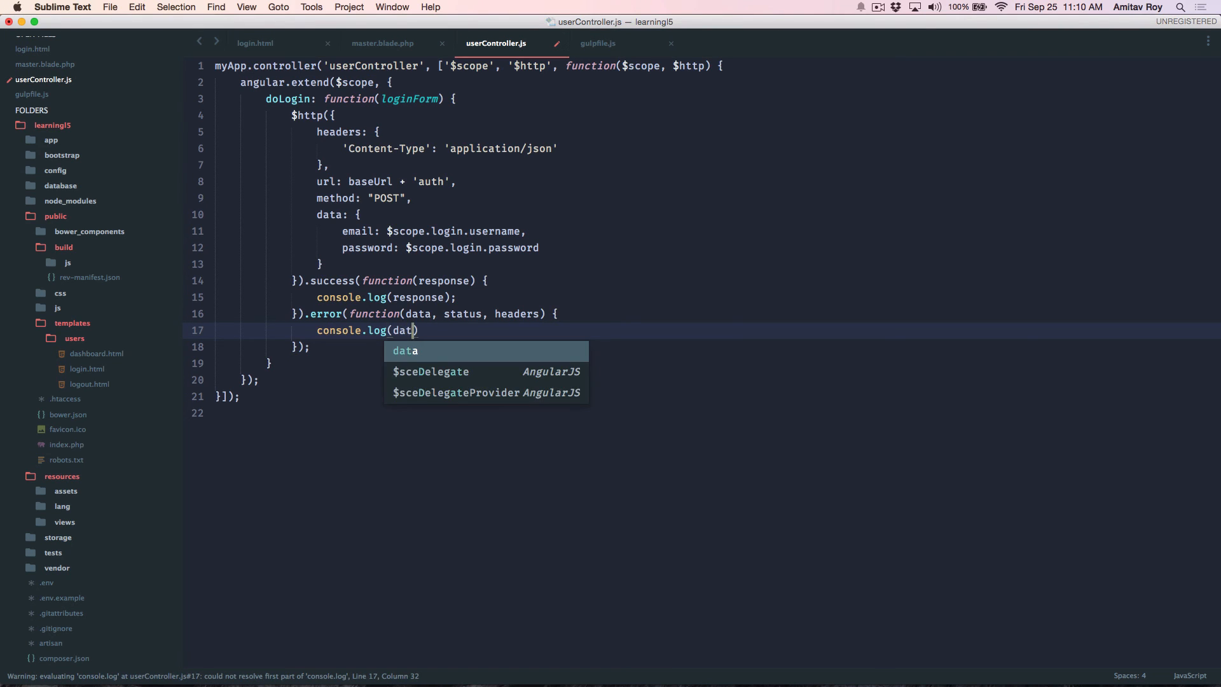
pyautogui.write(', status, headers')
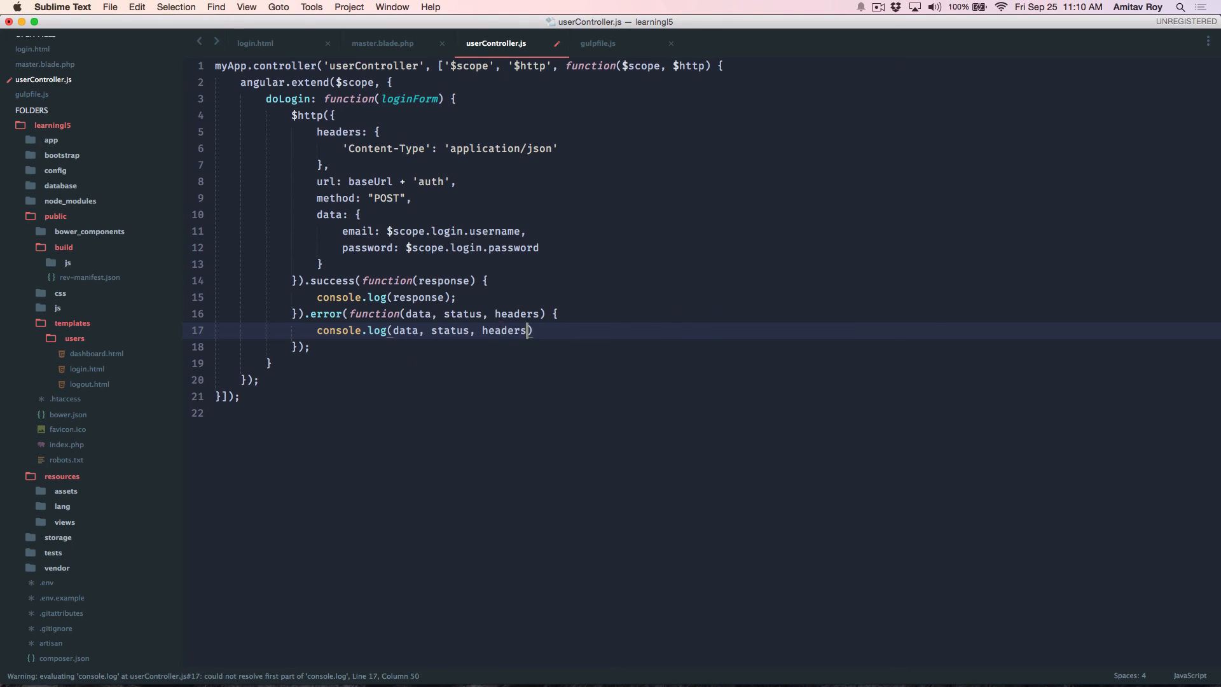
pyautogui.write('alert(')
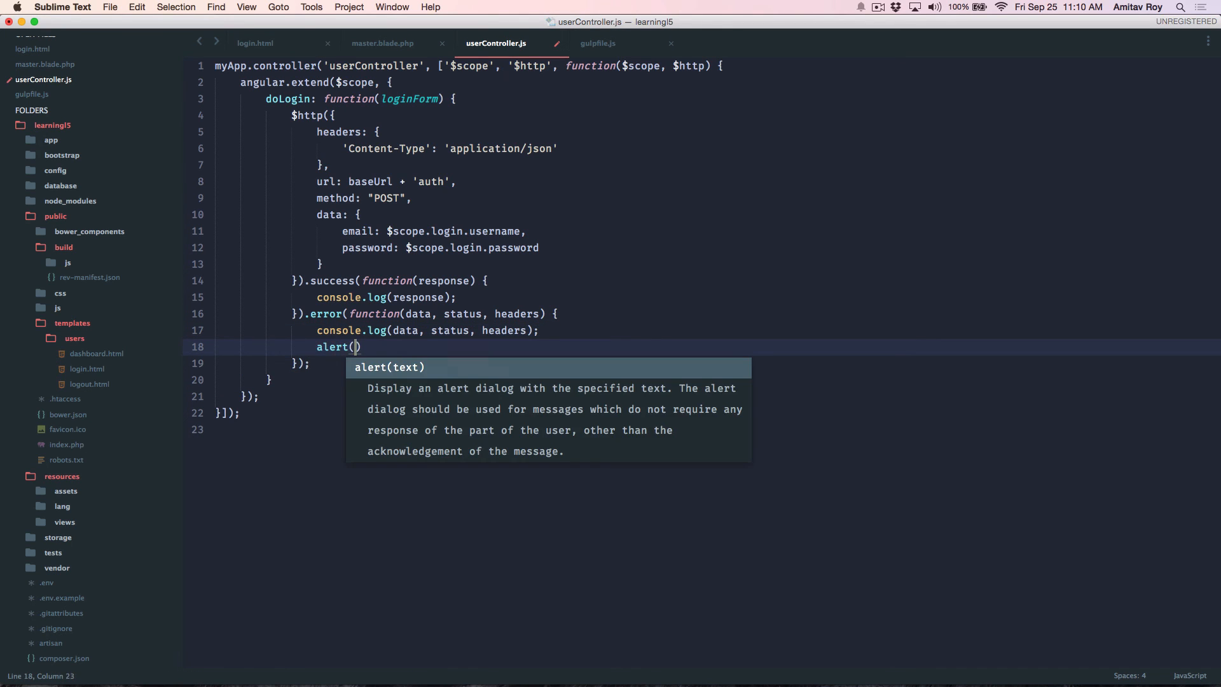
pyautogui.write("'Login'")
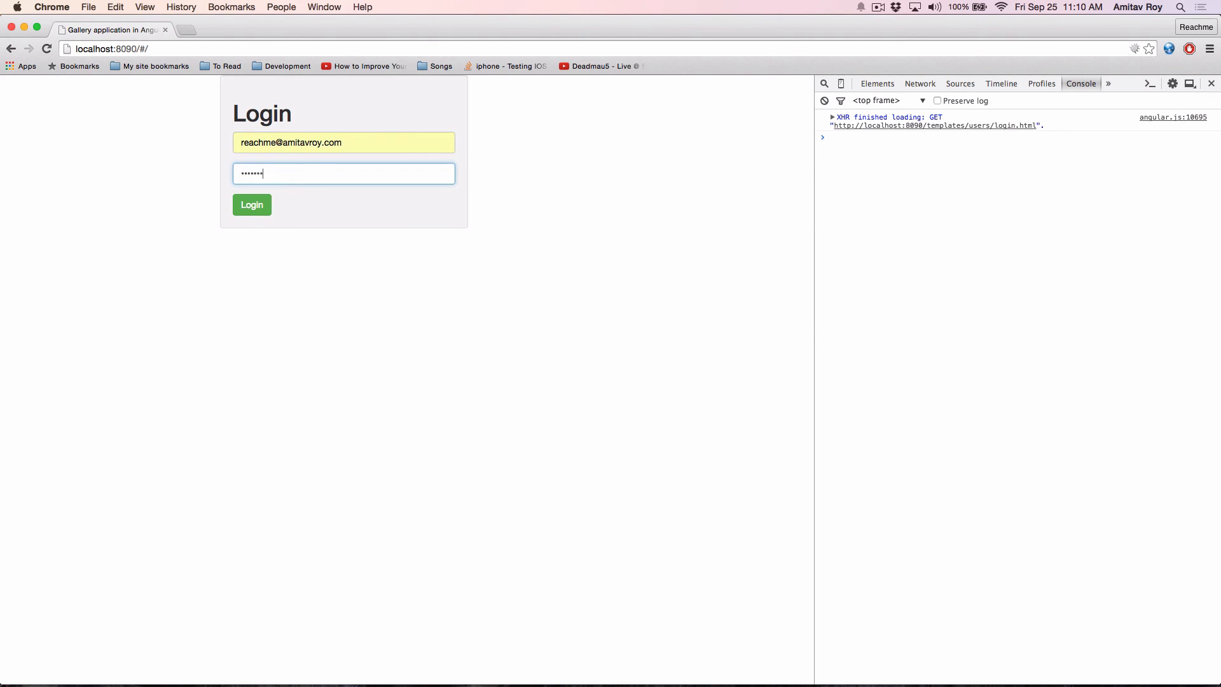
# Submit a wrong password twice, dismissing the 'Username password does not match' alert each time
pyautogui.click(251, 204)
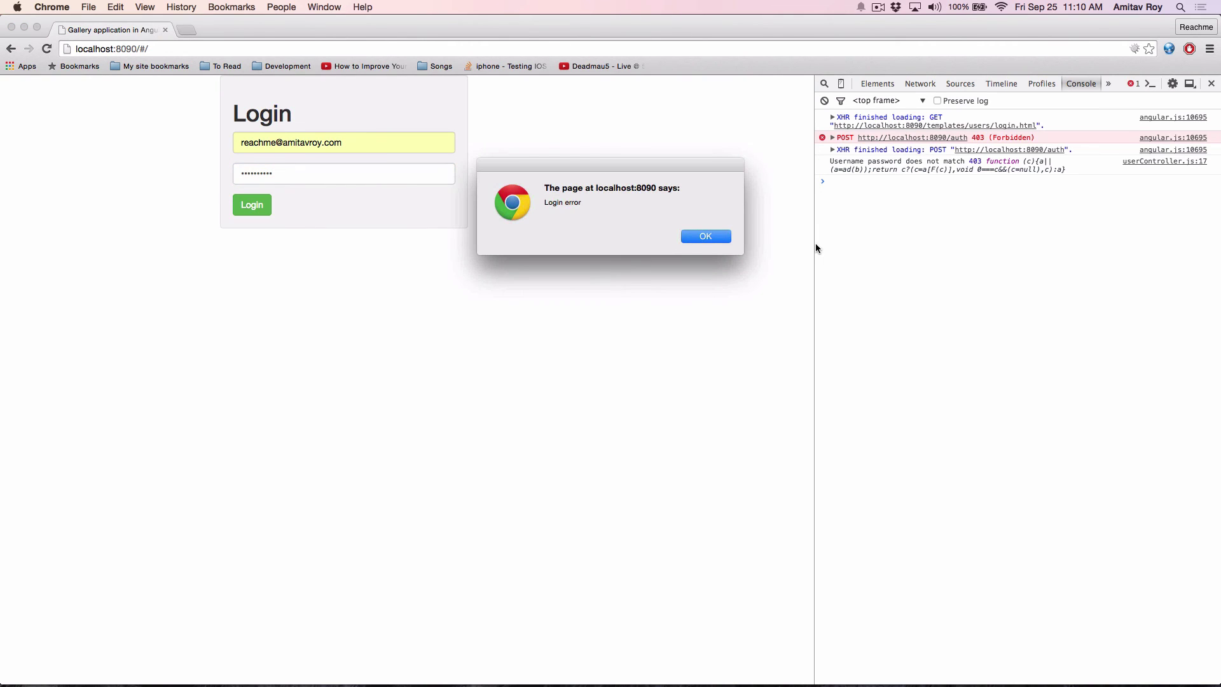
pyautogui.moveTo(705, 237)
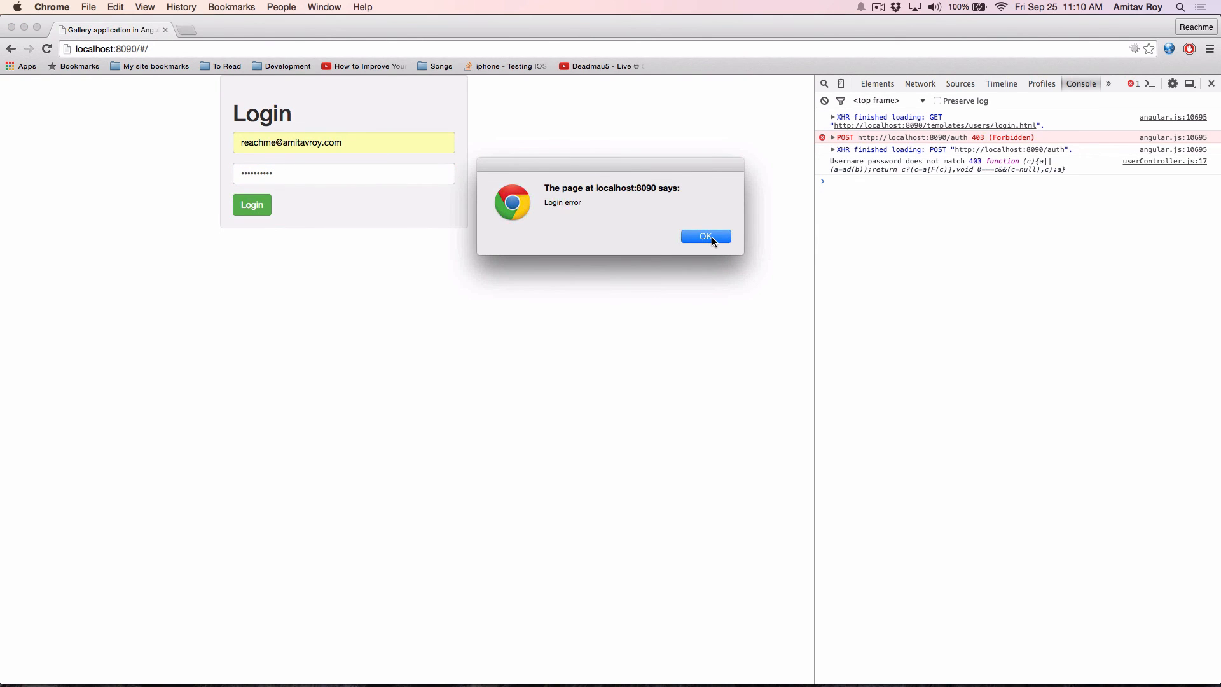
pyautogui.click(705, 237)
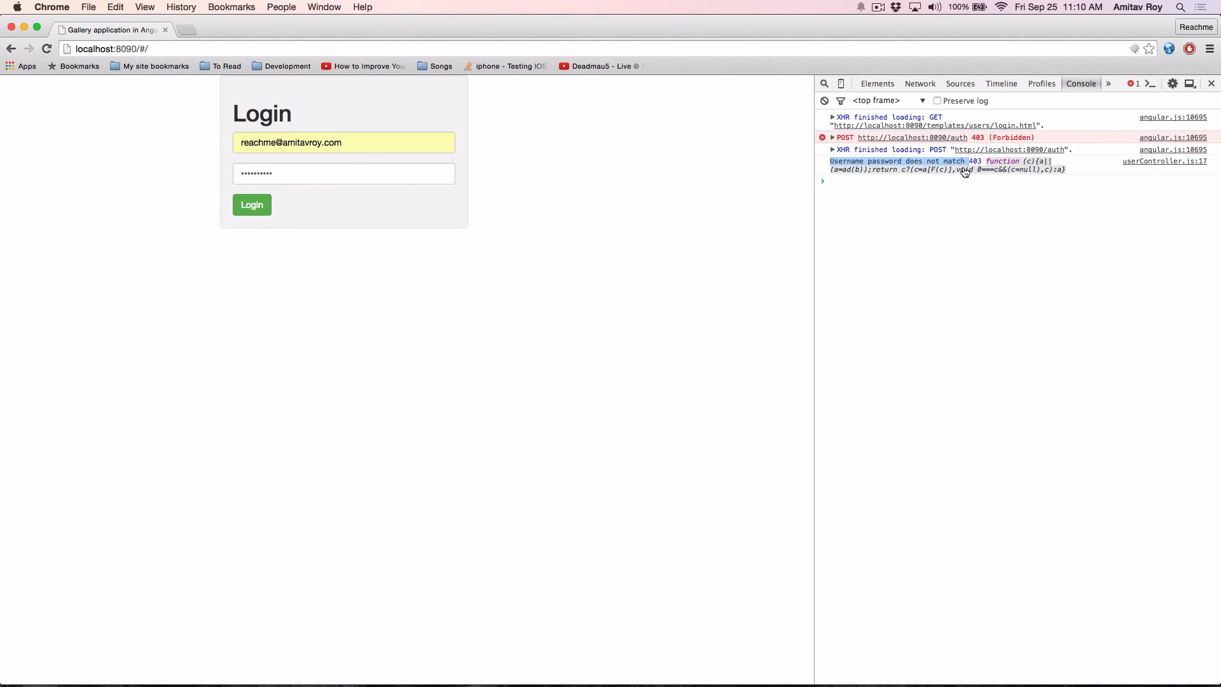
pyautogui.press('cmd+tab')
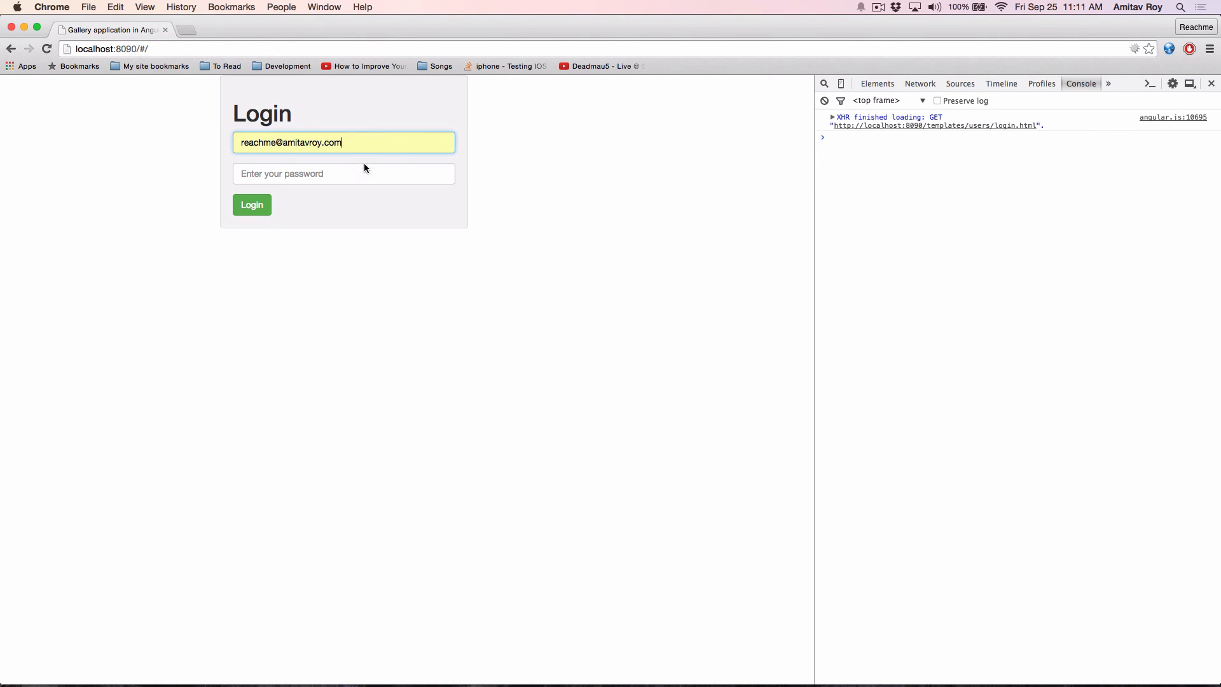
pyautogui.click(250, 205)
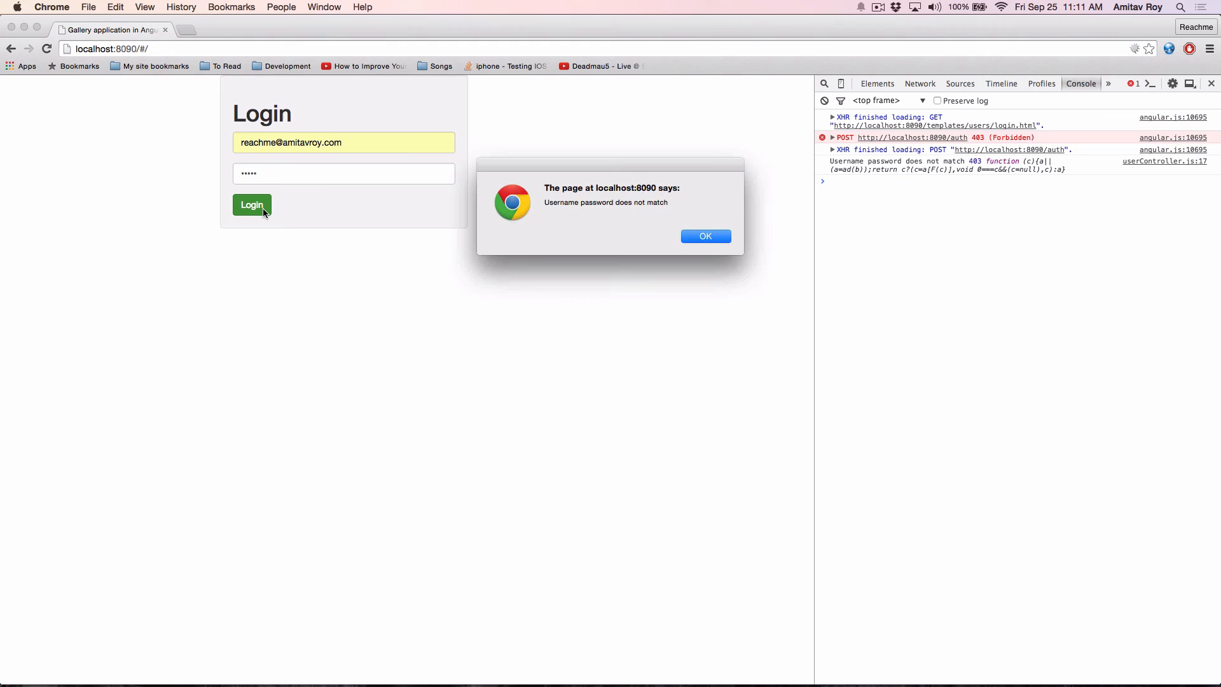
pyautogui.moveTo(632, 233)
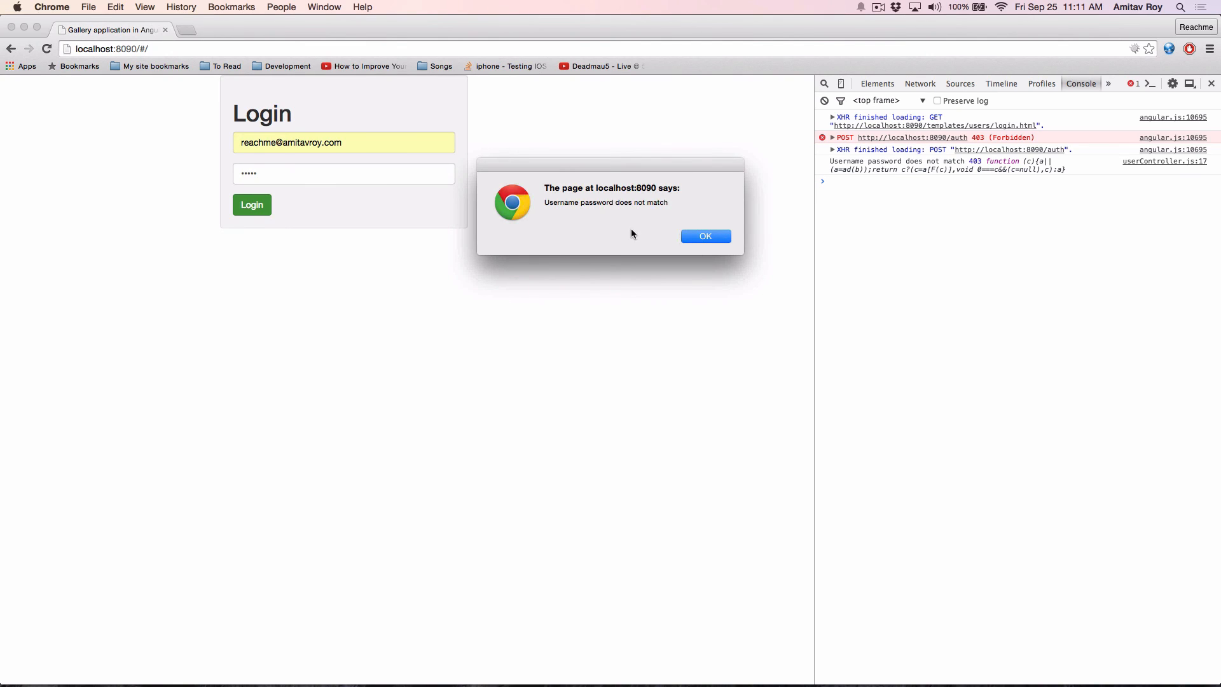
pyautogui.click(704, 237)
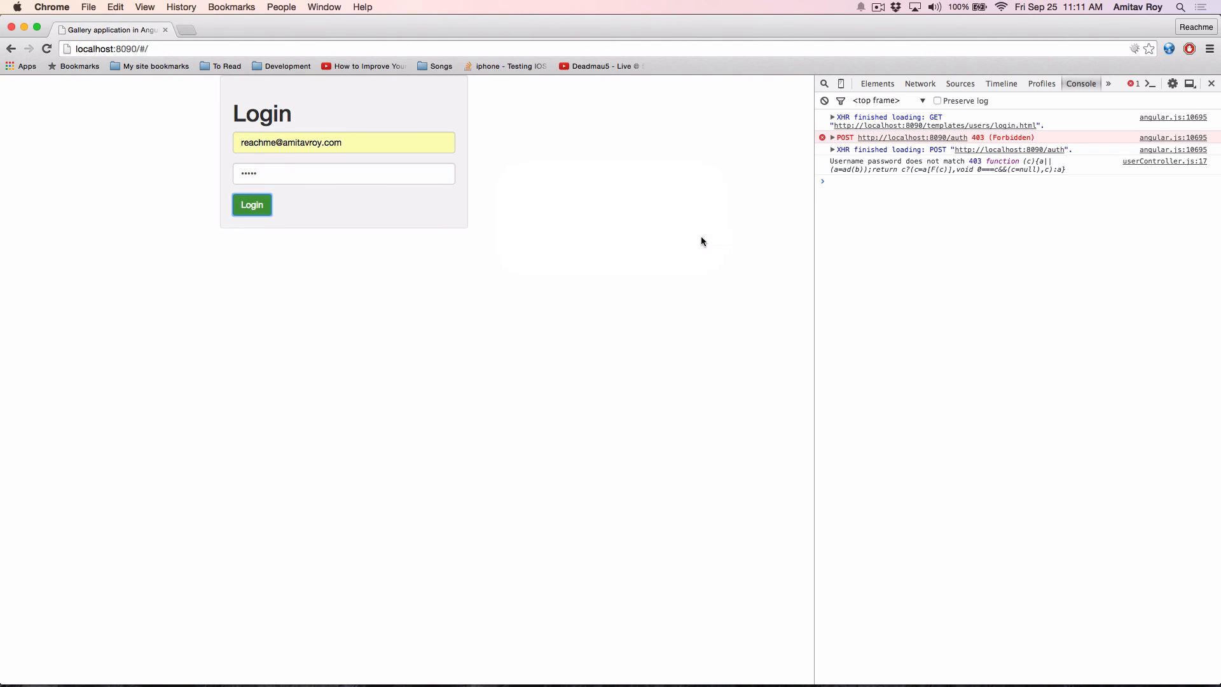
pyautogui.moveTo(511, 283)
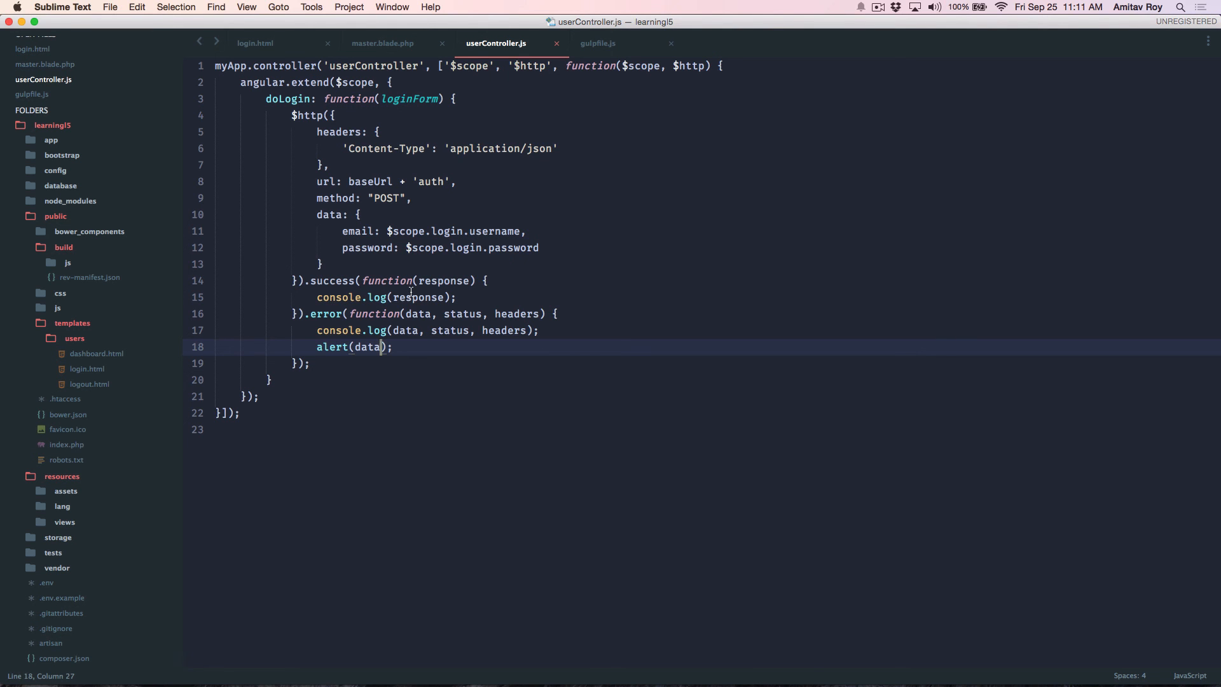
# Inject '$location' into the controller and call $location.path('/dashboard') on successful login
pyautogui.click(472, 296)
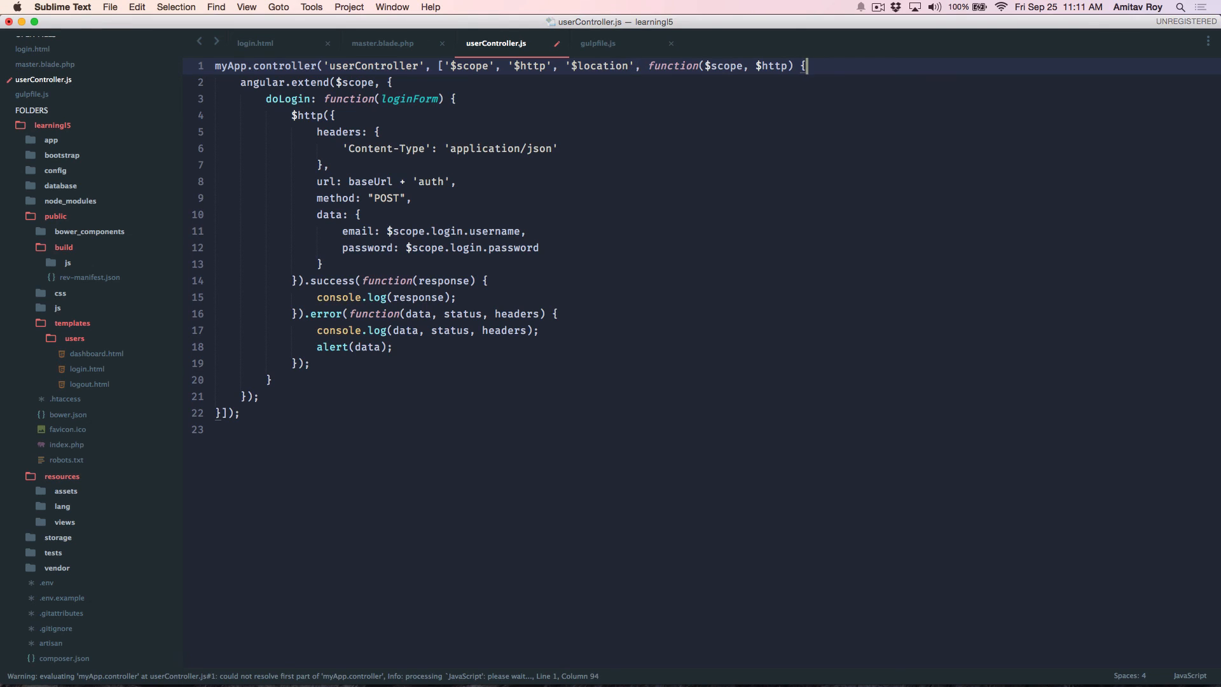
pyautogui.write('$location')
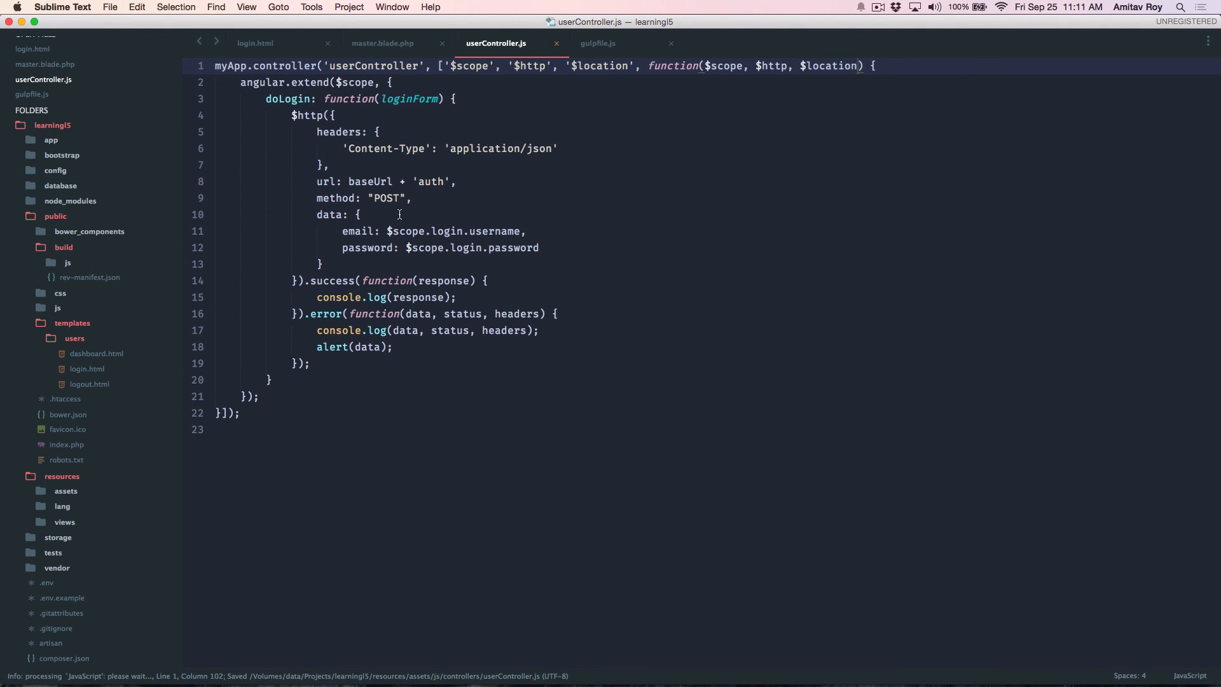
pyautogui.write('$')
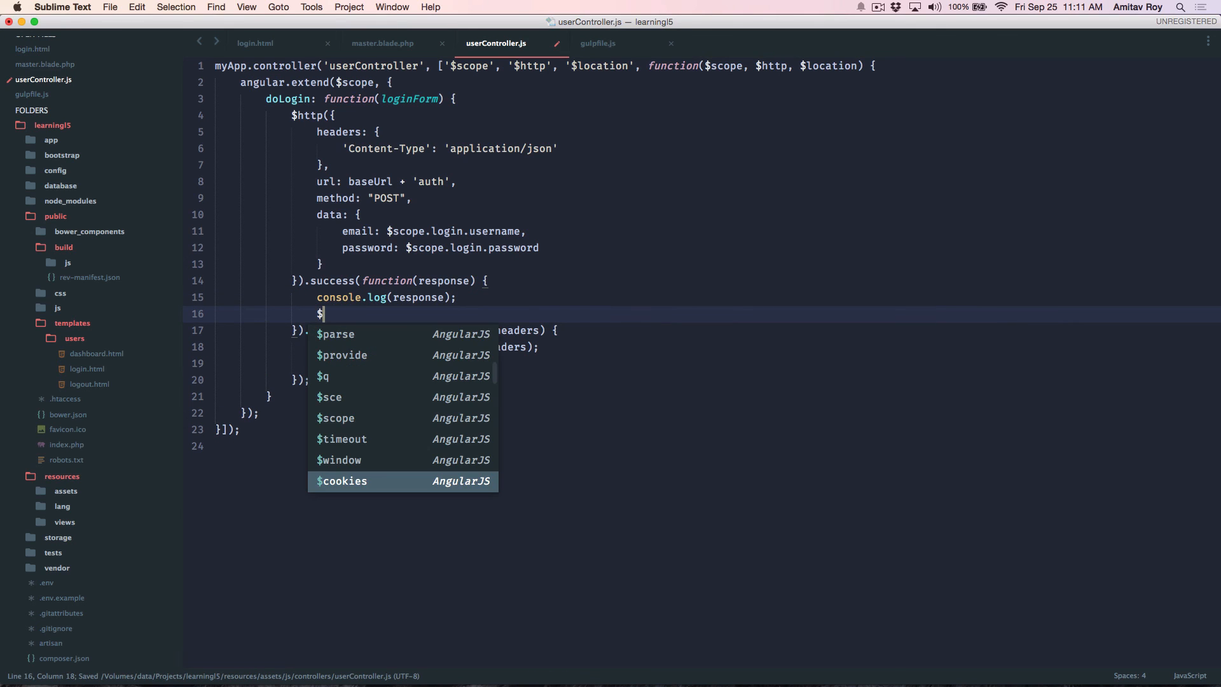
pyautogui.write('location.path(path')
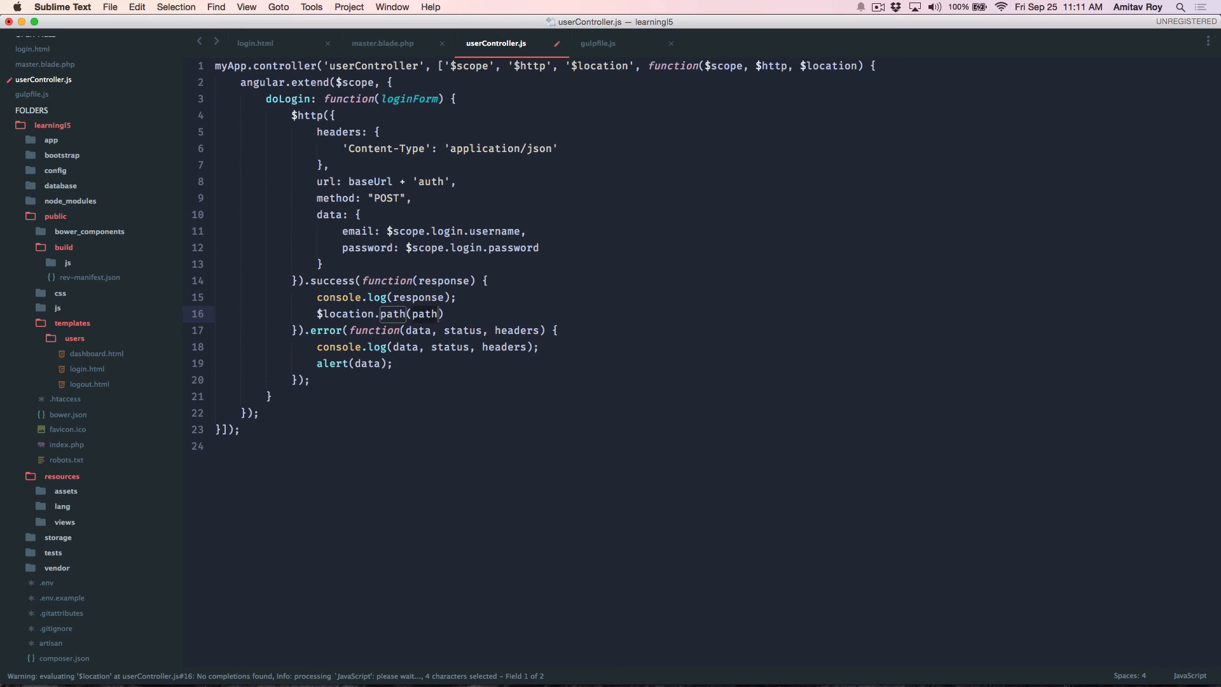
pyautogui.write("'/dash'")
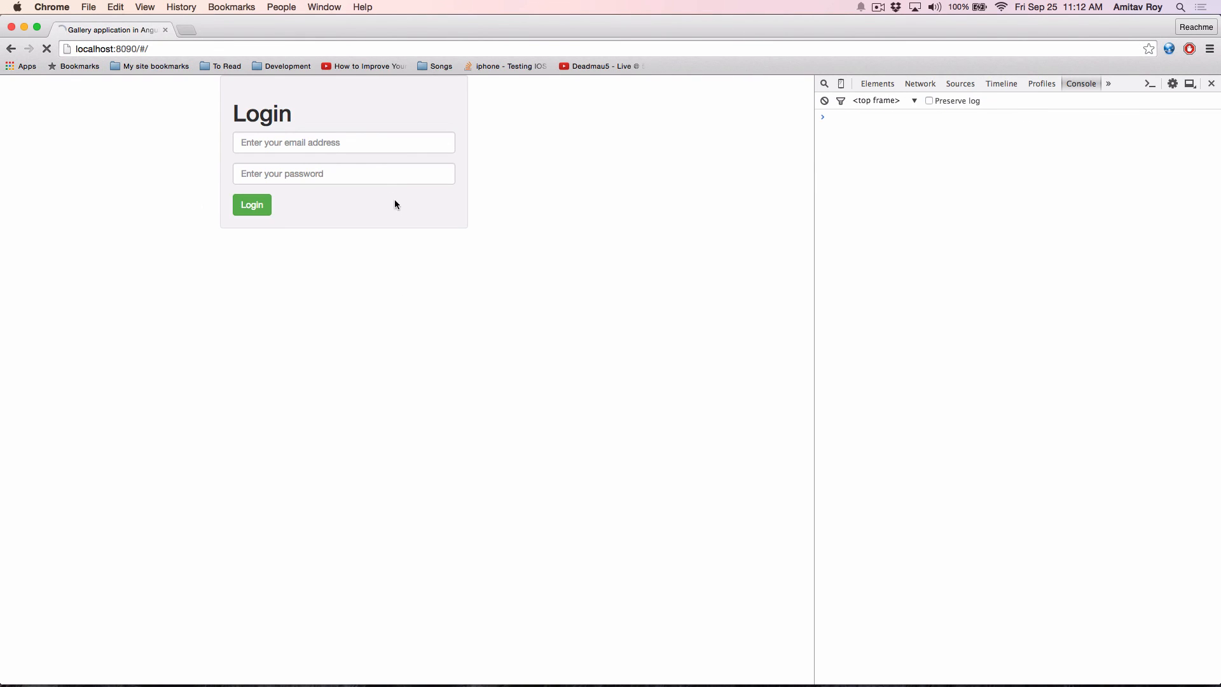
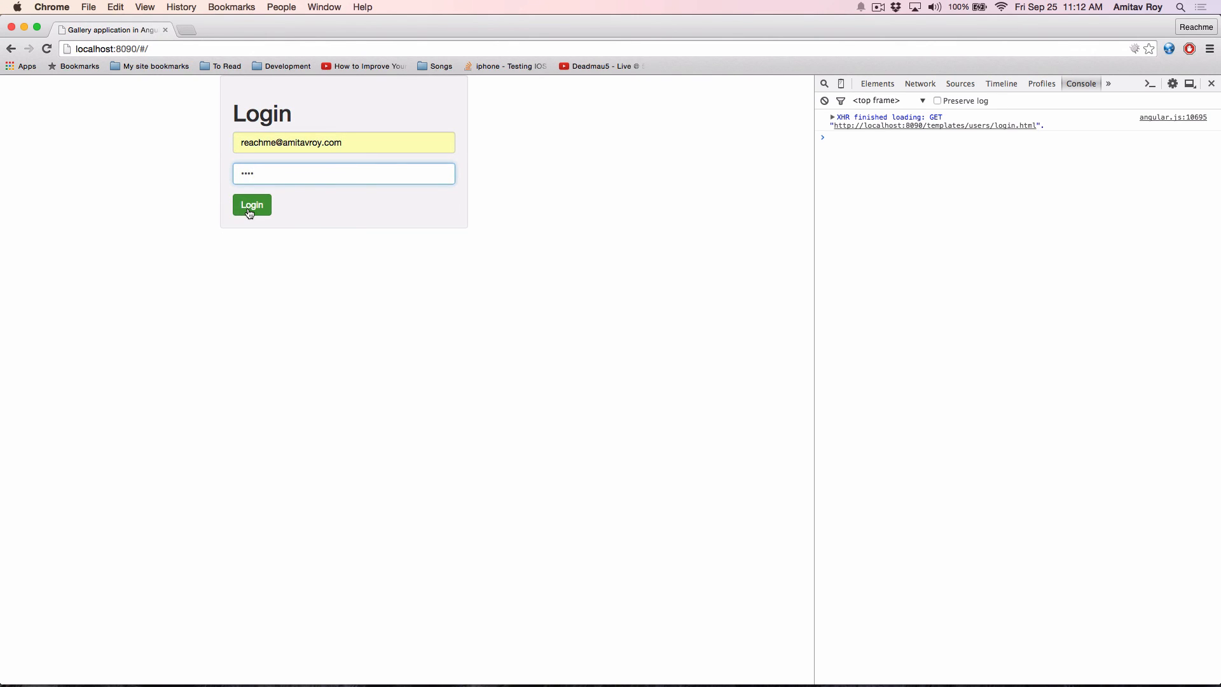
pyautogui.click(251, 204)
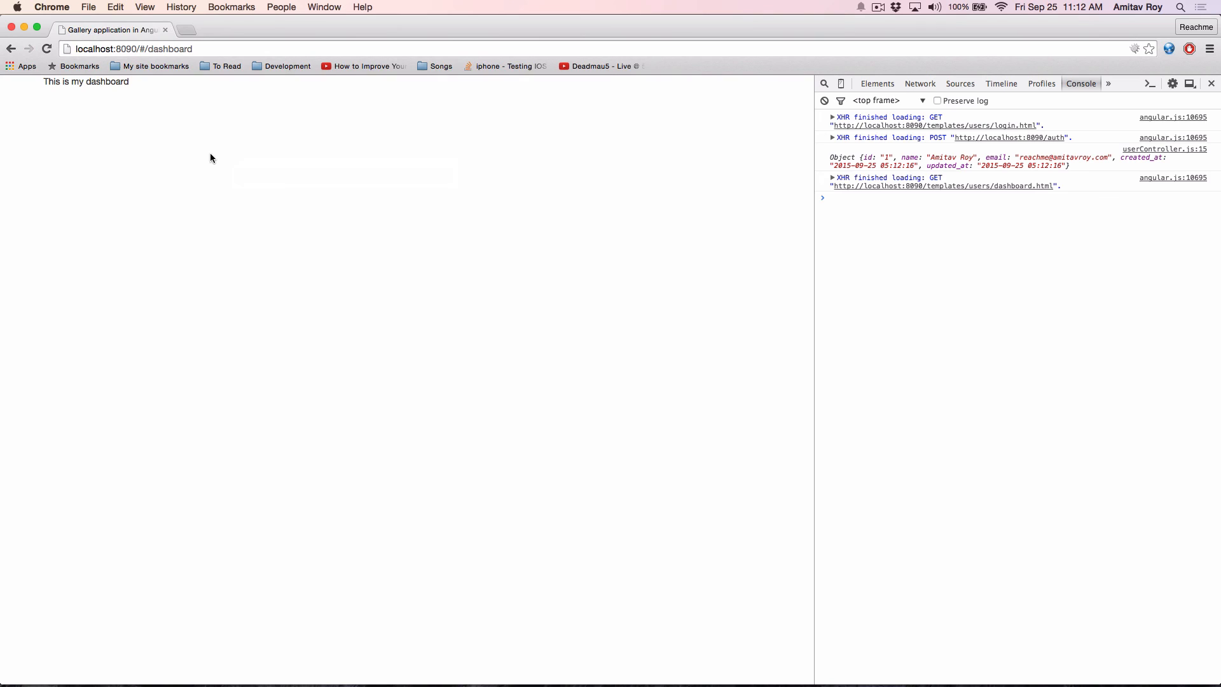
pyautogui.moveTo(477, 252)
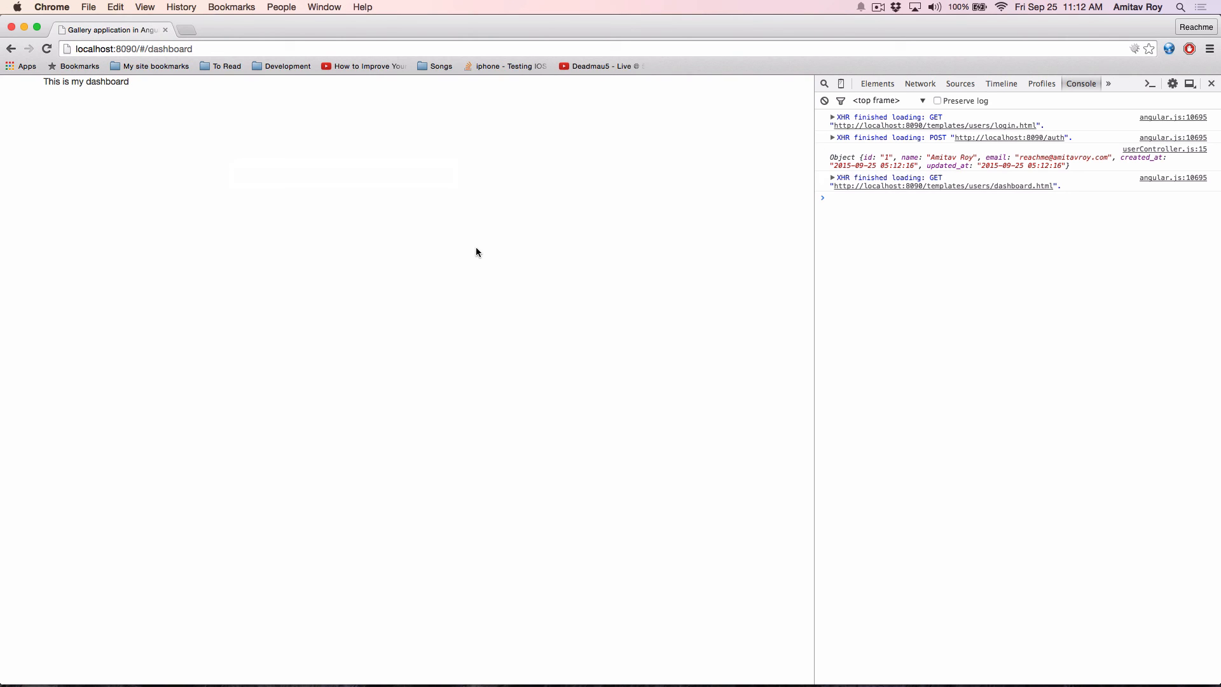